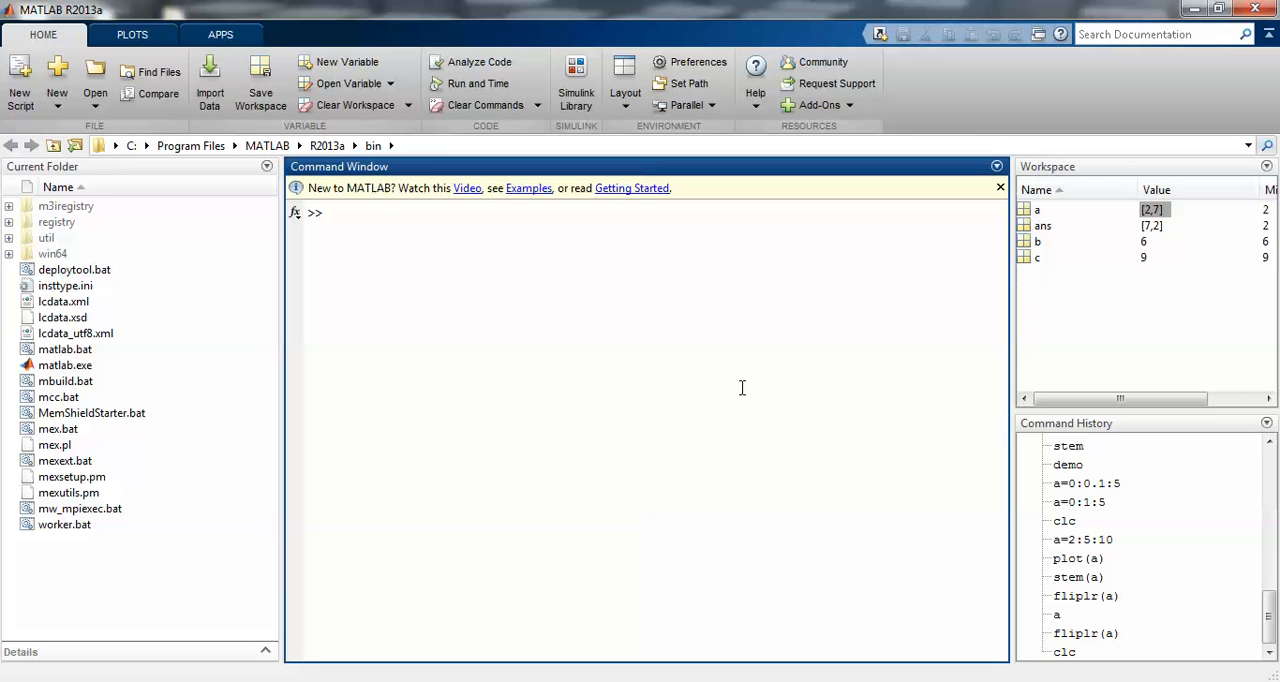
# Step: Check the MATLAB version with ver in the Command Window
pyautogui.write('ver')
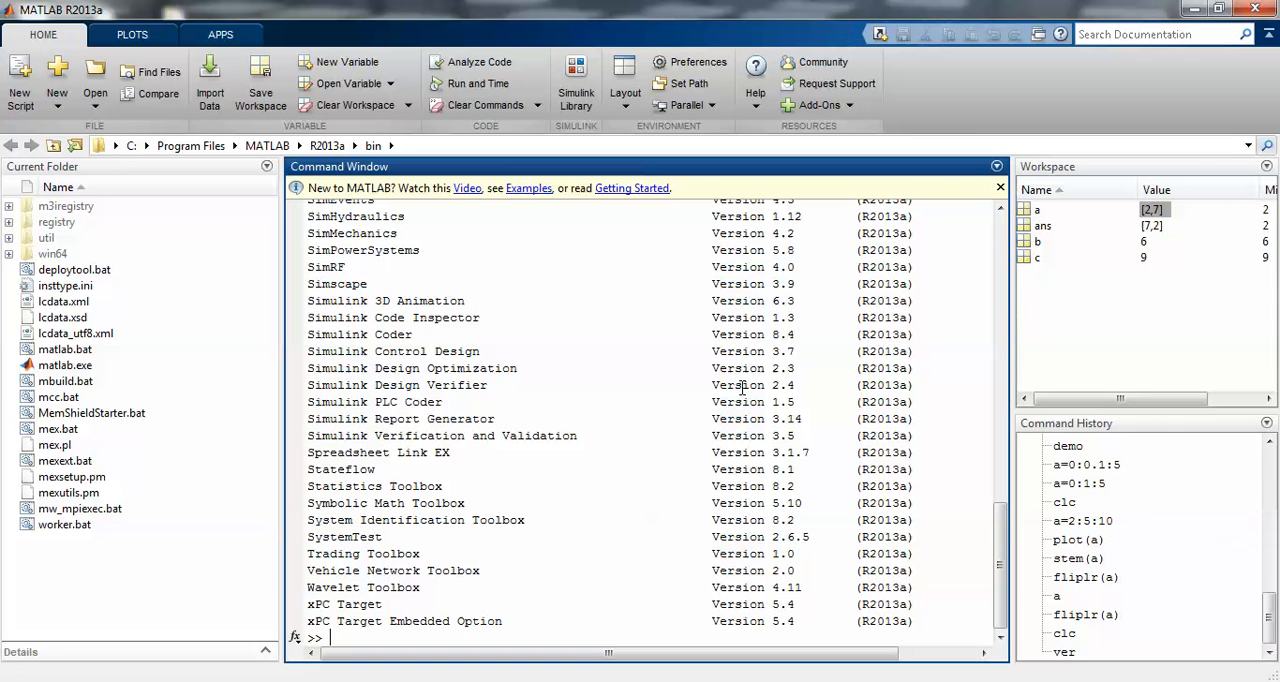
pyautogui.moveTo(969, 464)
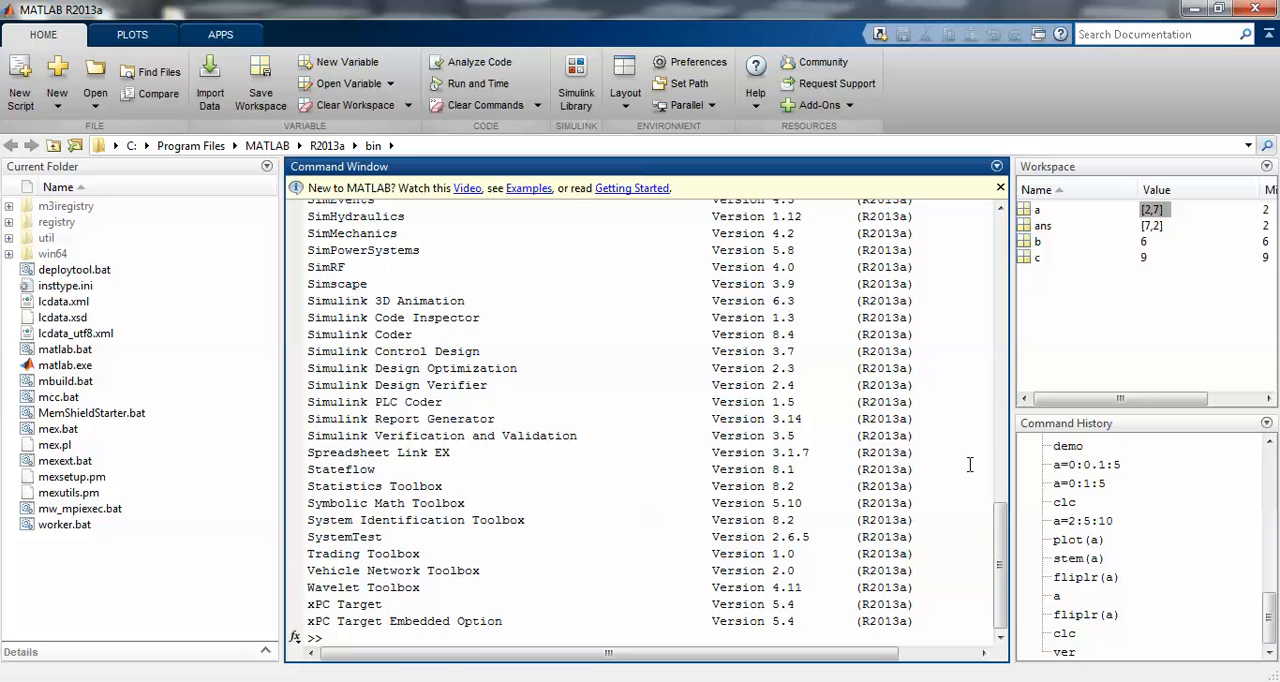
pyautogui.scroll(3)
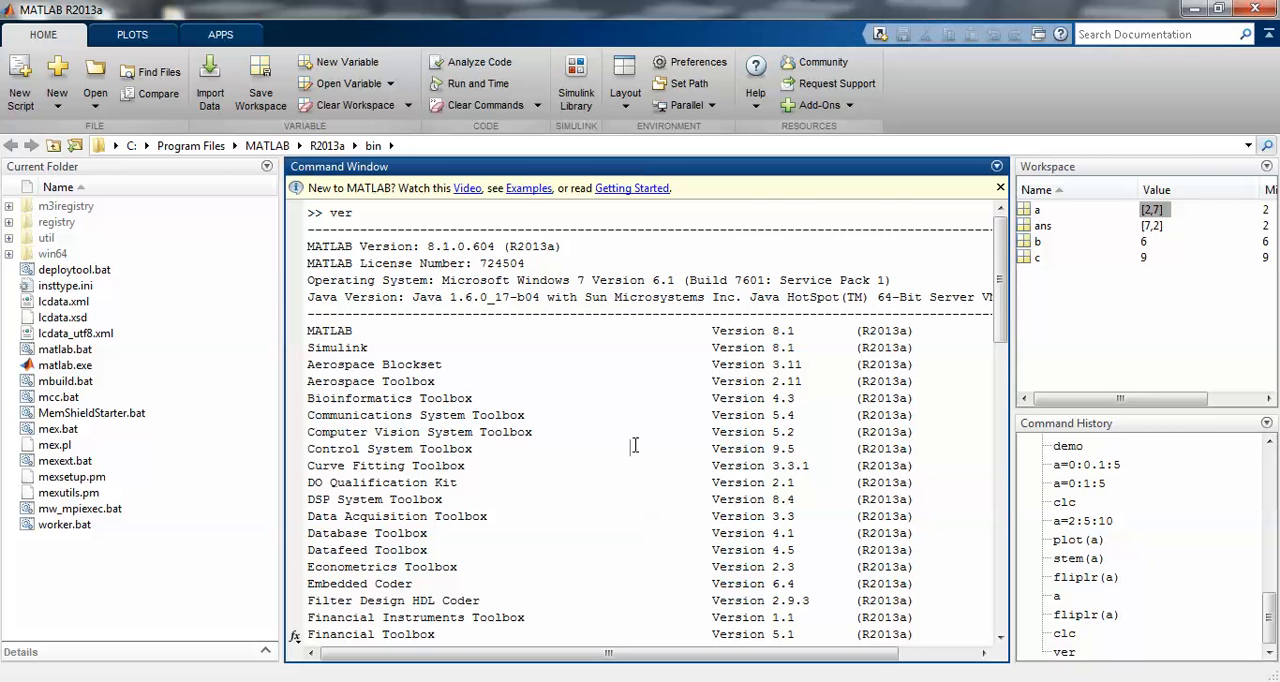
pyautogui.click(485, 104)
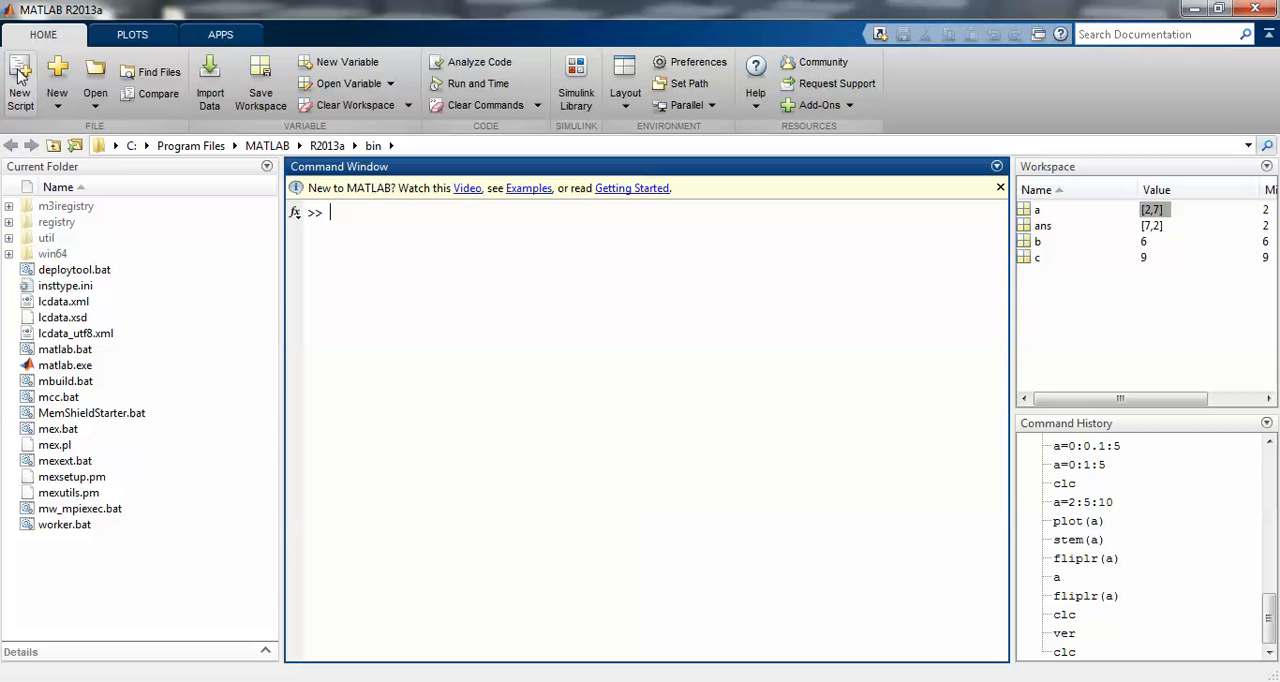
pyautogui.moveTo(20, 80)
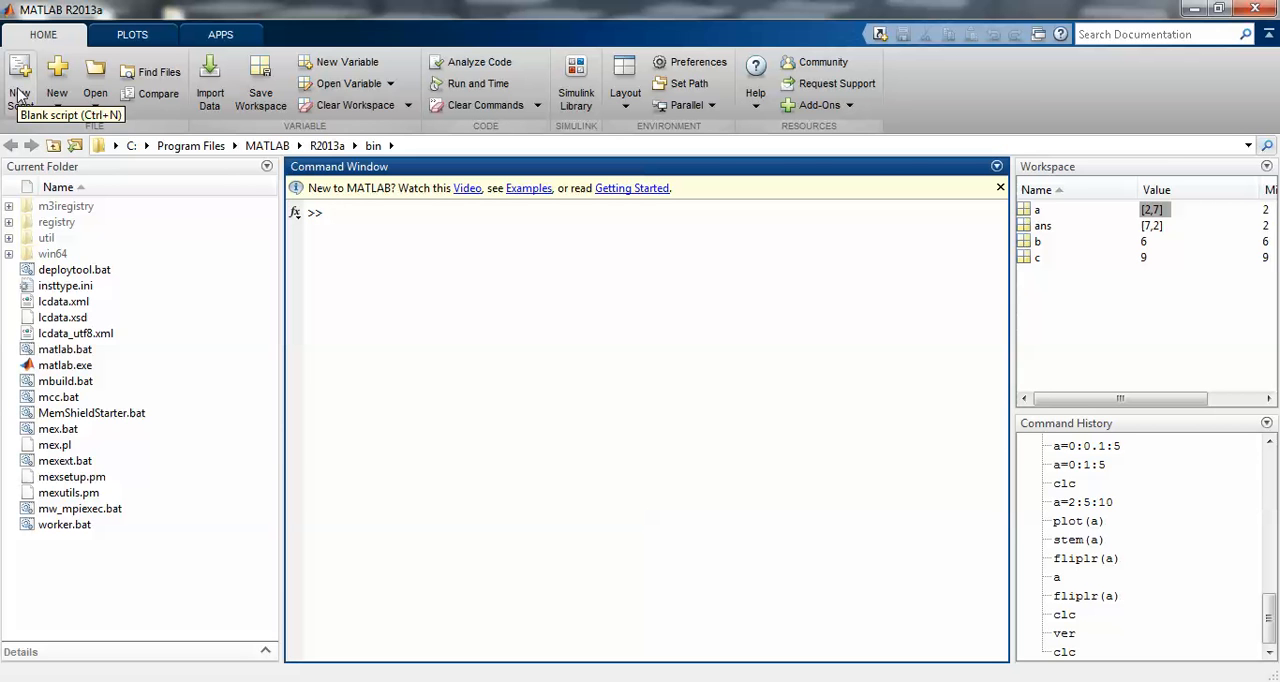
# Step: Start a maximized new script with clc, clear all and close all lines
pyautogui.click(21, 75)
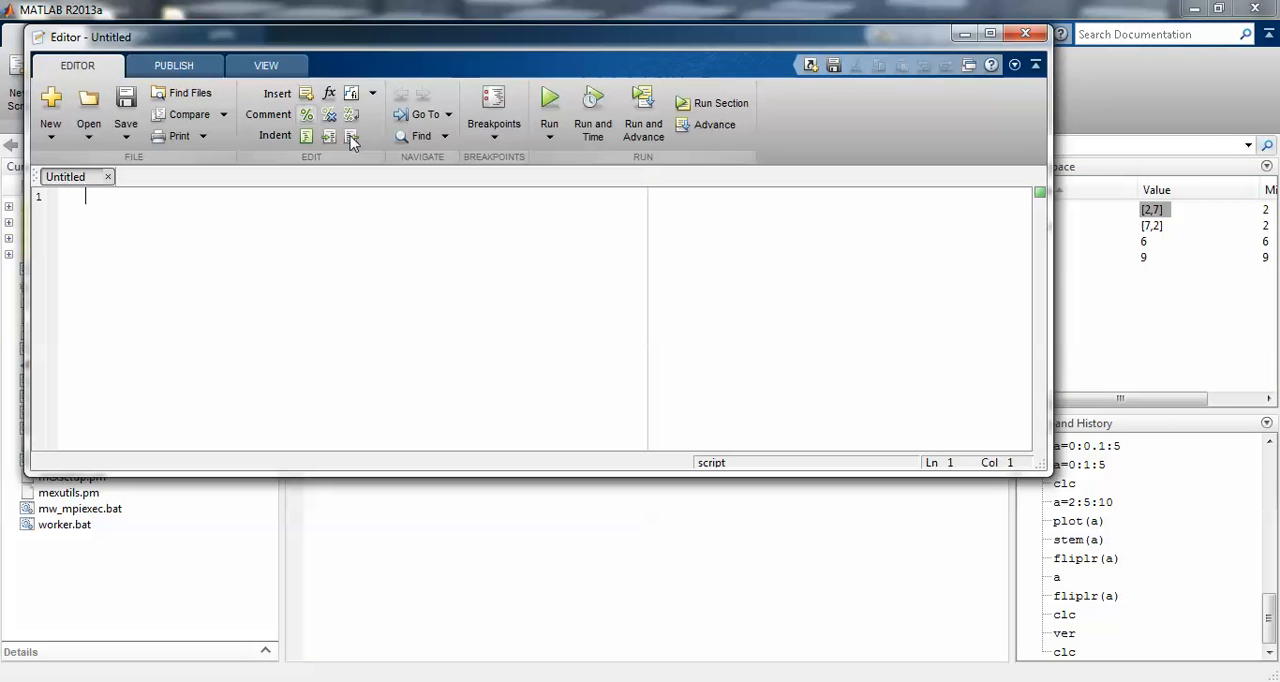
pyautogui.moveTo(525, 68)
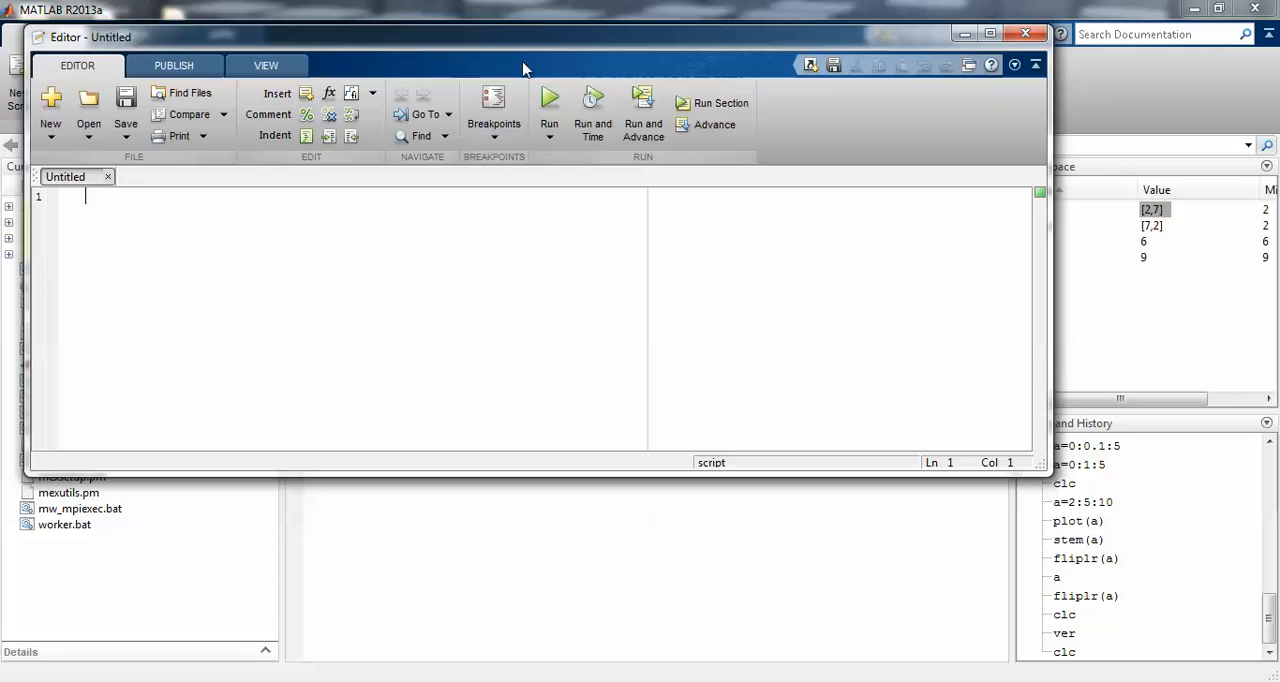
pyautogui.click(989, 33)
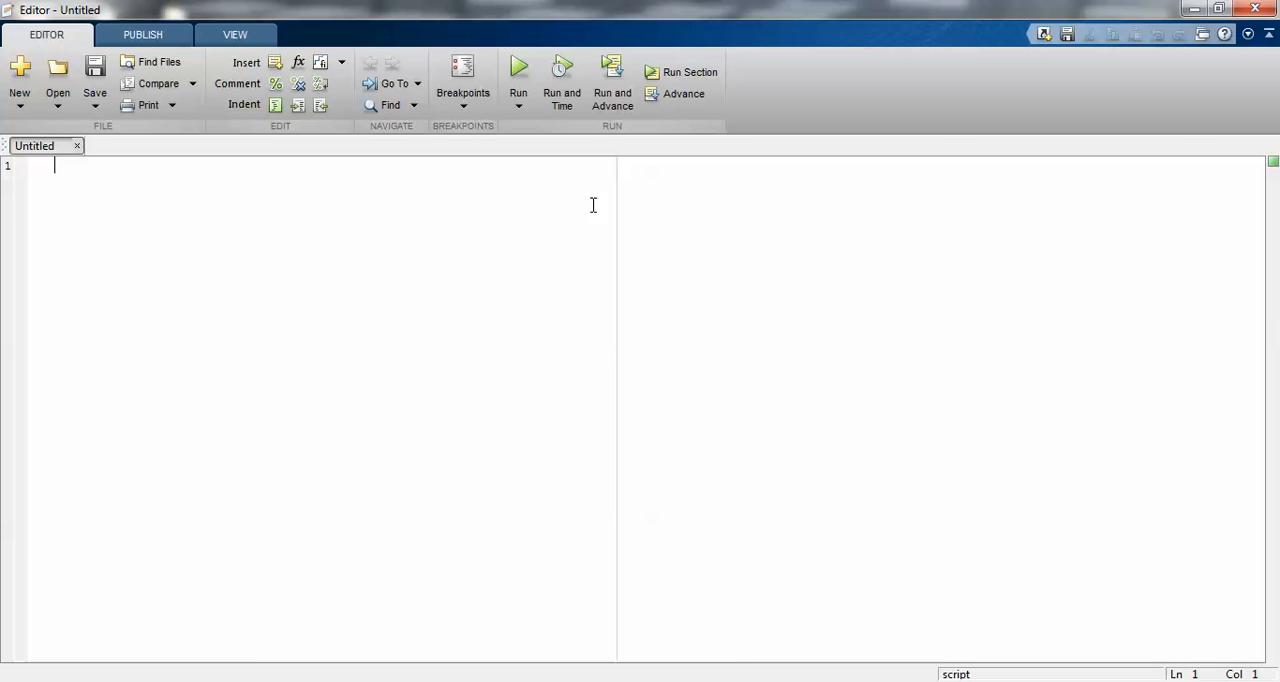
pyautogui.moveTo(473, 263)
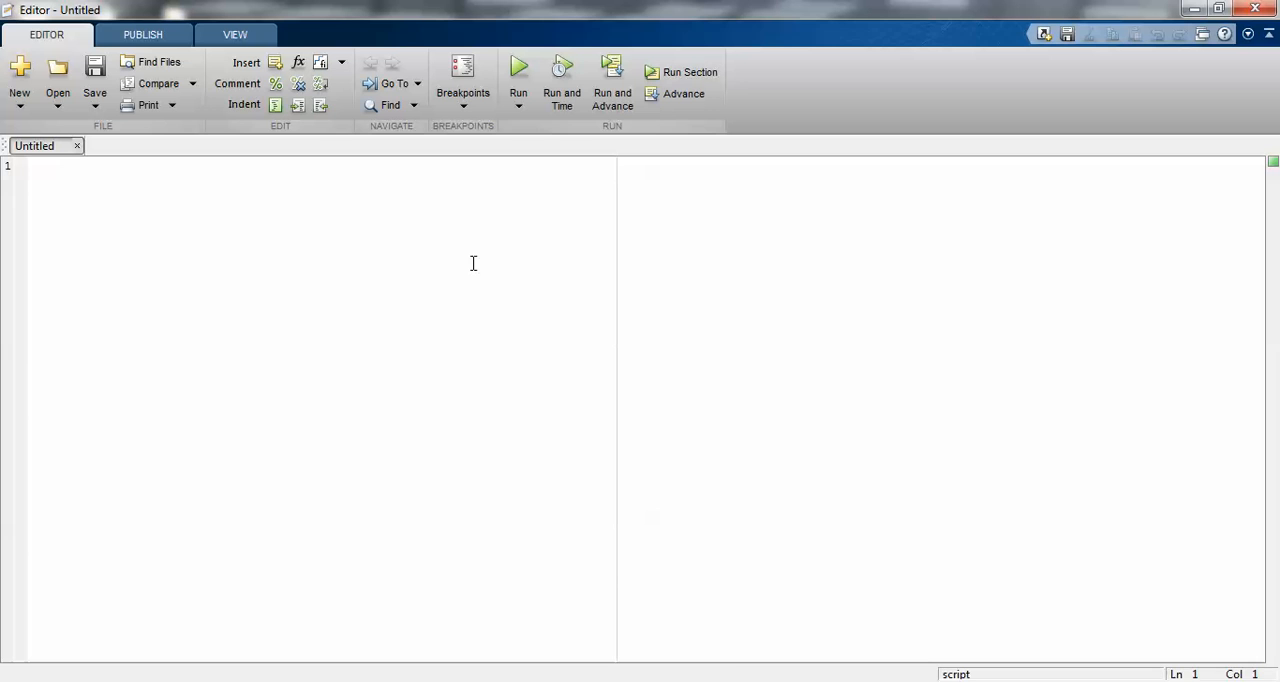
pyautogui.write('clc')
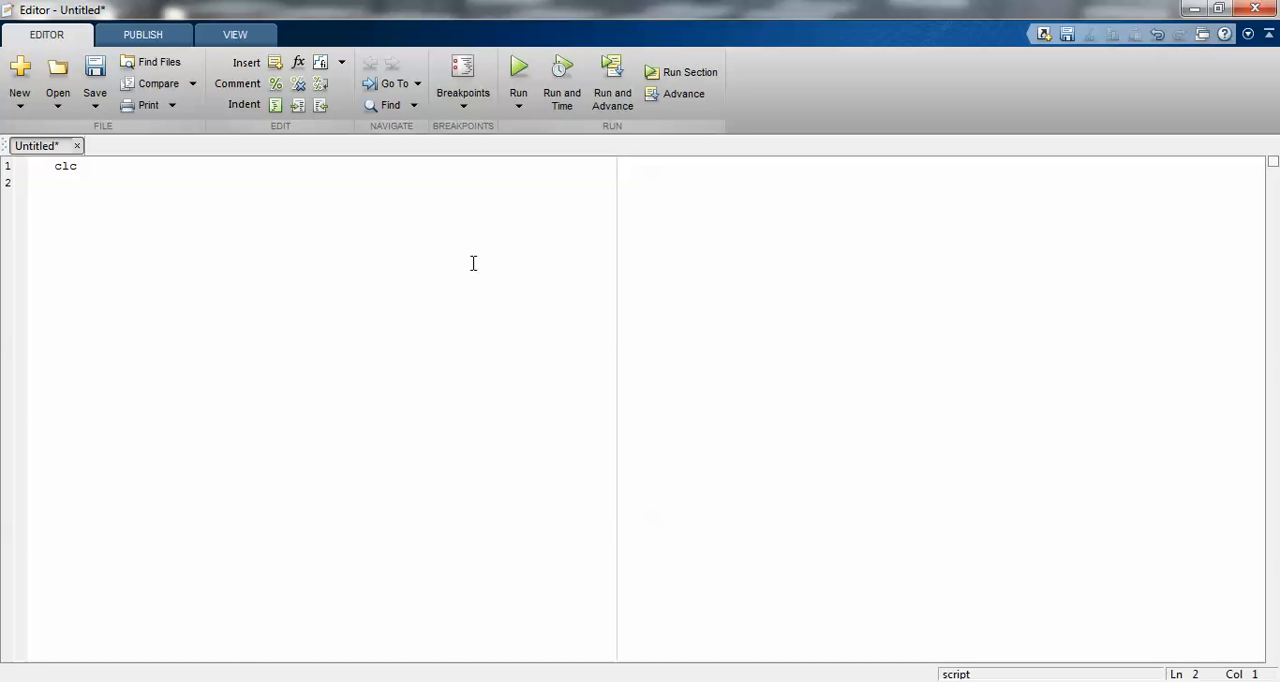
pyautogui.write('clear all')
pyautogui.write('close all')
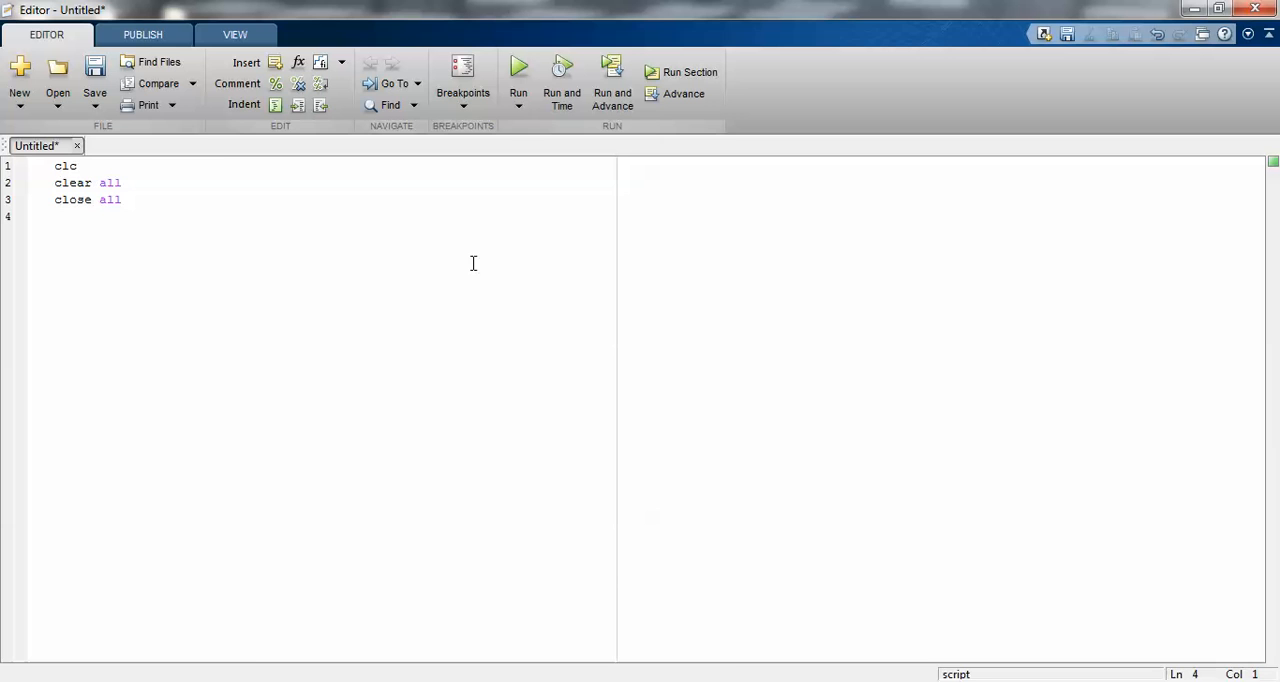
pyautogui.click(60, 216)
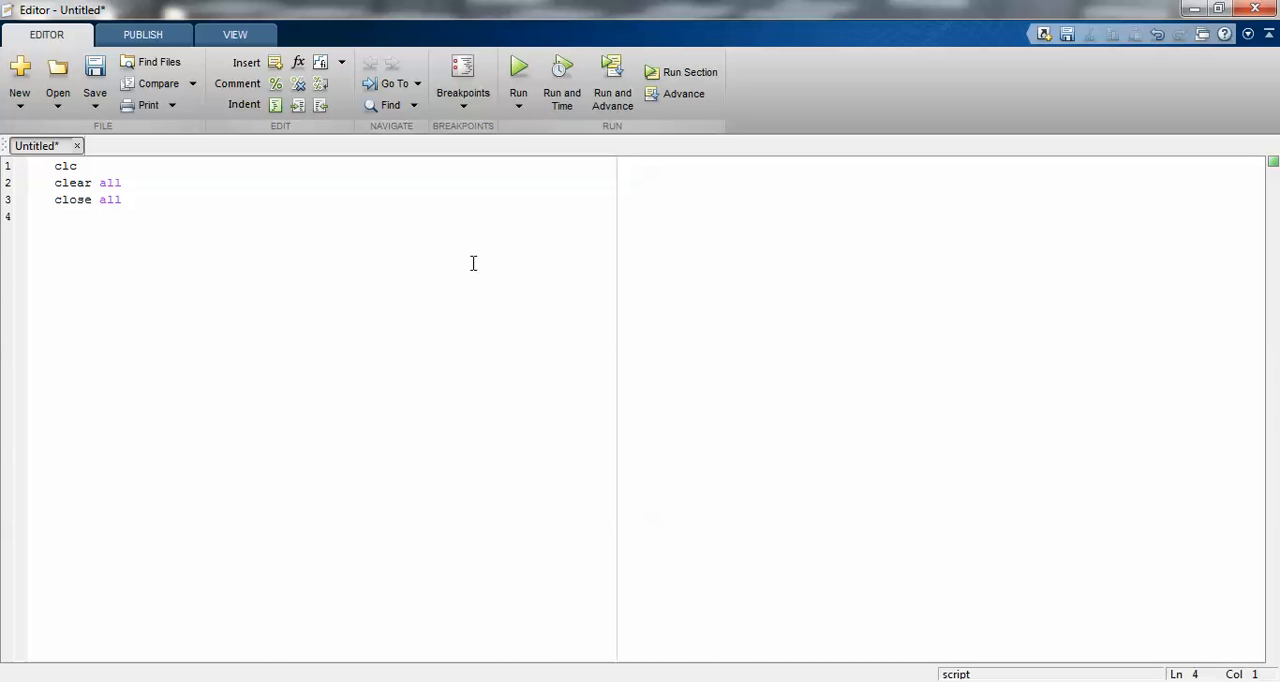
# Step: Add the time vector line t=0:0.05:5 to the script
pyautogui.write('t=')
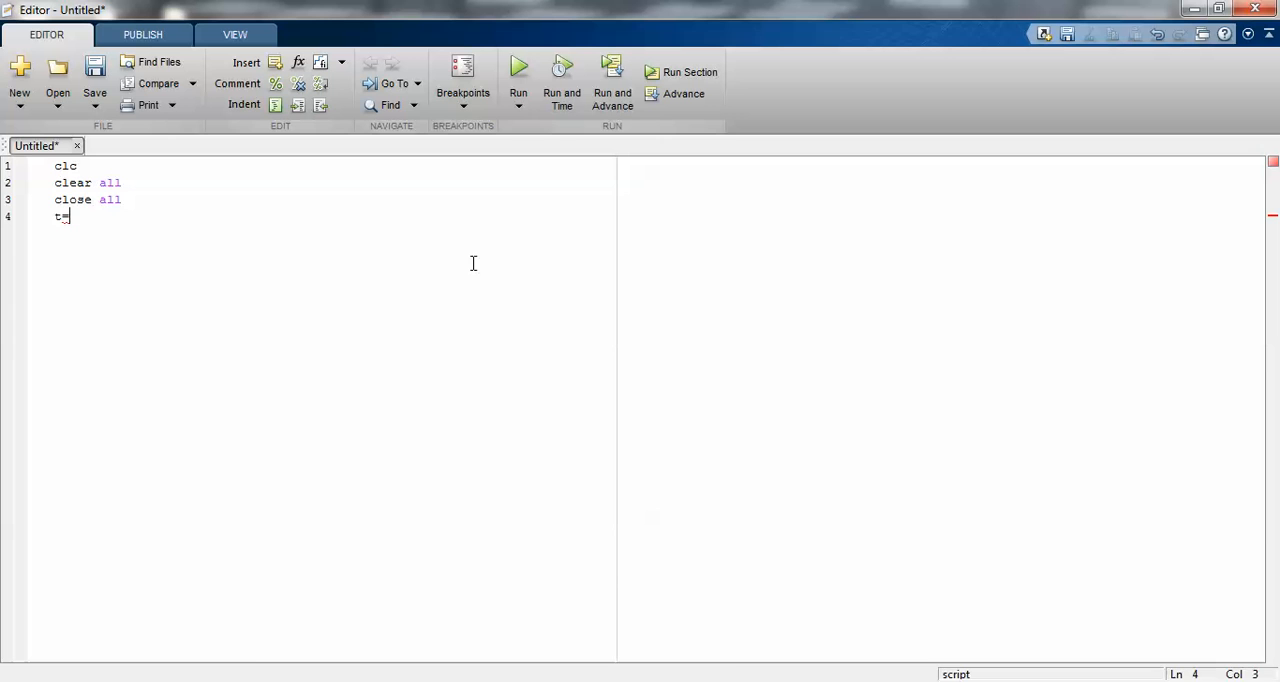
pyautogui.write('0')
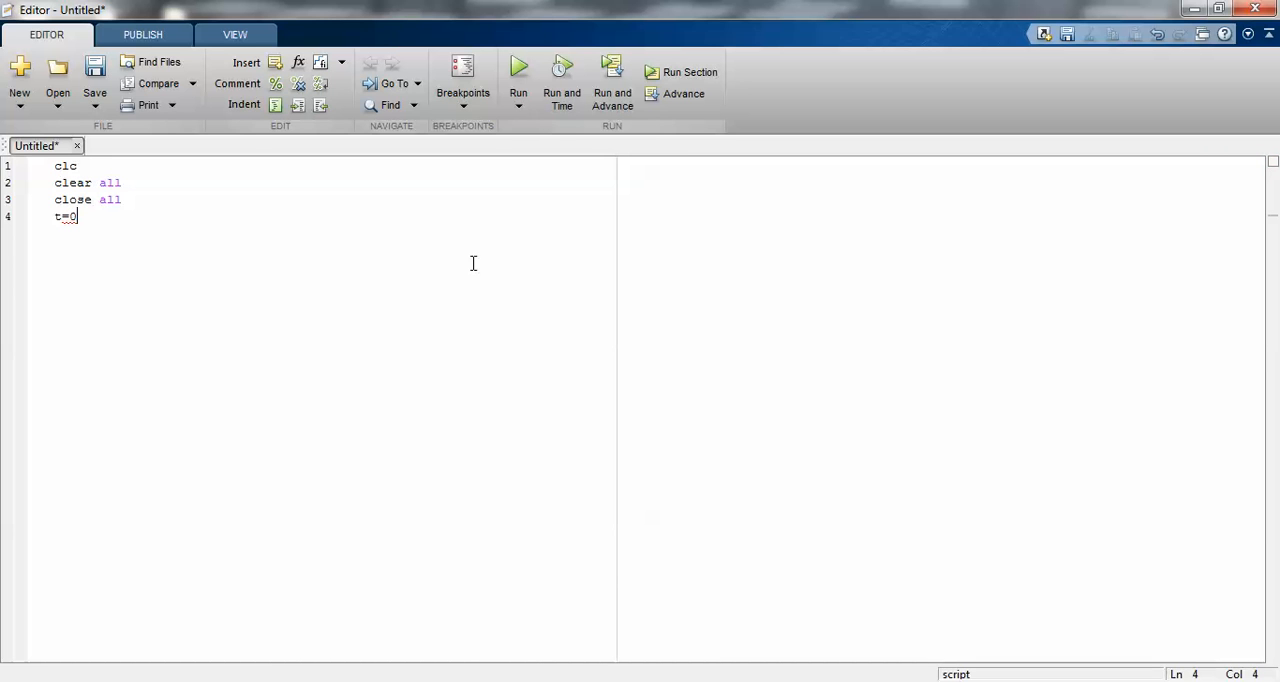
pyautogui.write(':')
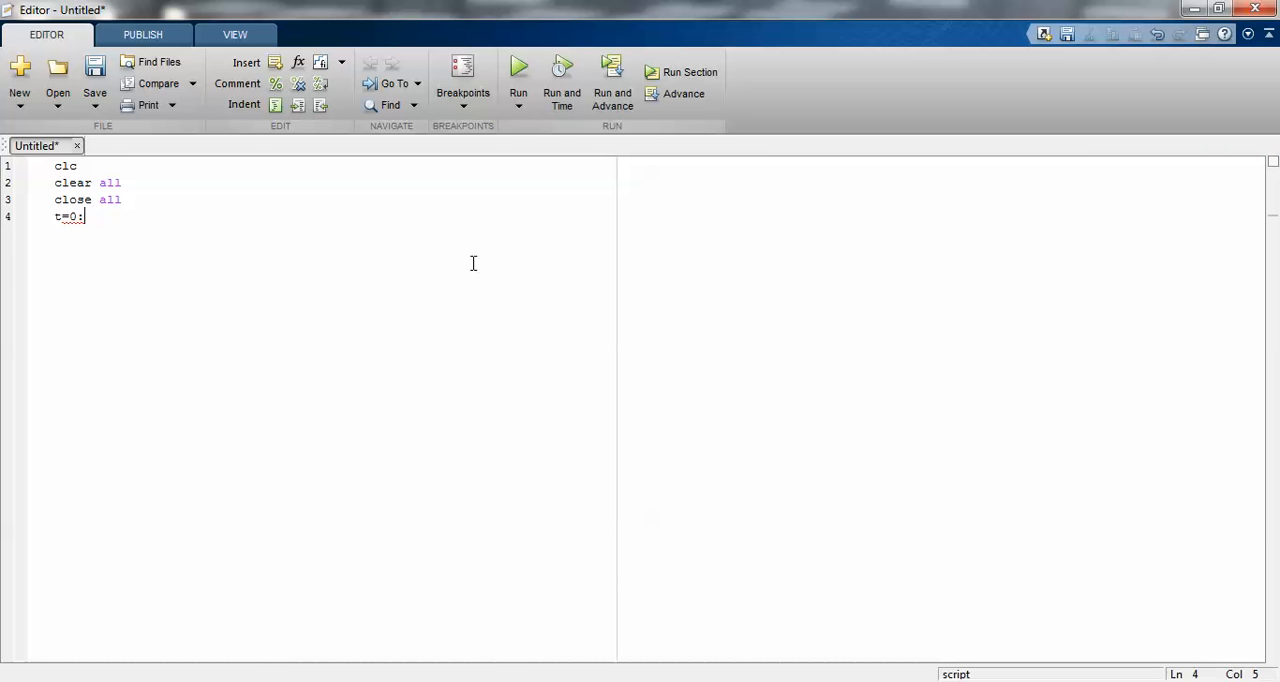
pyautogui.write('0')
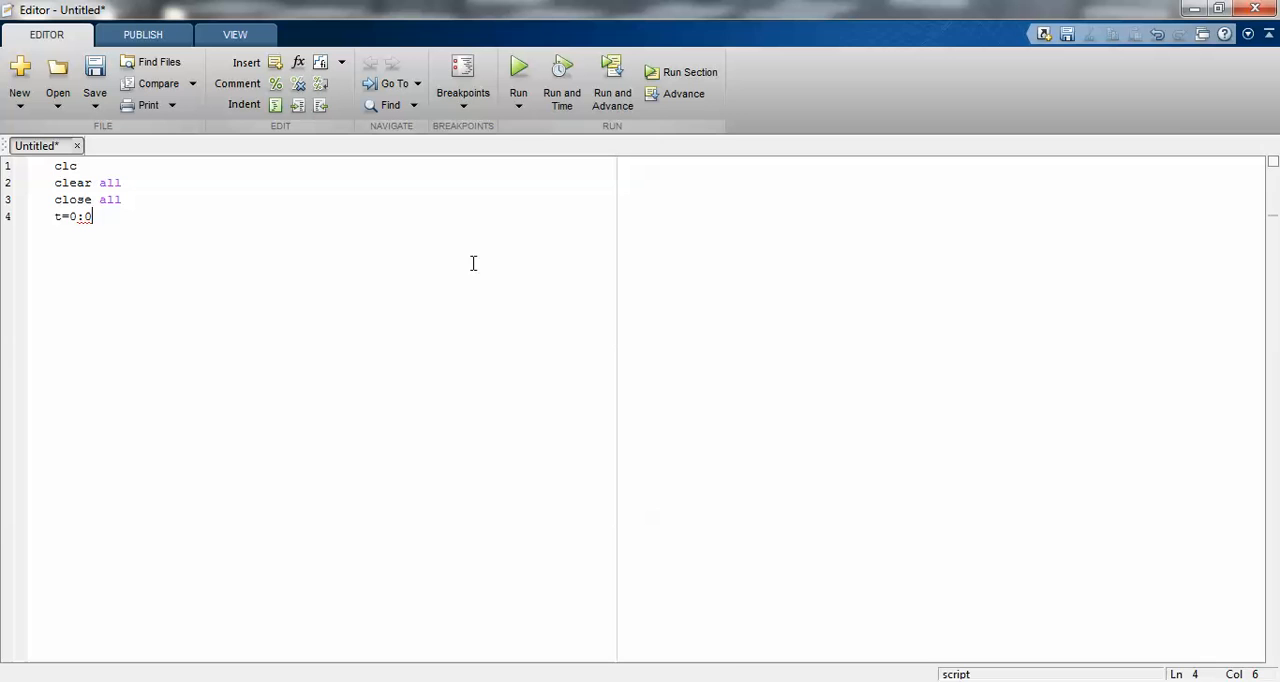
pyautogui.write('.05')
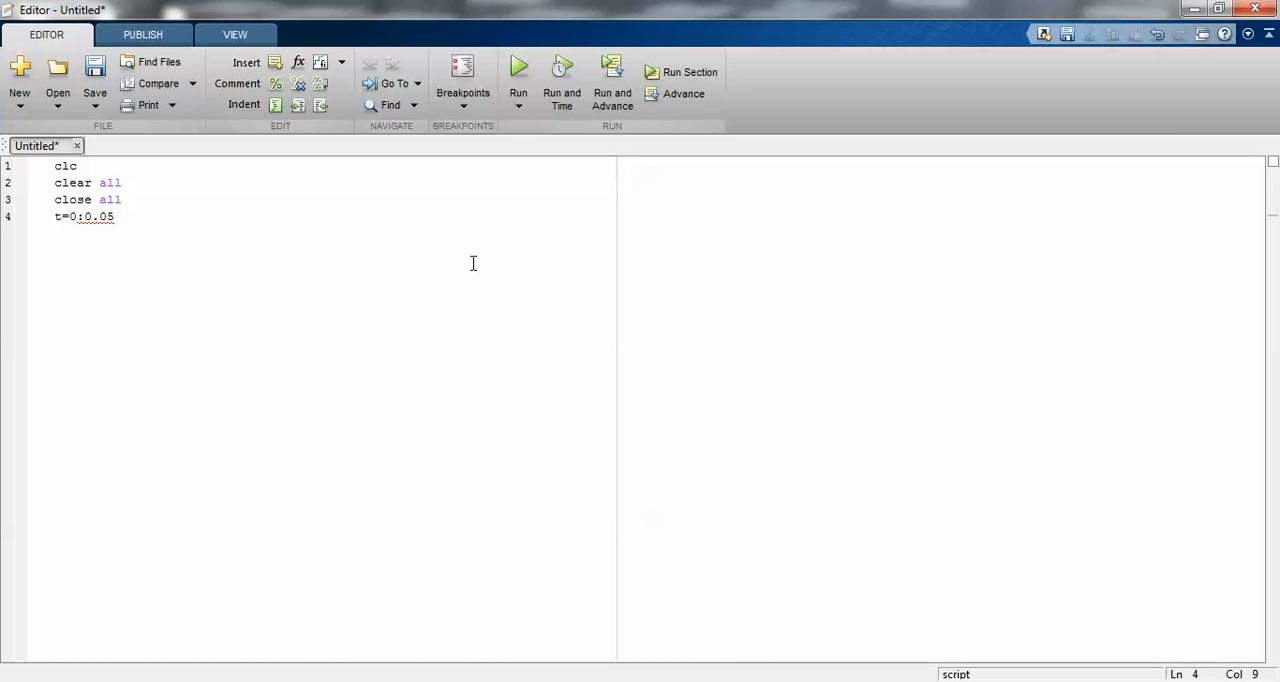
pyautogui.write(':')
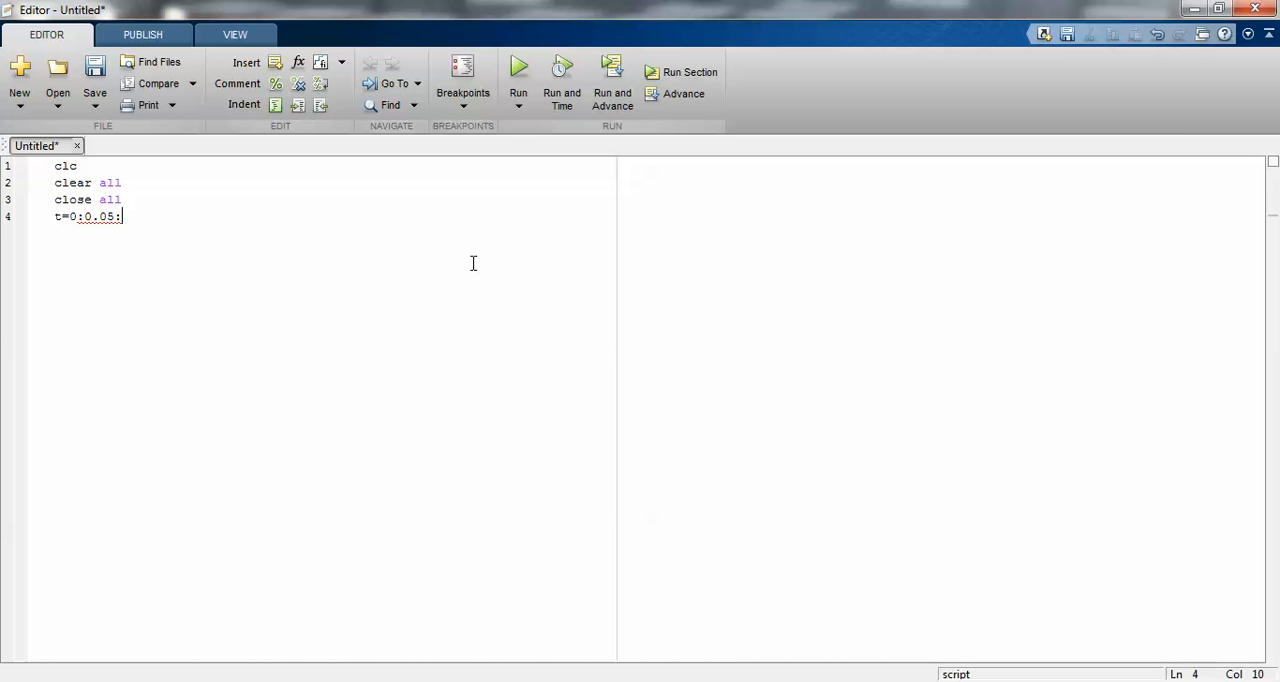
pyautogui.write('5;')
pyautogui.write('y')
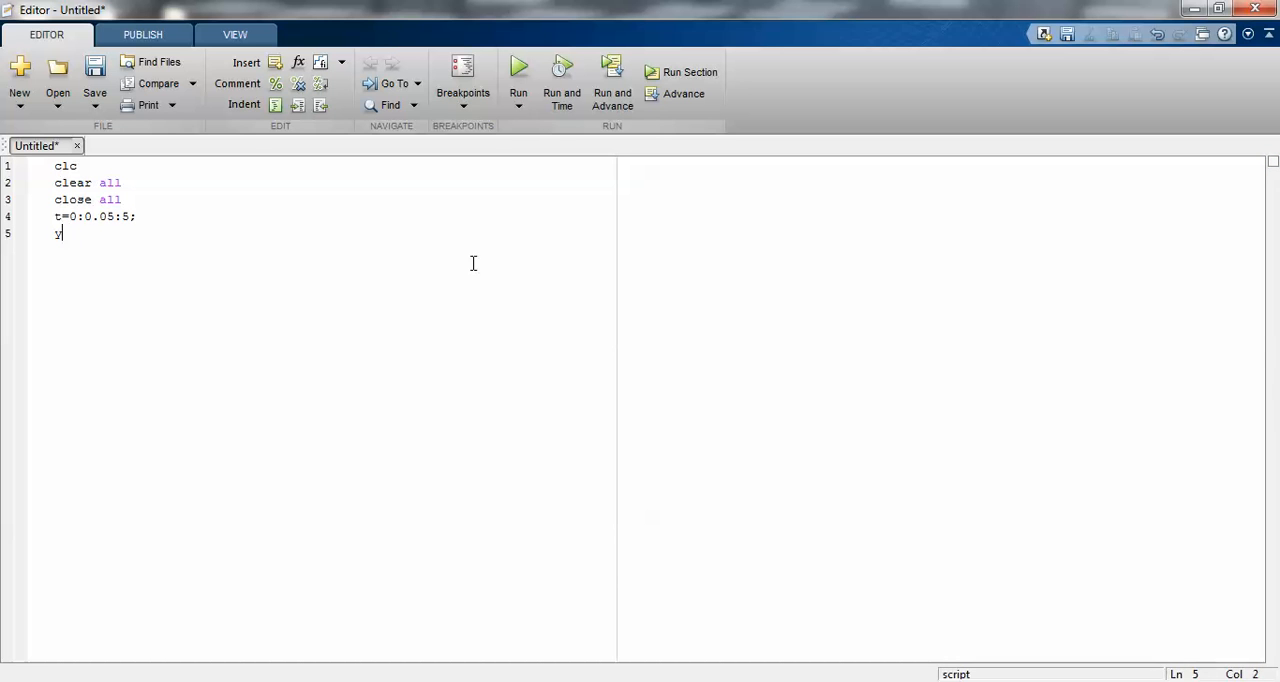
# Step: Add y=sin(t) and stem(y) lines below it
pyautogui.write('=sin')
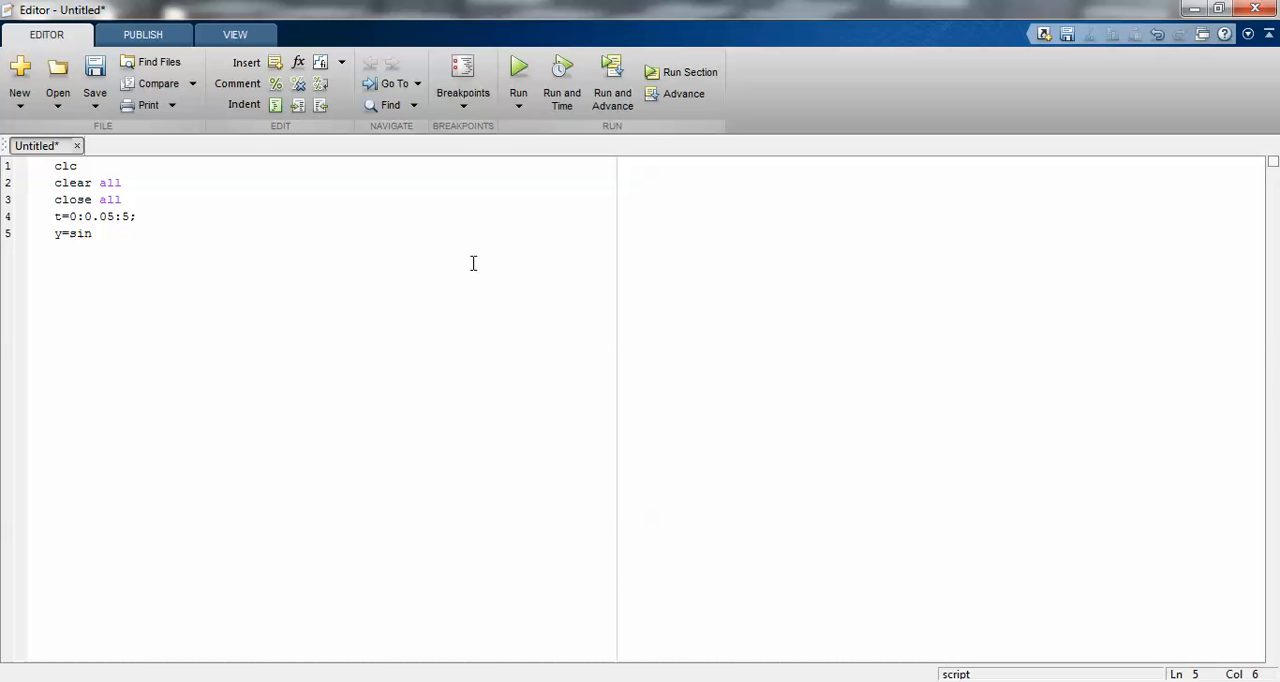
pyautogui.write('(y)')
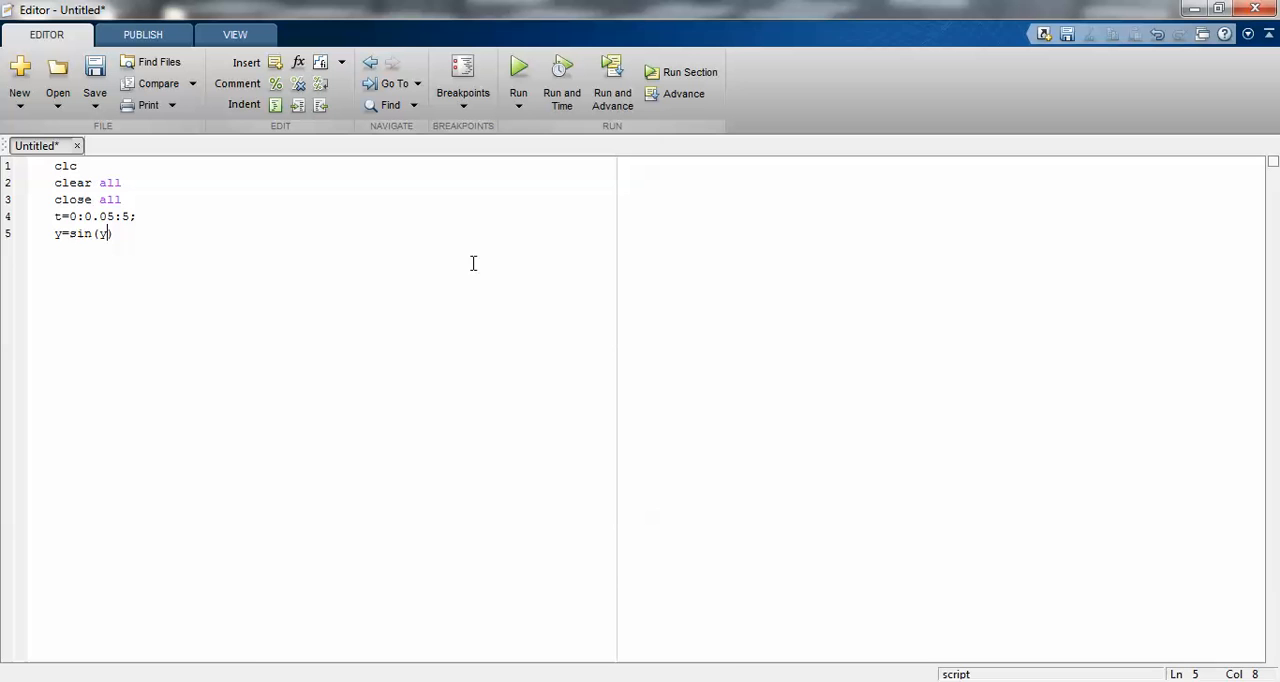
pyautogui.write('t')
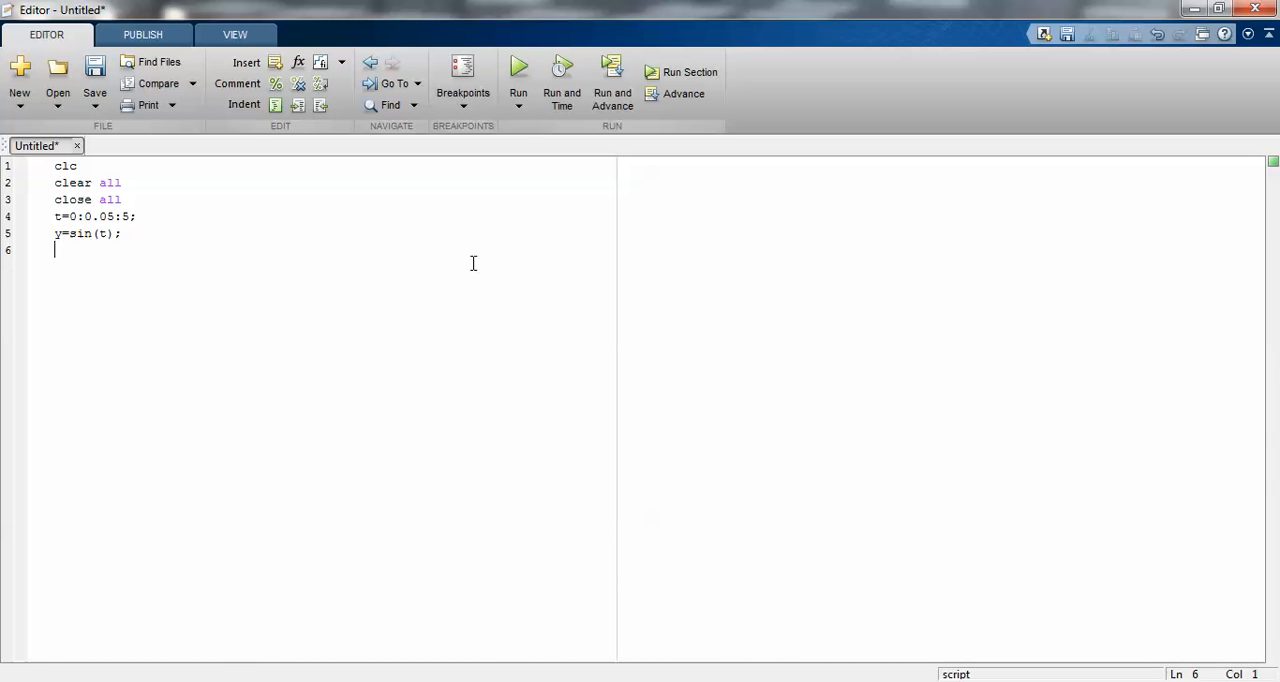
pyautogui.write('stem()')
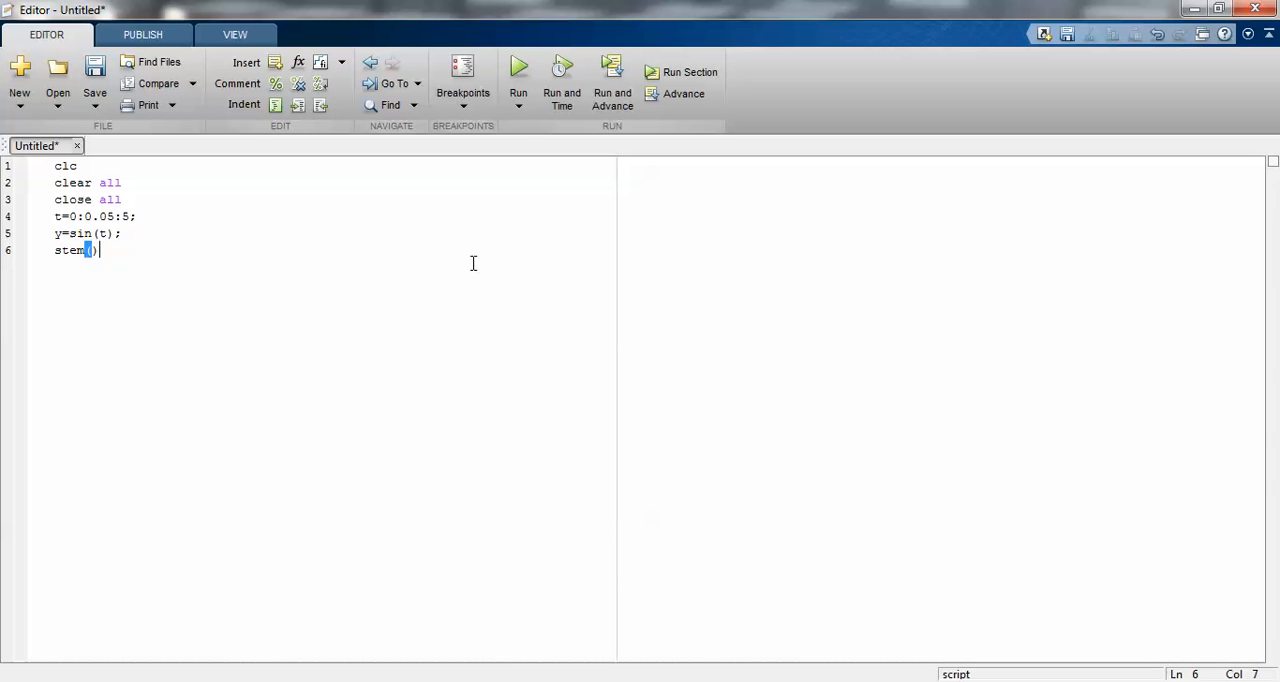
pyautogui.write('y')
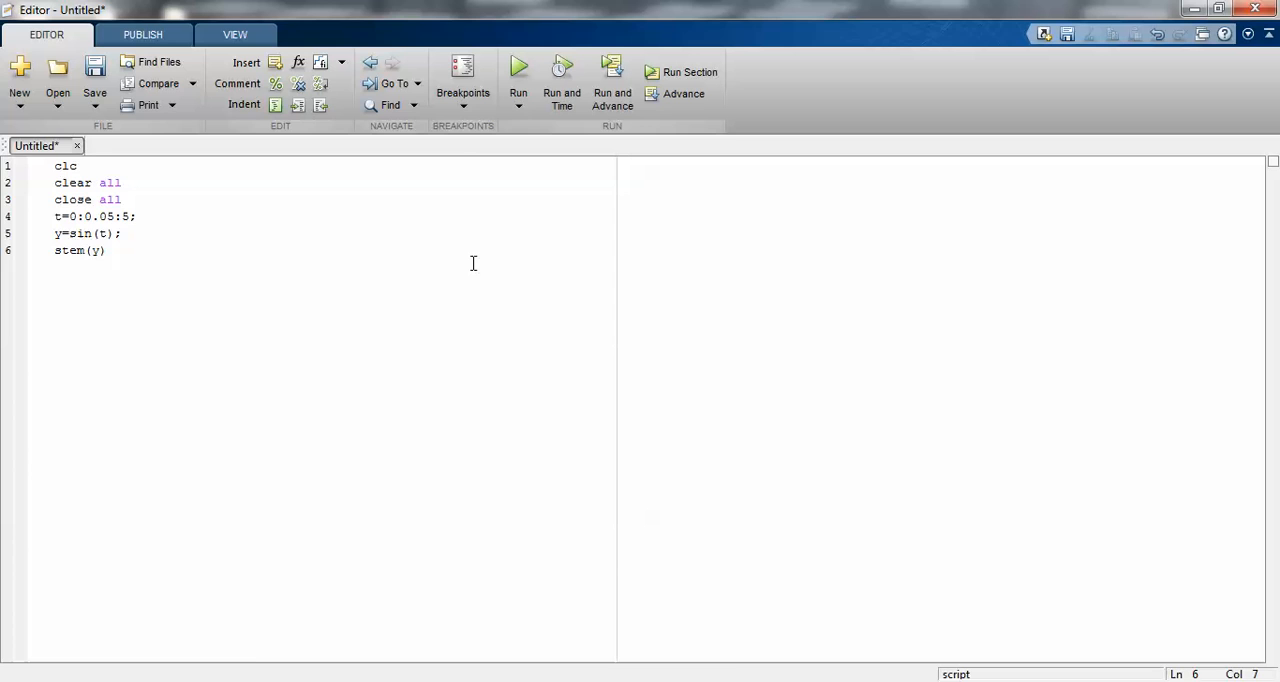
# Step: Save the script as sinnn.m in the MATLAB Code folder
pyautogui.click(94, 75)
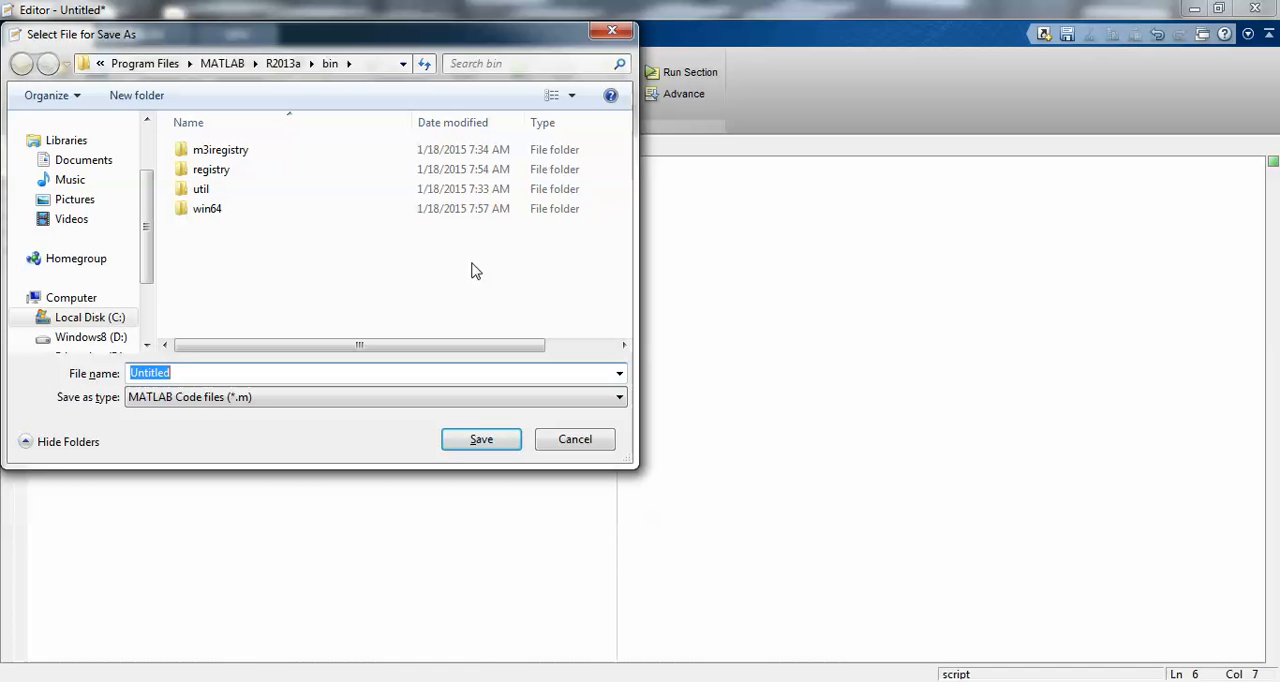
pyautogui.scroll(-3)
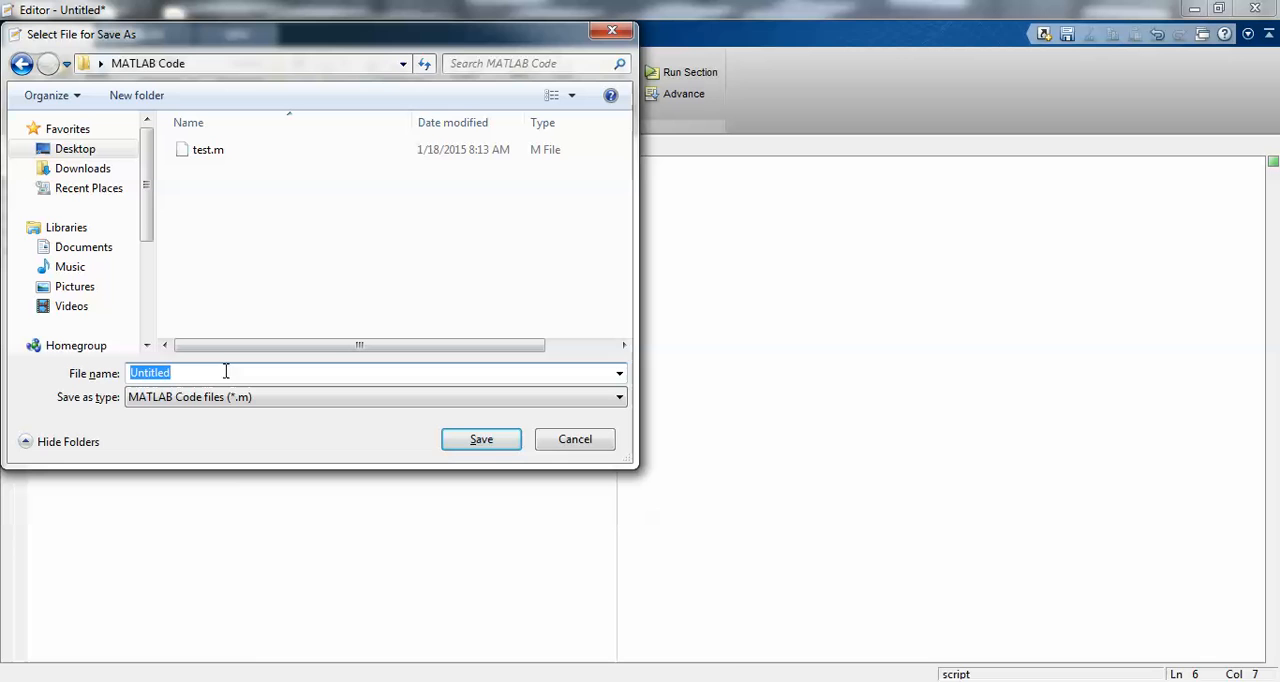
pyautogui.write('sinnn')
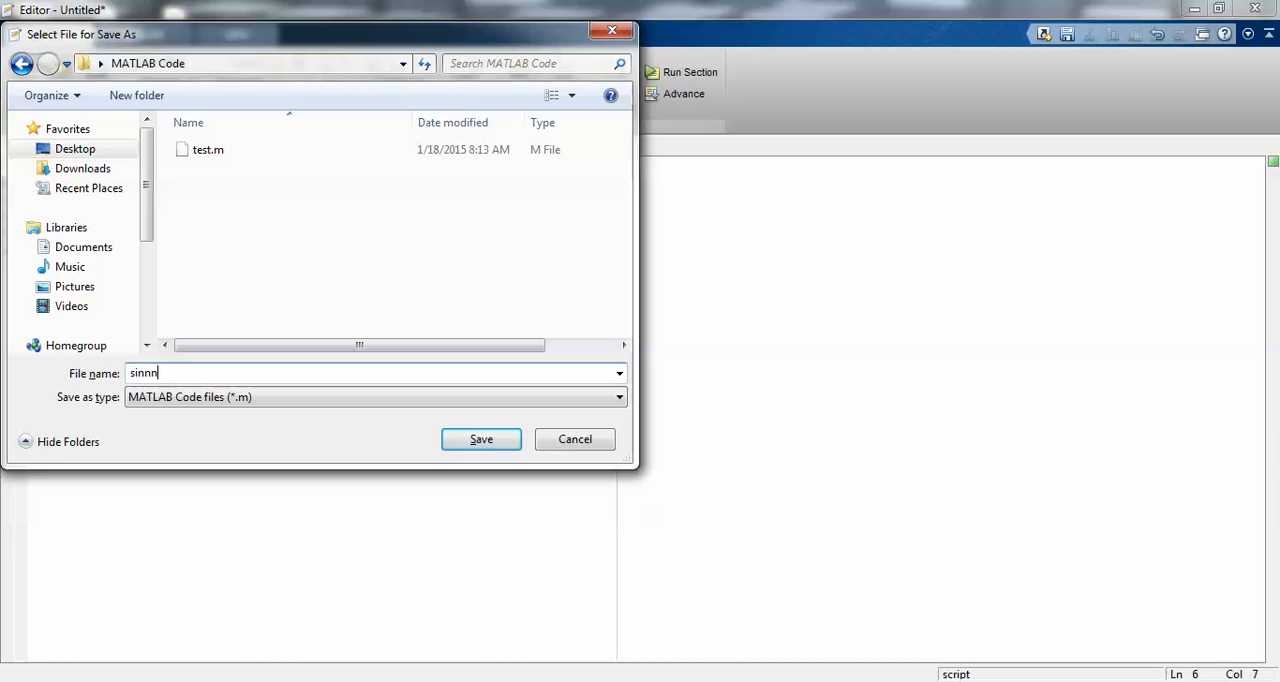
pyautogui.write('.m')
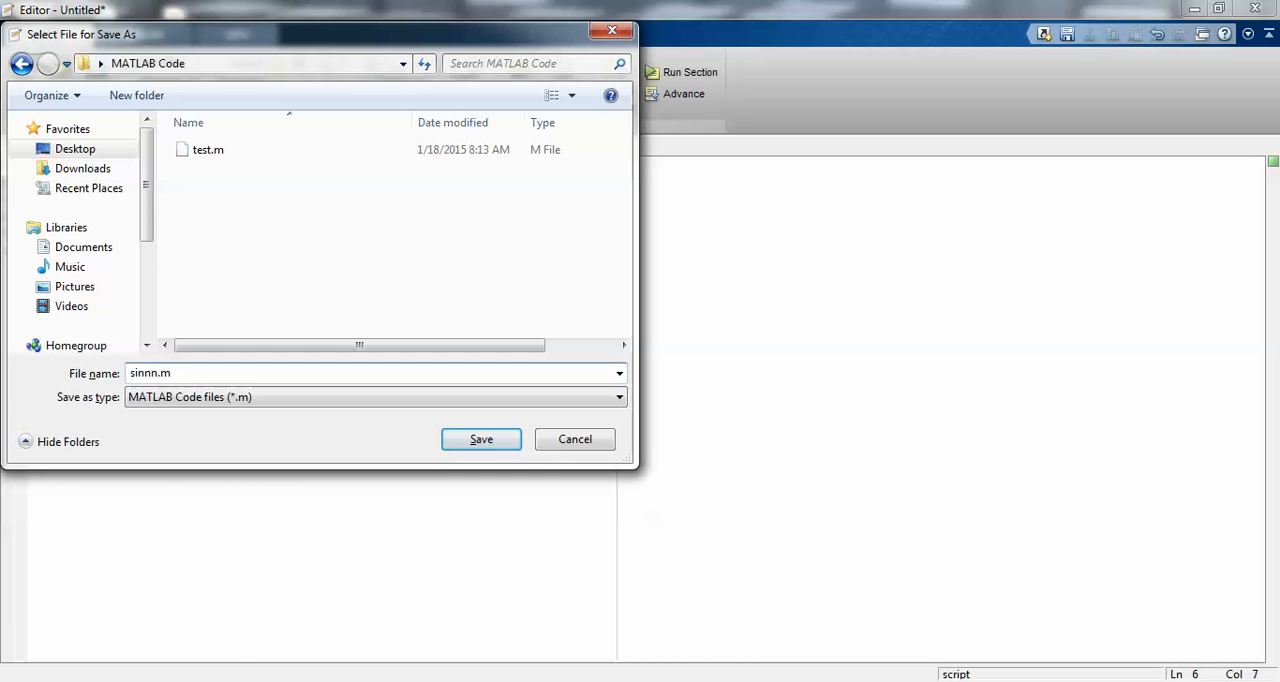
pyautogui.click(481, 439)
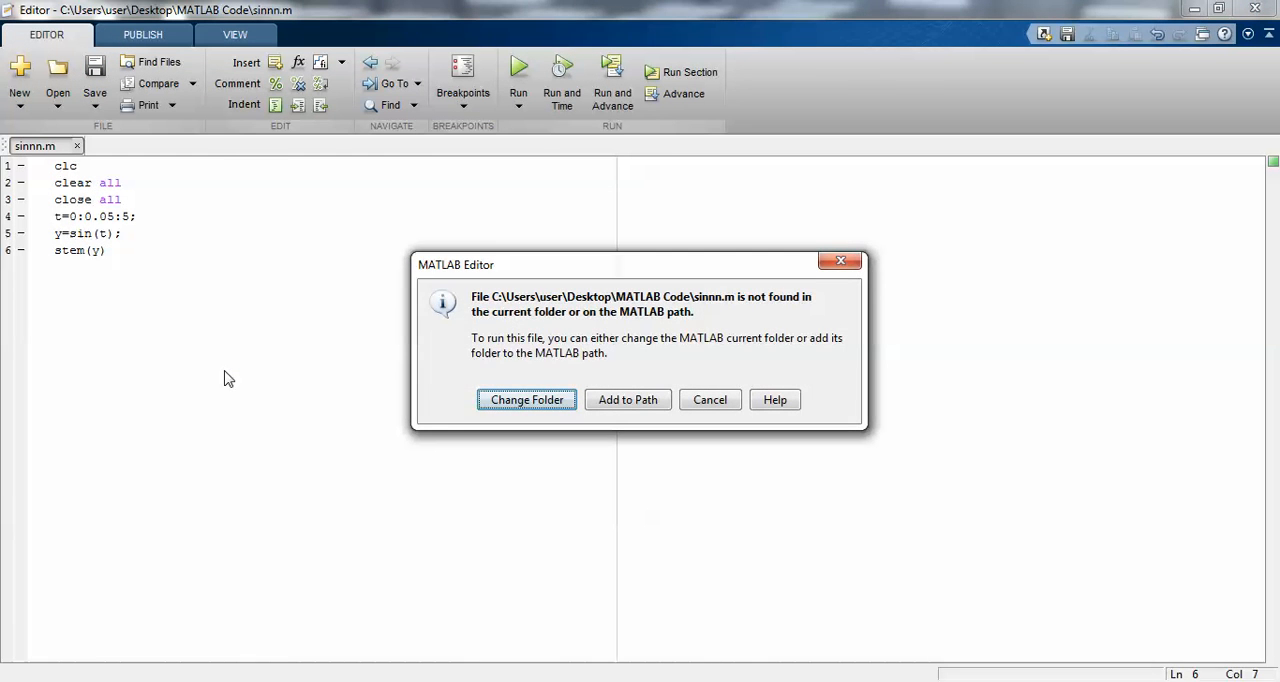
# Step: Run sinnn.m via Change Folder, close Figure 1, and change t's end value to 10
pyautogui.click(526, 399)
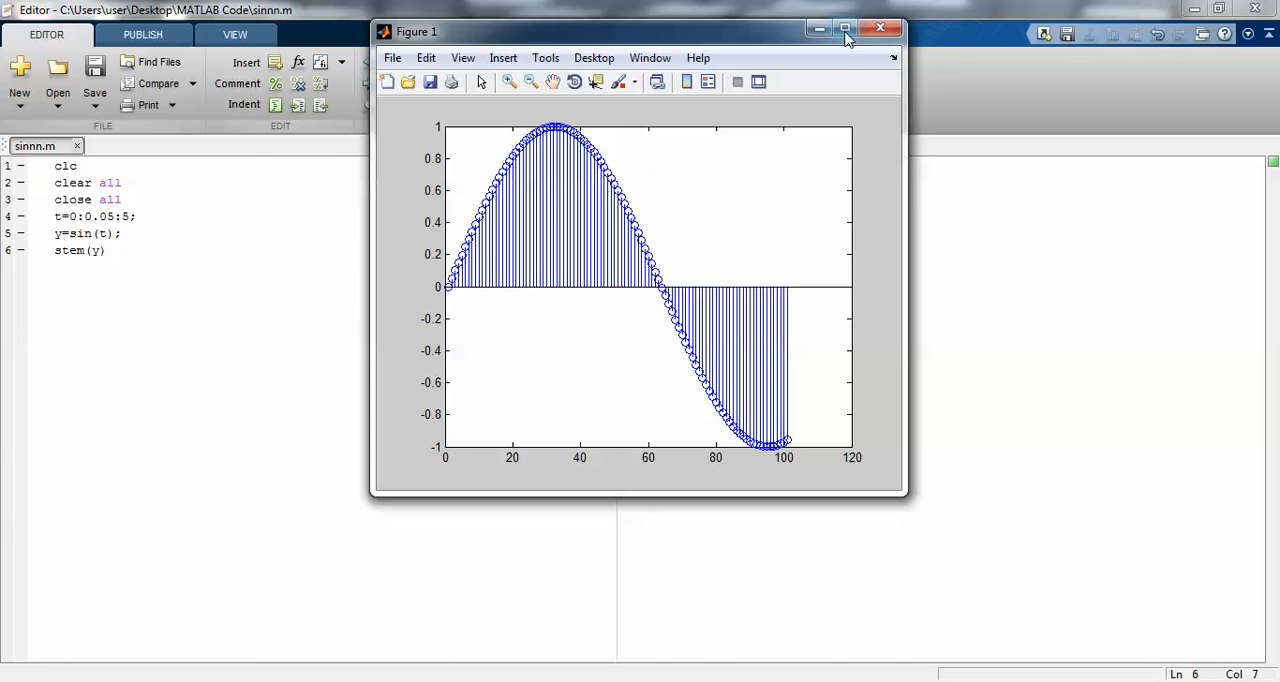
pyautogui.click(879, 27)
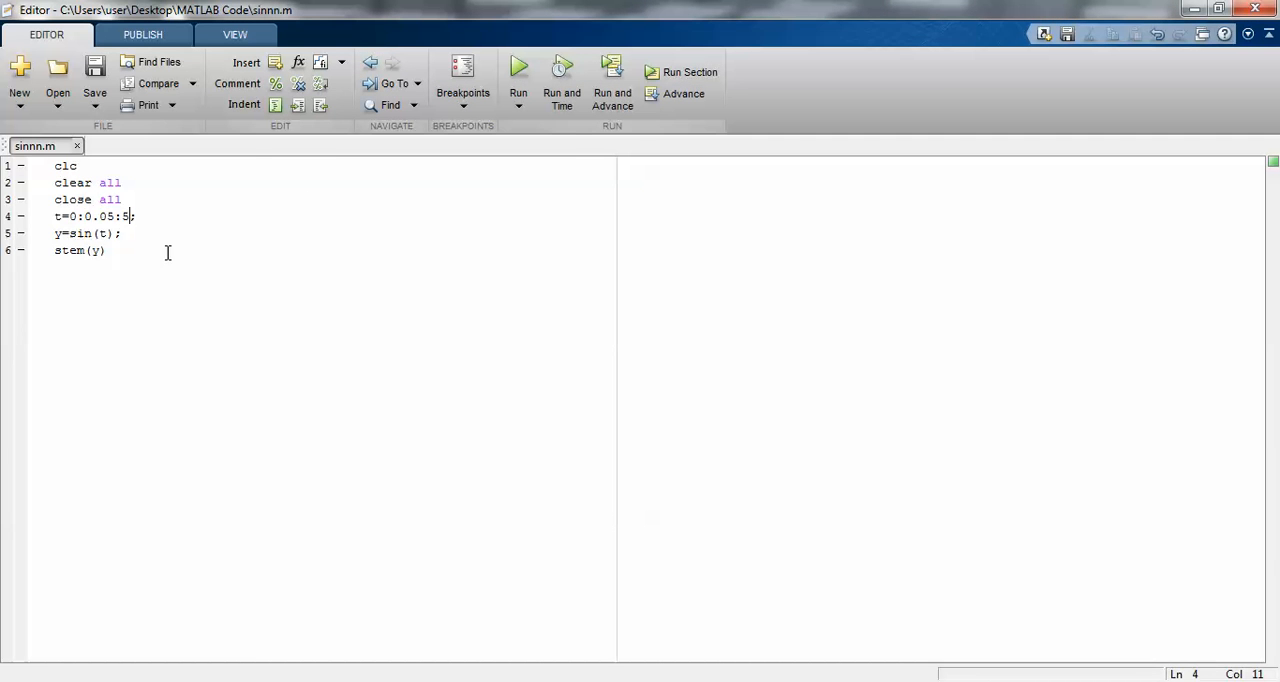
pyautogui.write('10')
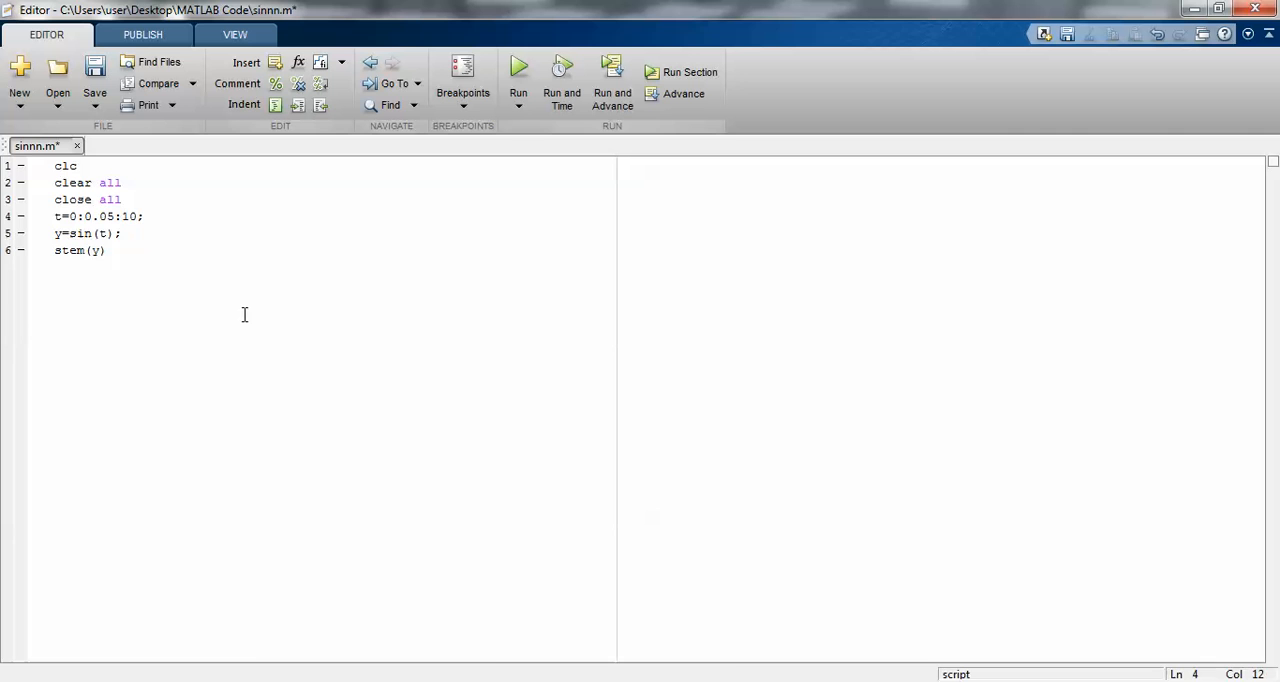
pyautogui.moveTo(81, 182); pyautogui.dragTo(121, 199)
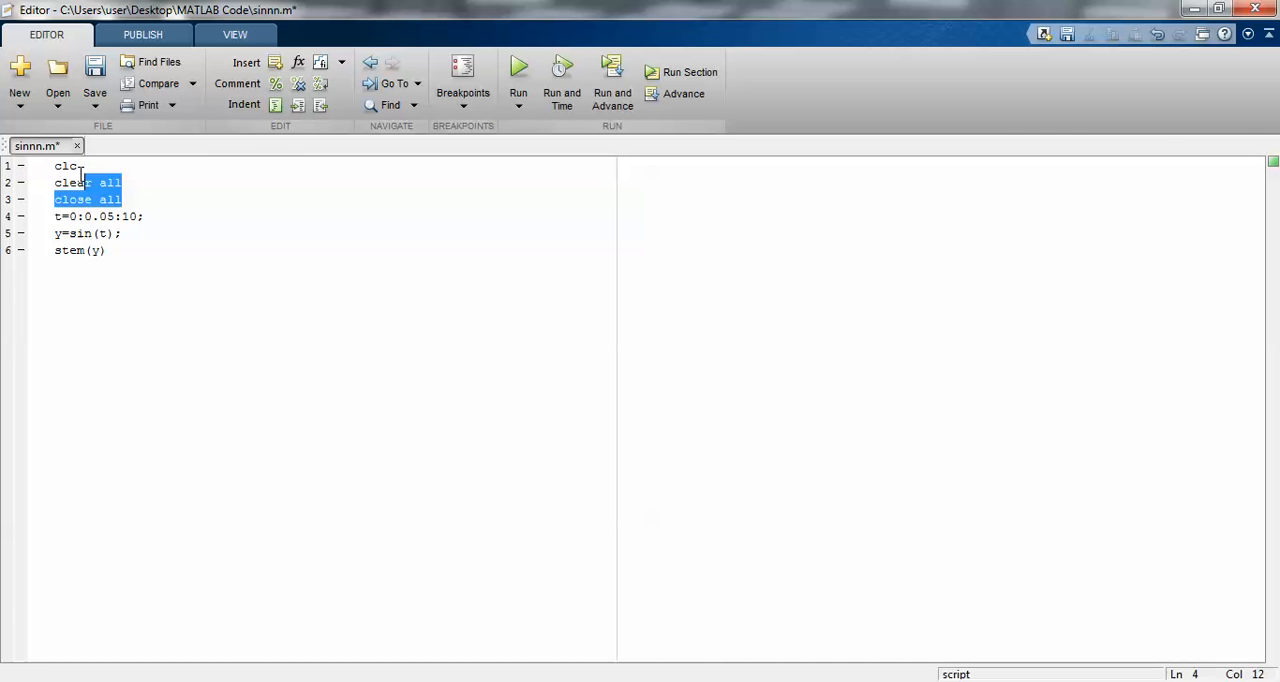
pyautogui.click(98, 199)
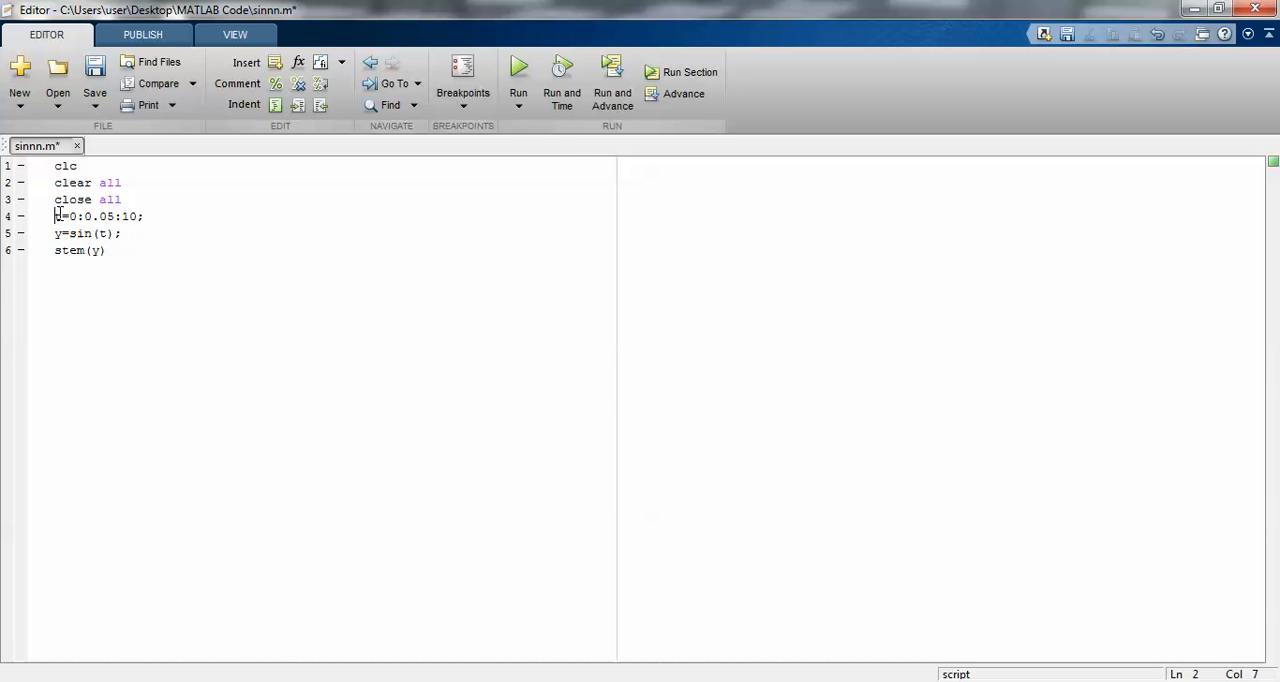
pyautogui.doubleClick(91, 216)
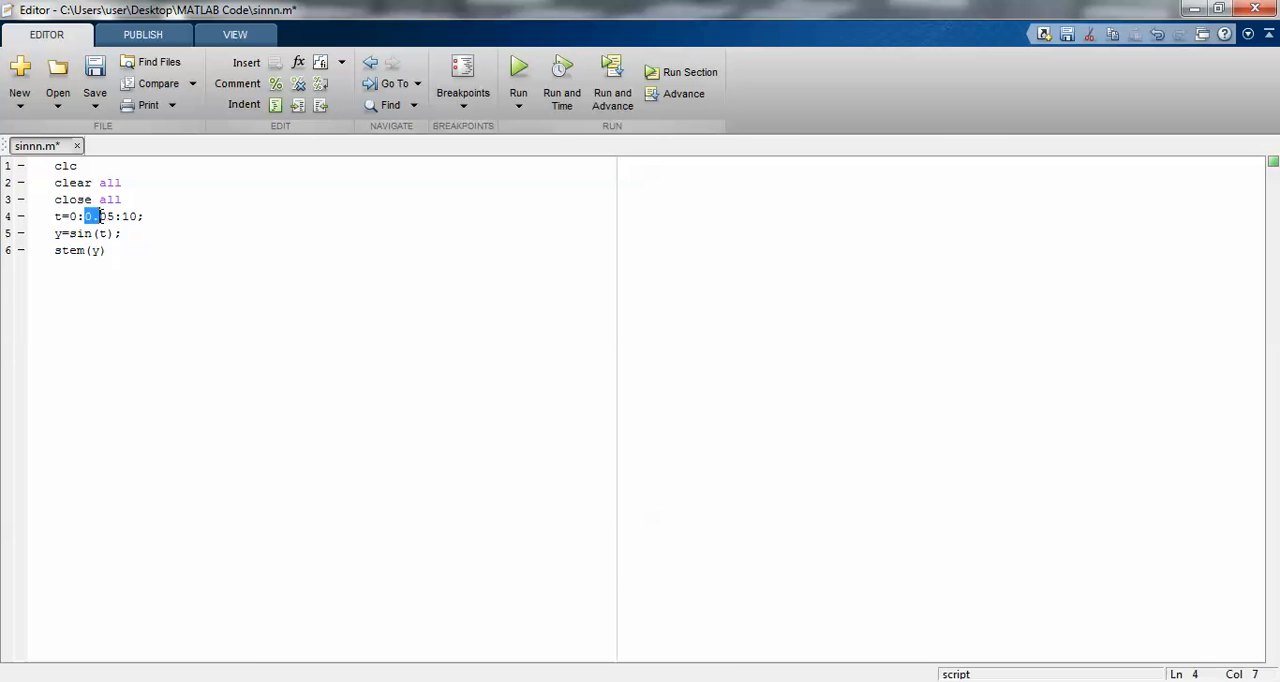
pyautogui.write('0')
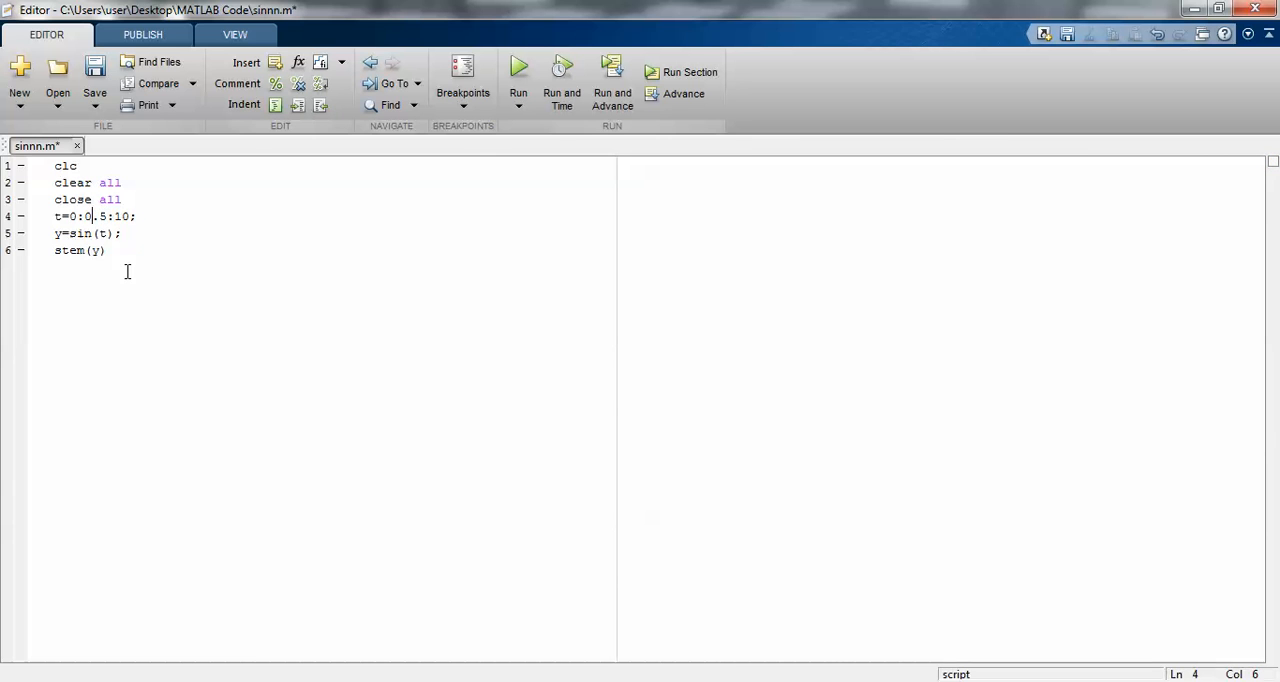
pyautogui.write('0')
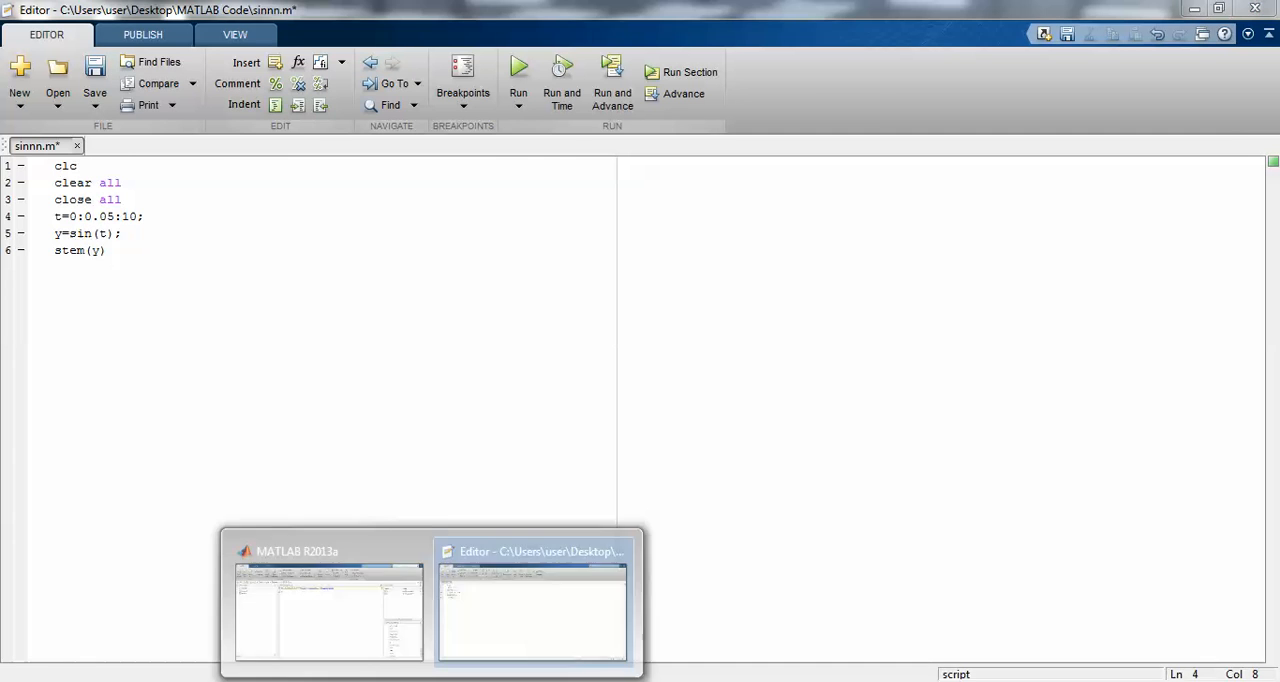
# Step: Create t=0:0.05:5; at the command line
pyautogui.click(328, 612)
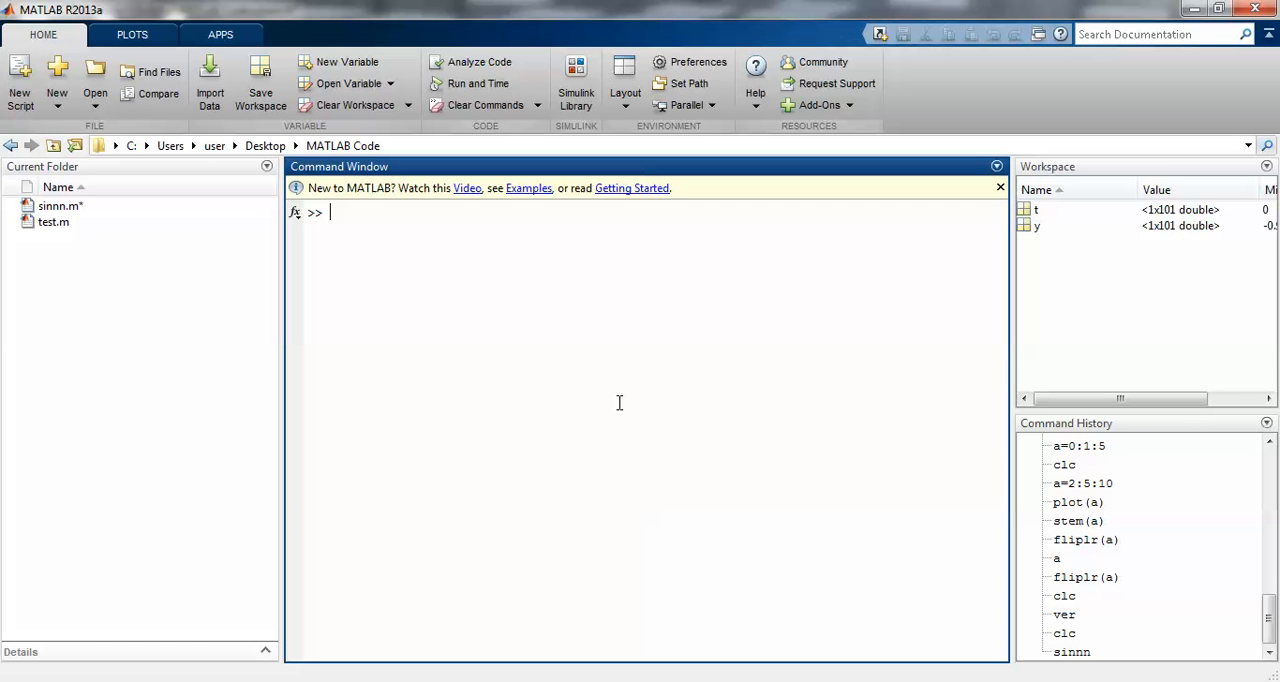
pyautogui.write('t=')
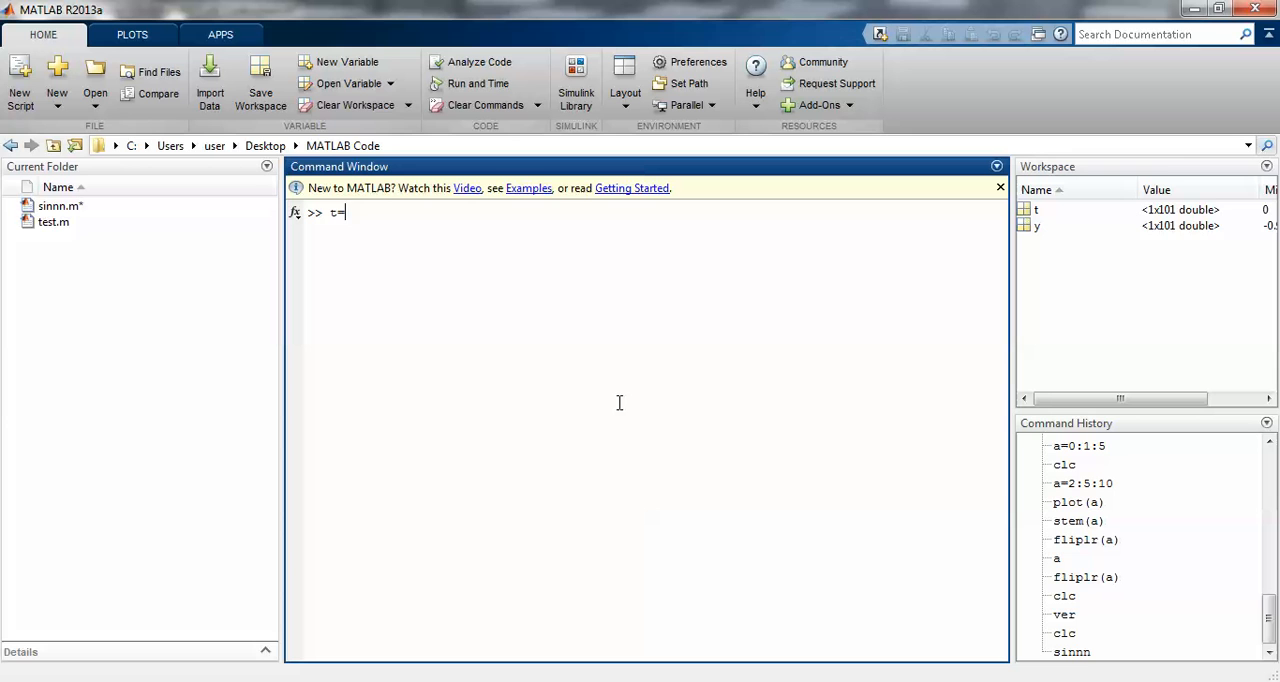
pyautogui.write('0:0')
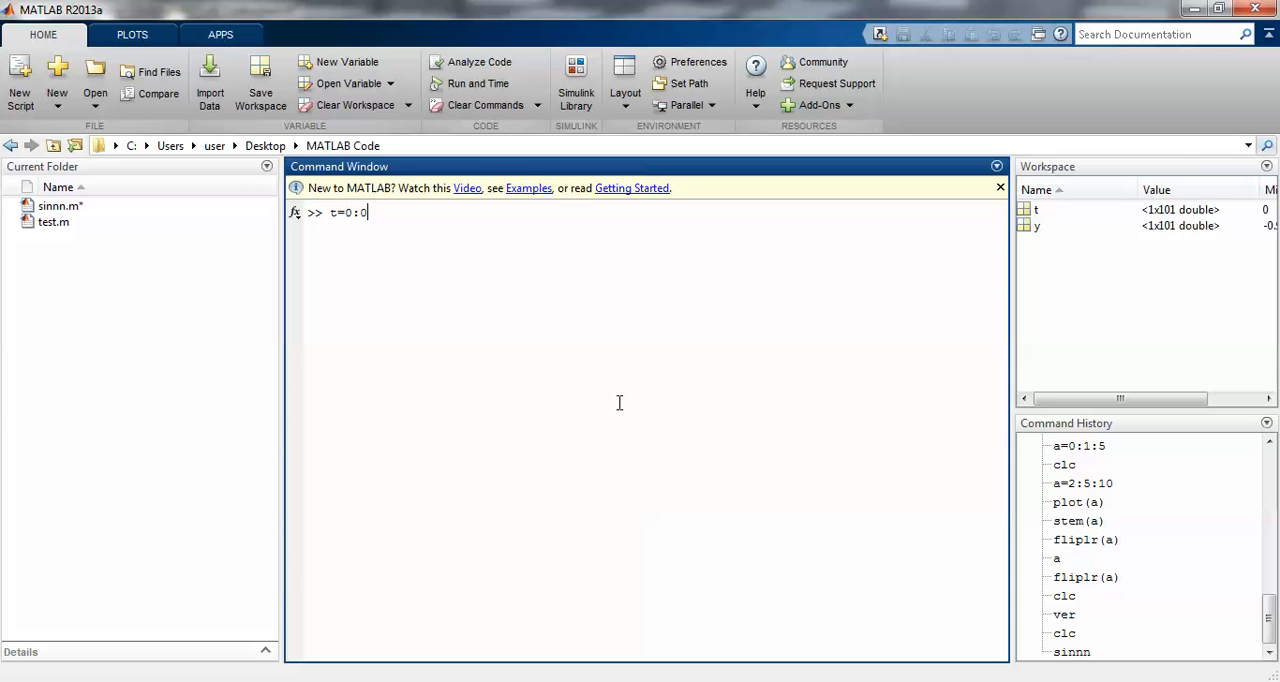
pyautogui.write('.05')
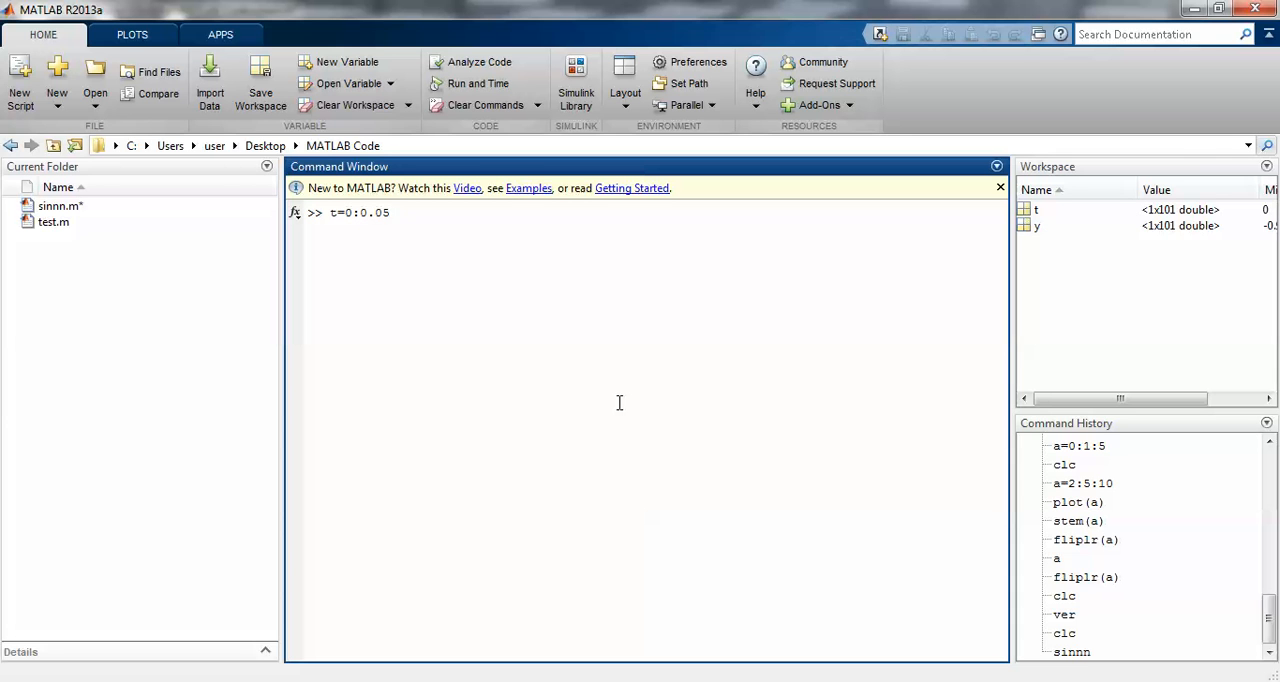
pyautogui.write(':5')
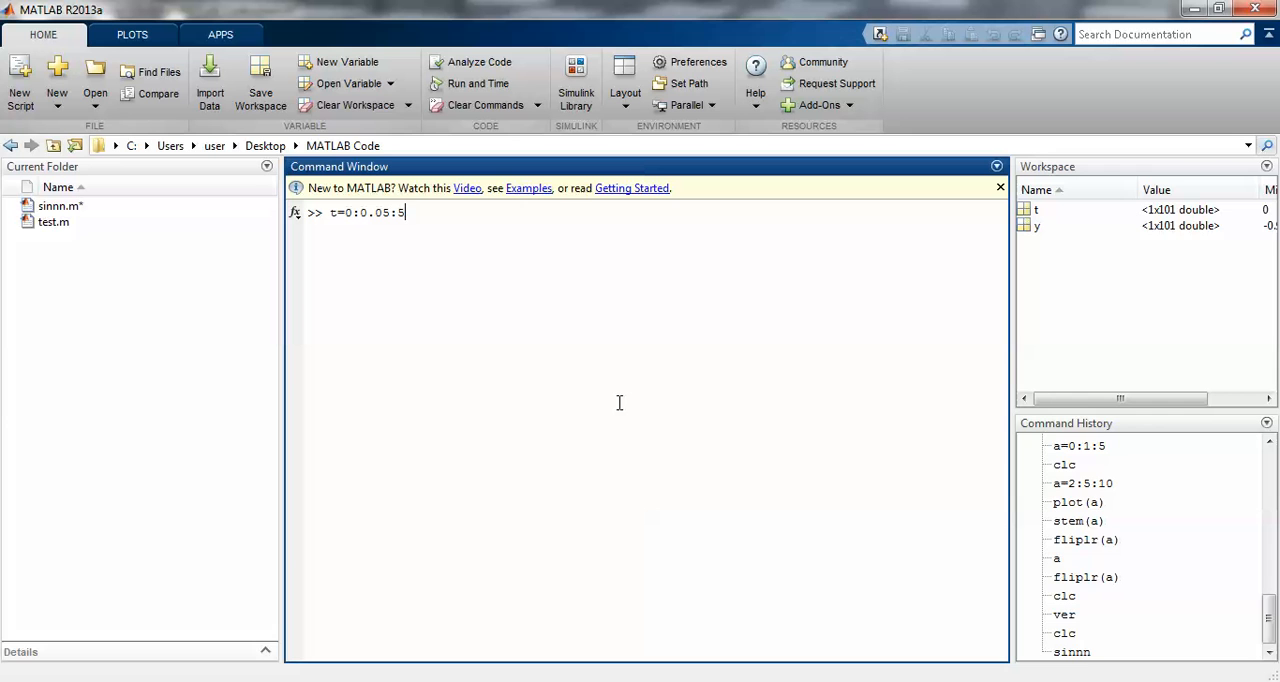
pyautogui.press('Return')
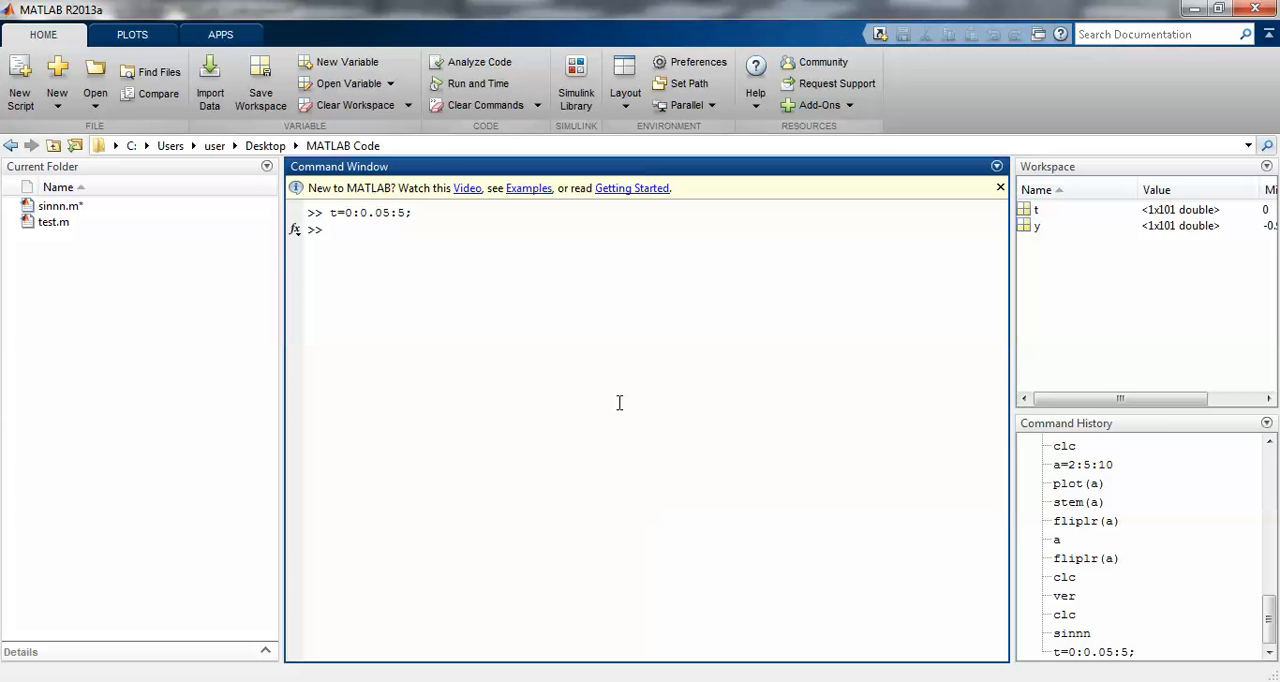
# Step: Display t's values, inspect it in the workspace, and enter size(t)
pyautogui.write('t=0:0.05:5')
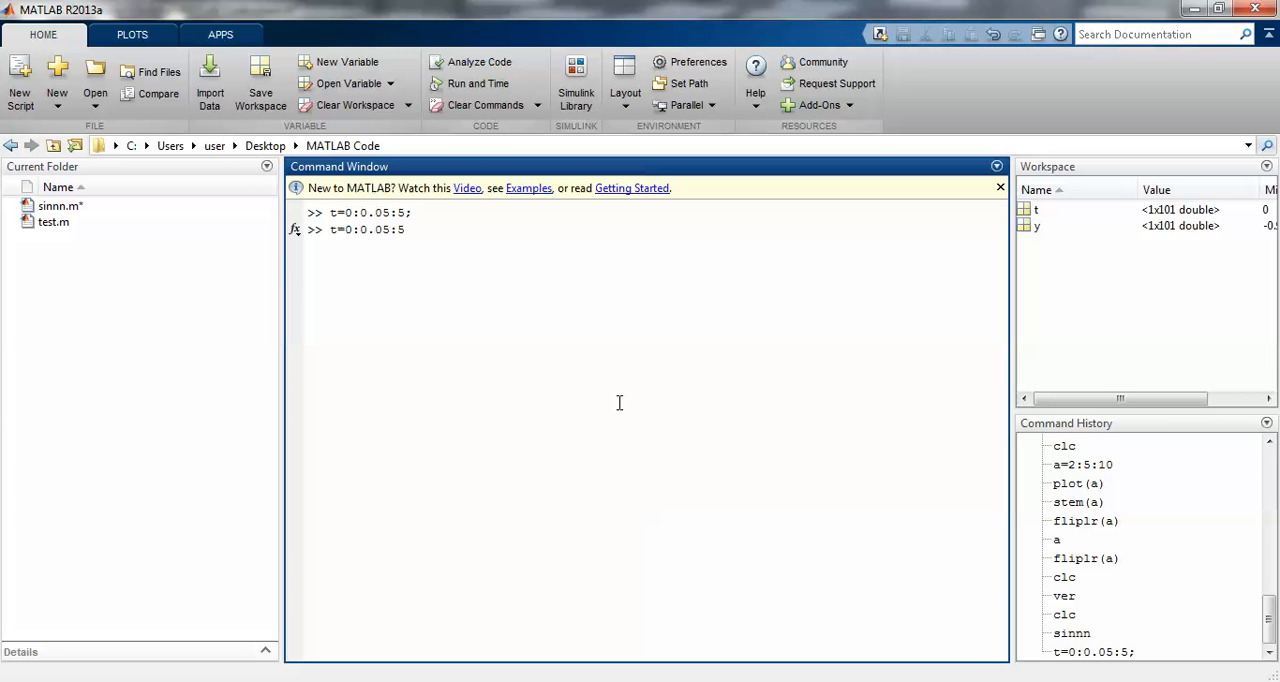
pyautogui.press('Return')
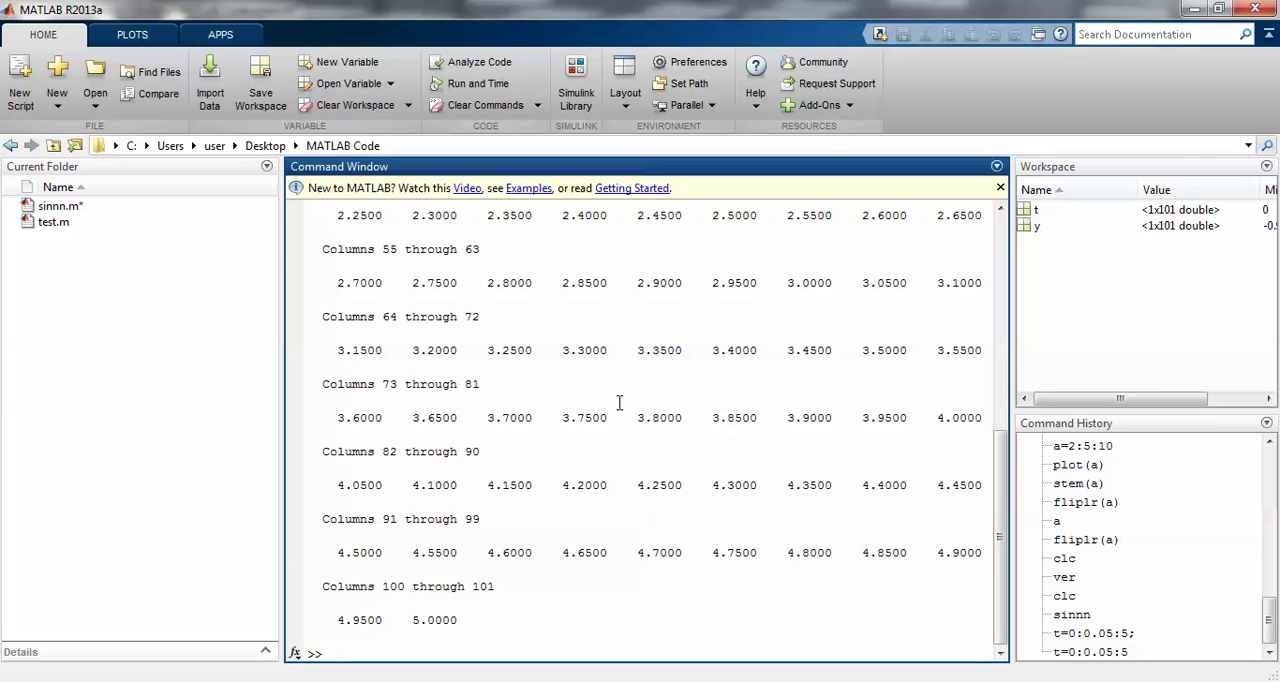
pyautogui.click(1180, 209)
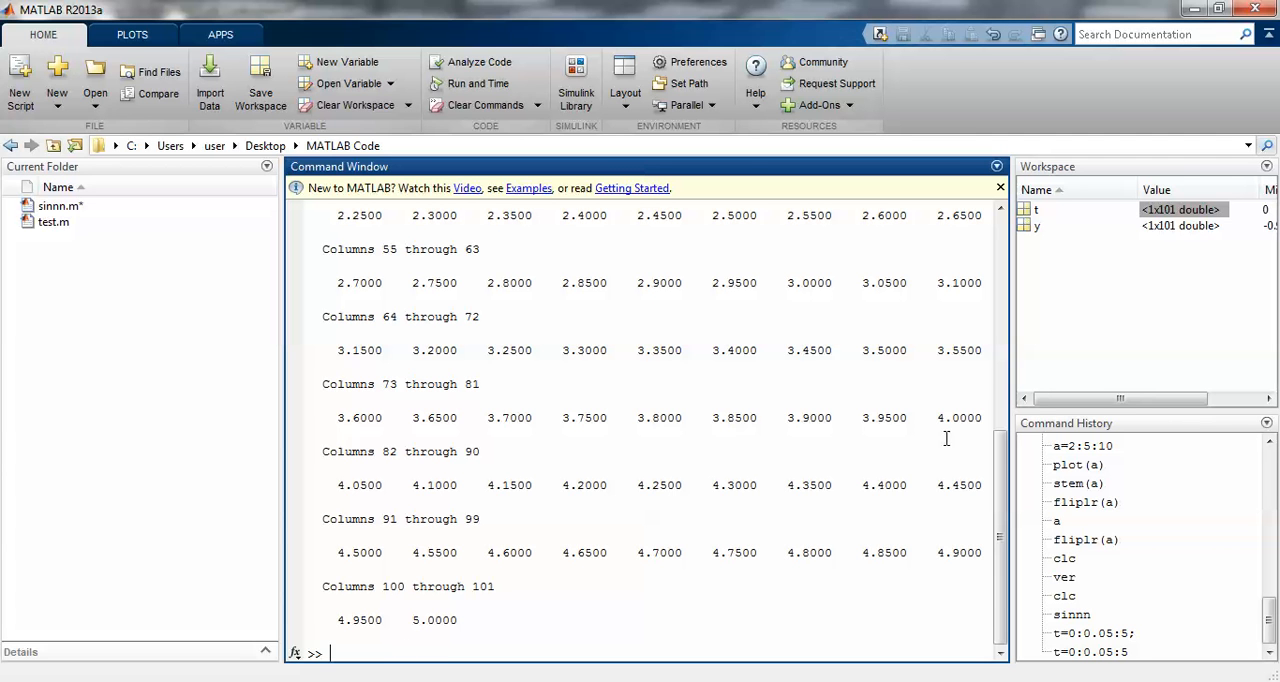
pyautogui.write('size')
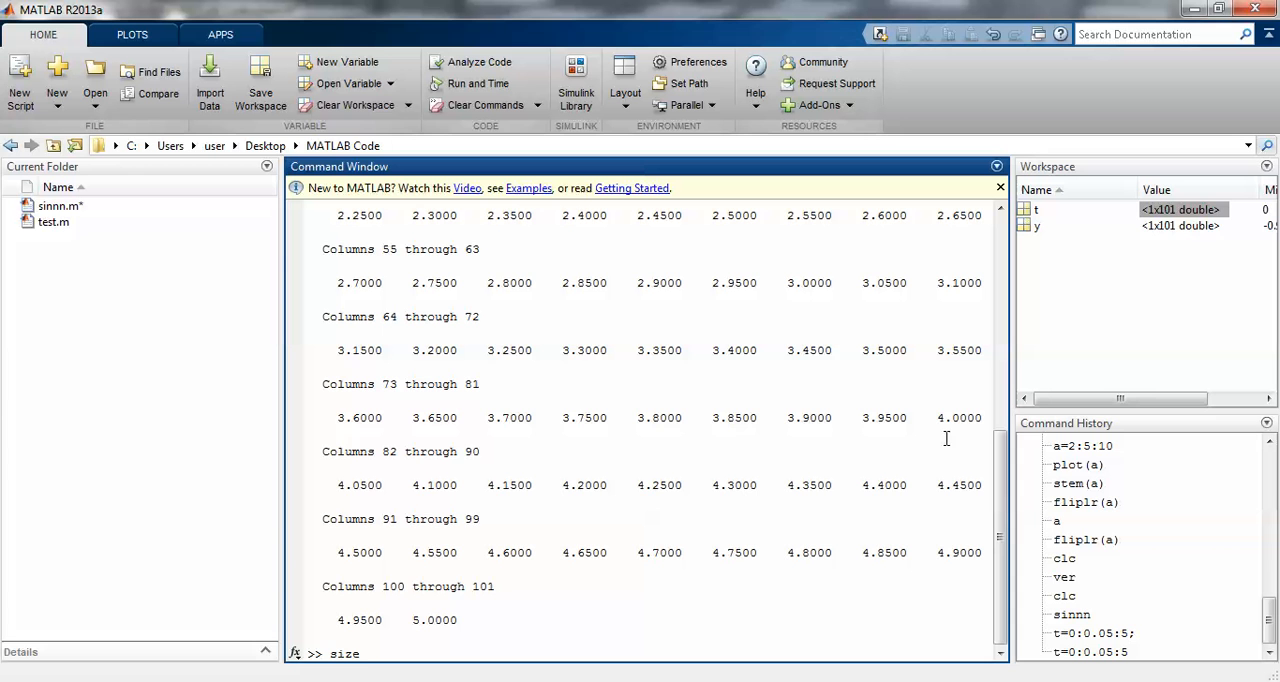
pyautogui.write('(t)')
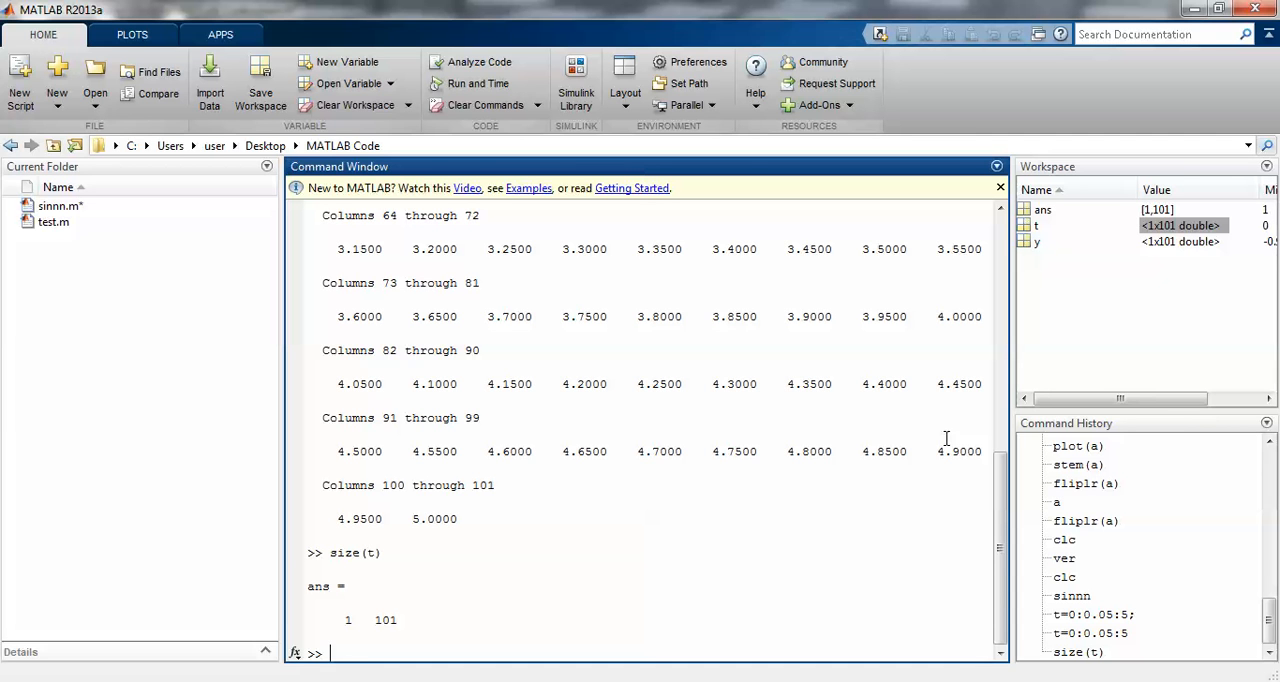
# Step: Re-enter t=0:0.05:5 and highlight the range expression 0:0.05:5
pyautogui.write('t=0:0.05:5')
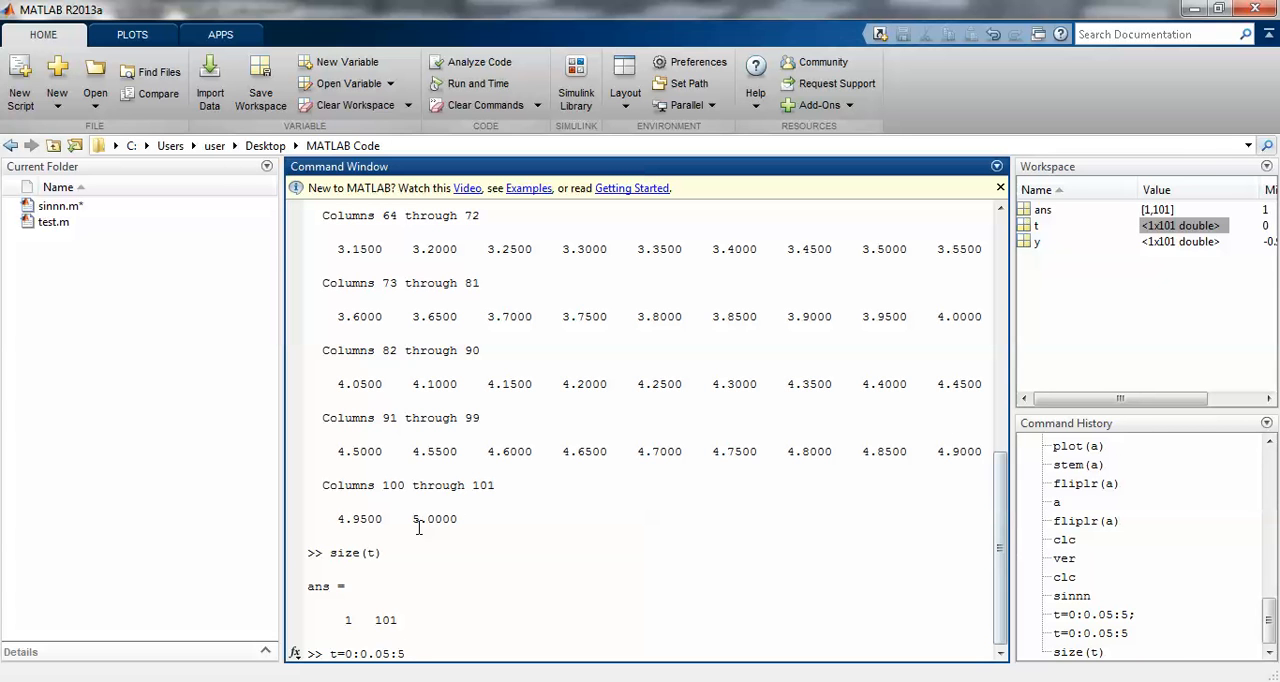
pyautogui.doubleClick(417, 518)
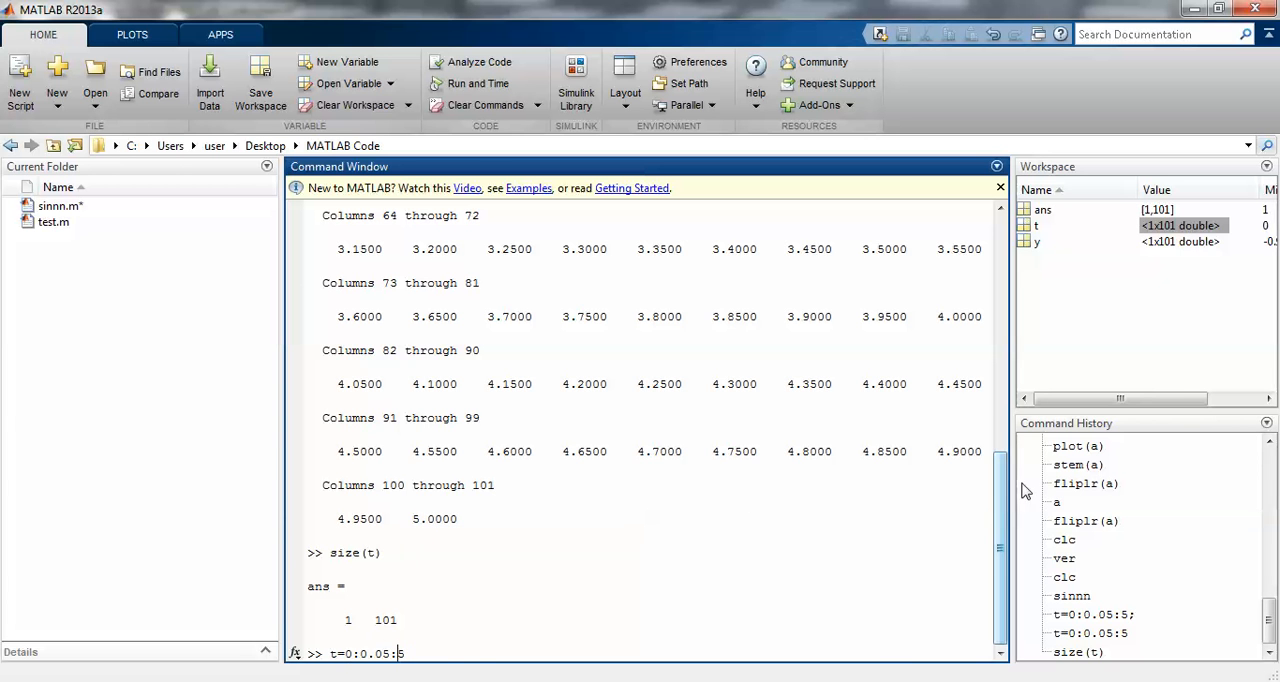
pyautogui.press('Return')
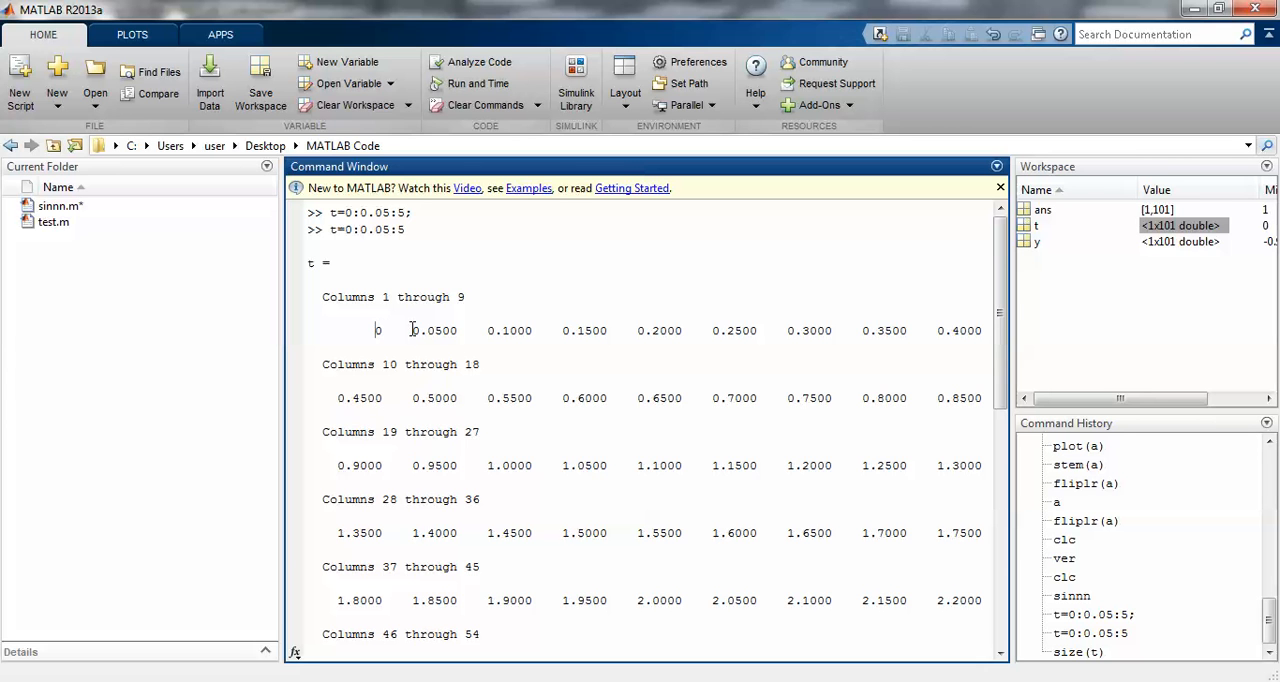
pyautogui.moveTo(412, 330); pyautogui.dragTo(532, 330)
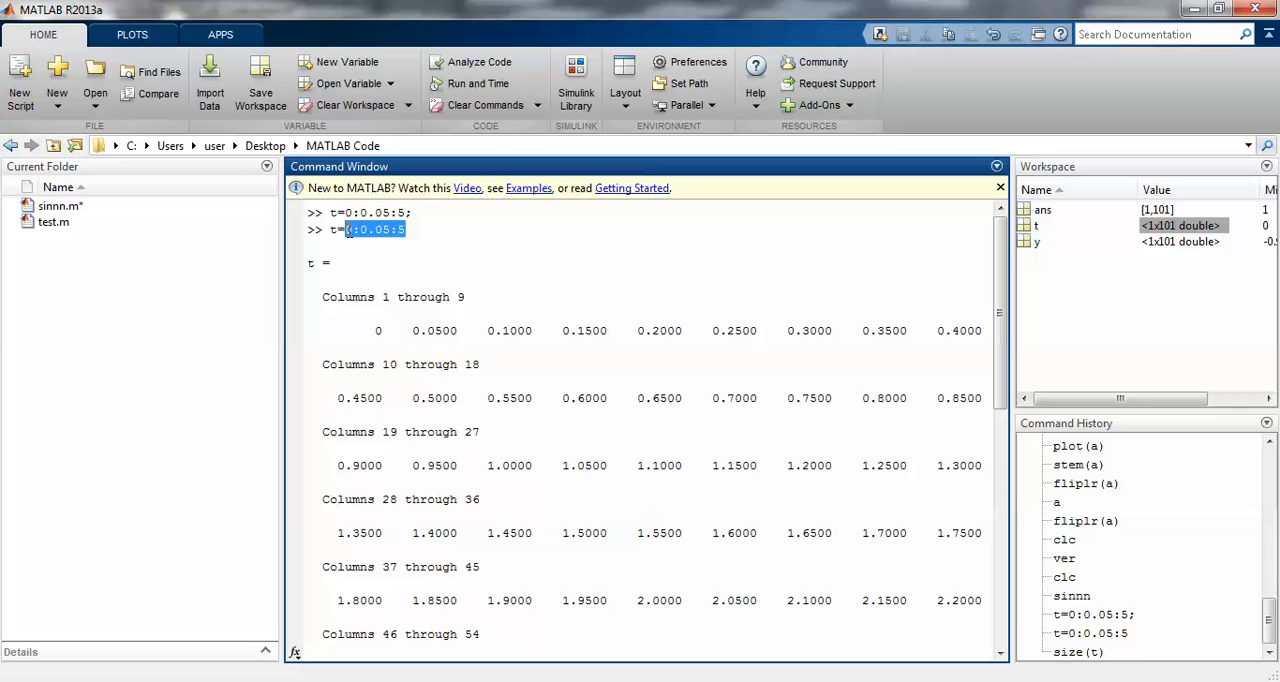
pyautogui.moveTo(375, 625)
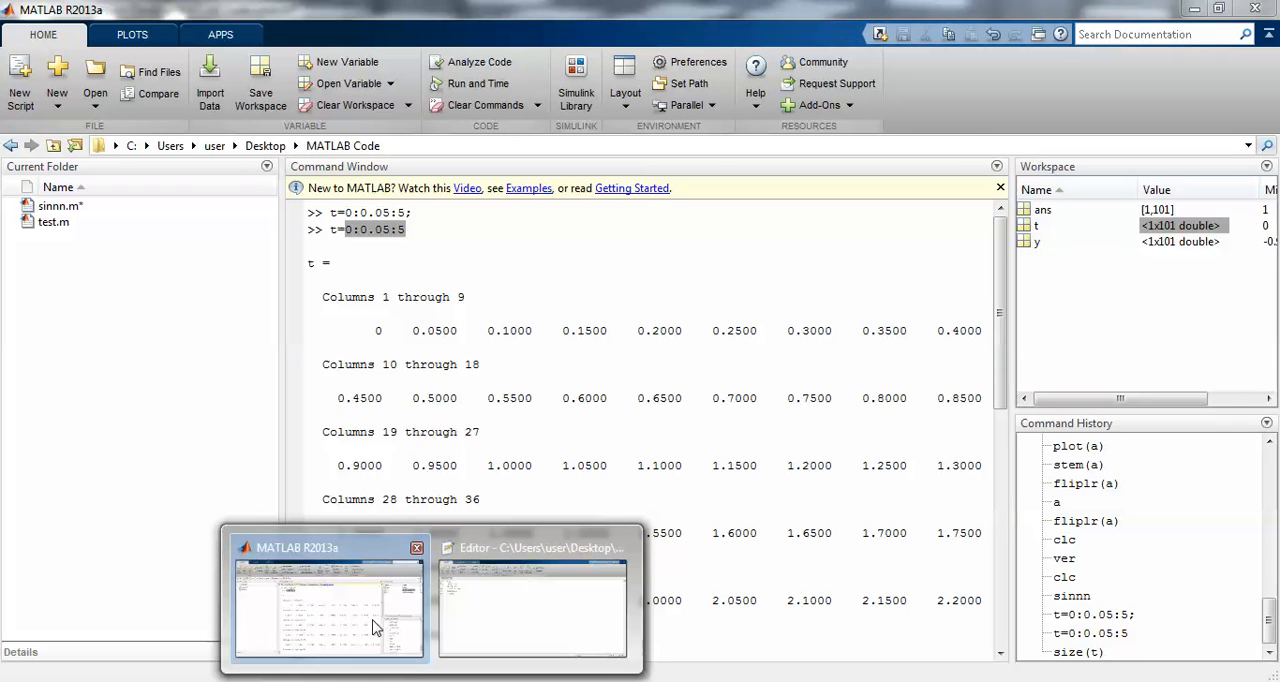
# Step: Run sinnn.m, maximize Figure 1 to inspect the blue stem plot, then close it
pyautogui.click(532, 610)
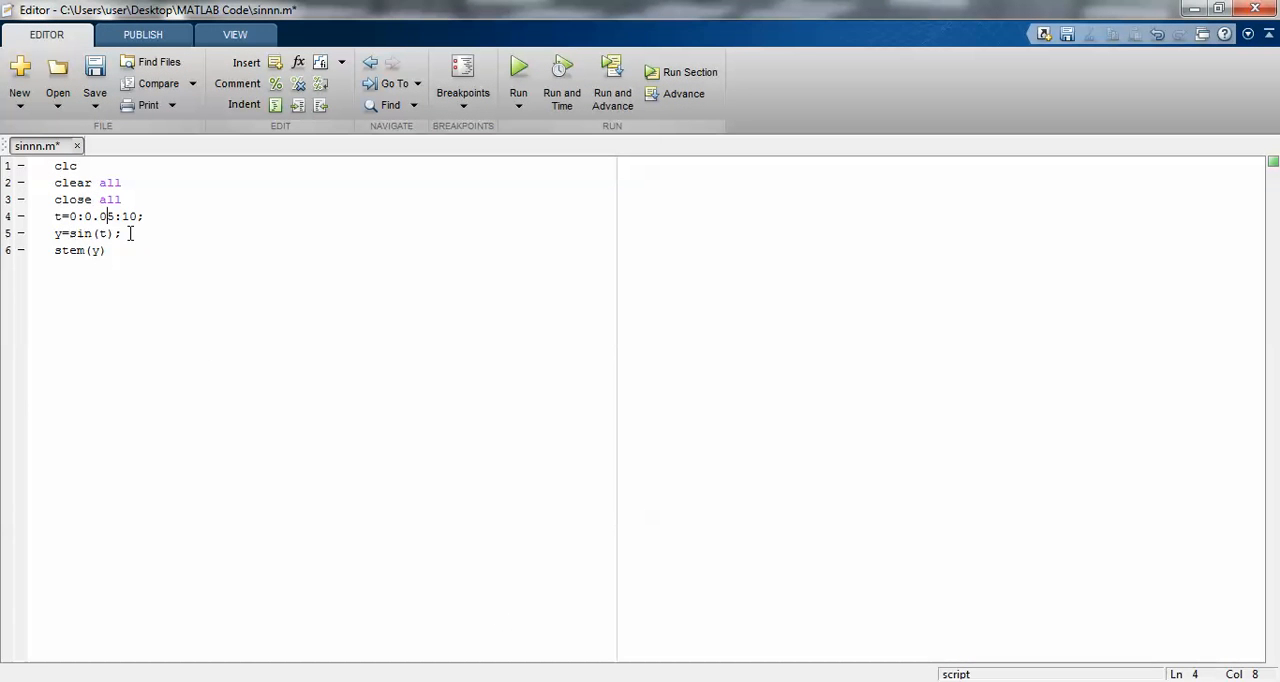
pyautogui.click(90, 233)
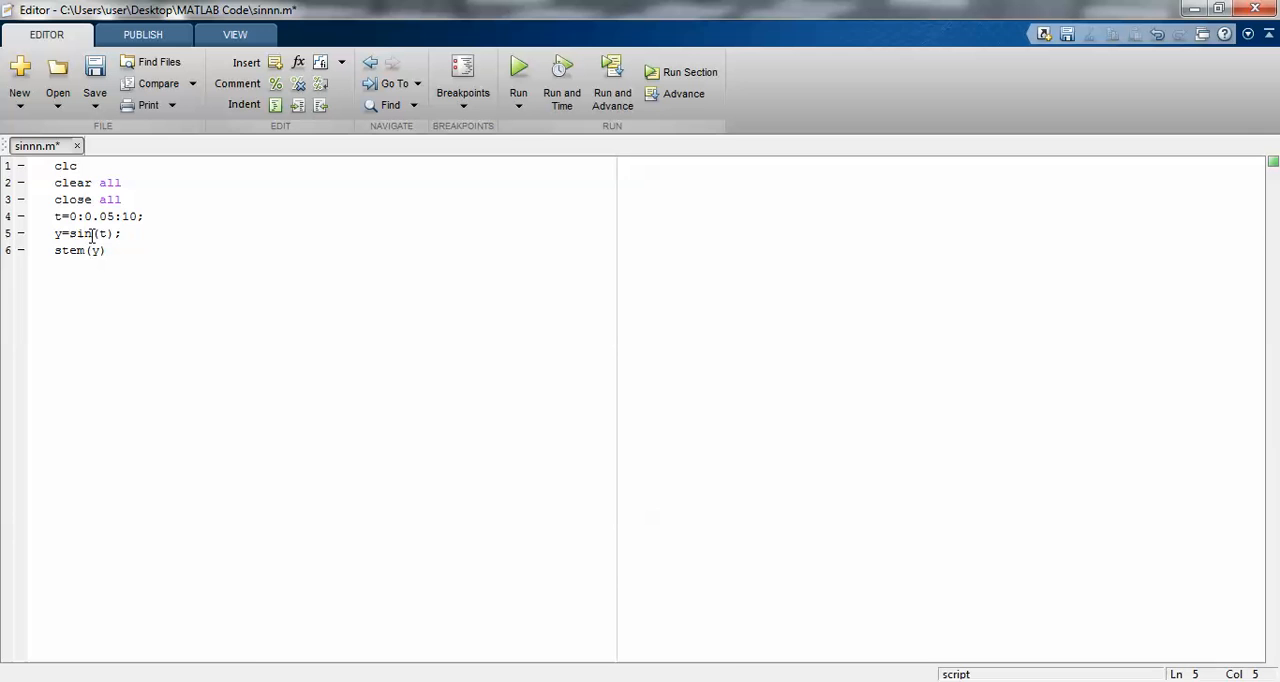
pyautogui.doubleClick(78, 233)
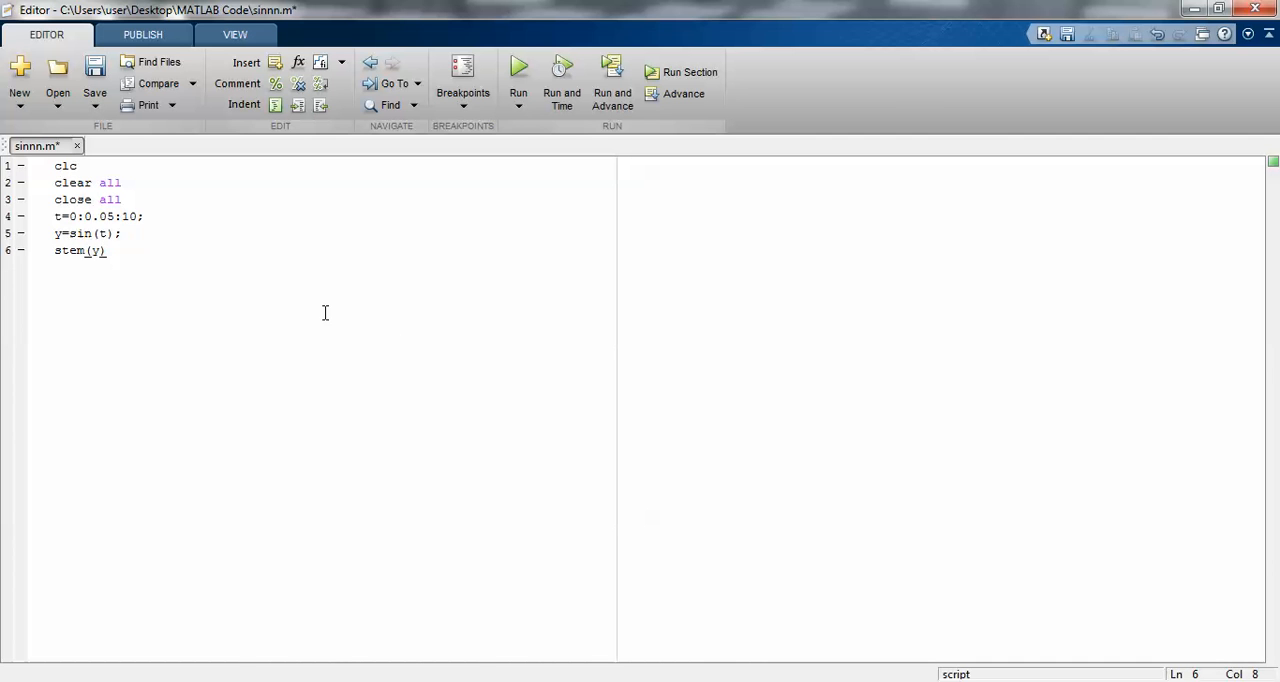
pyautogui.click(518, 71)
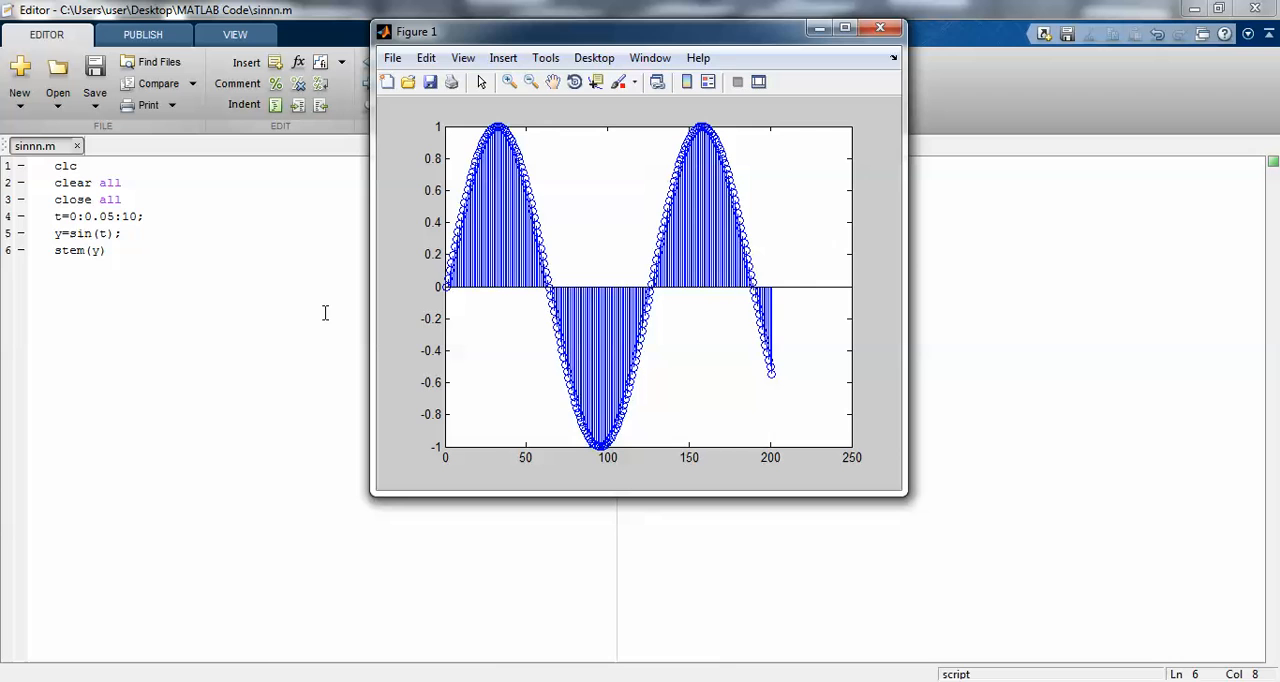
pyautogui.click(845, 27)
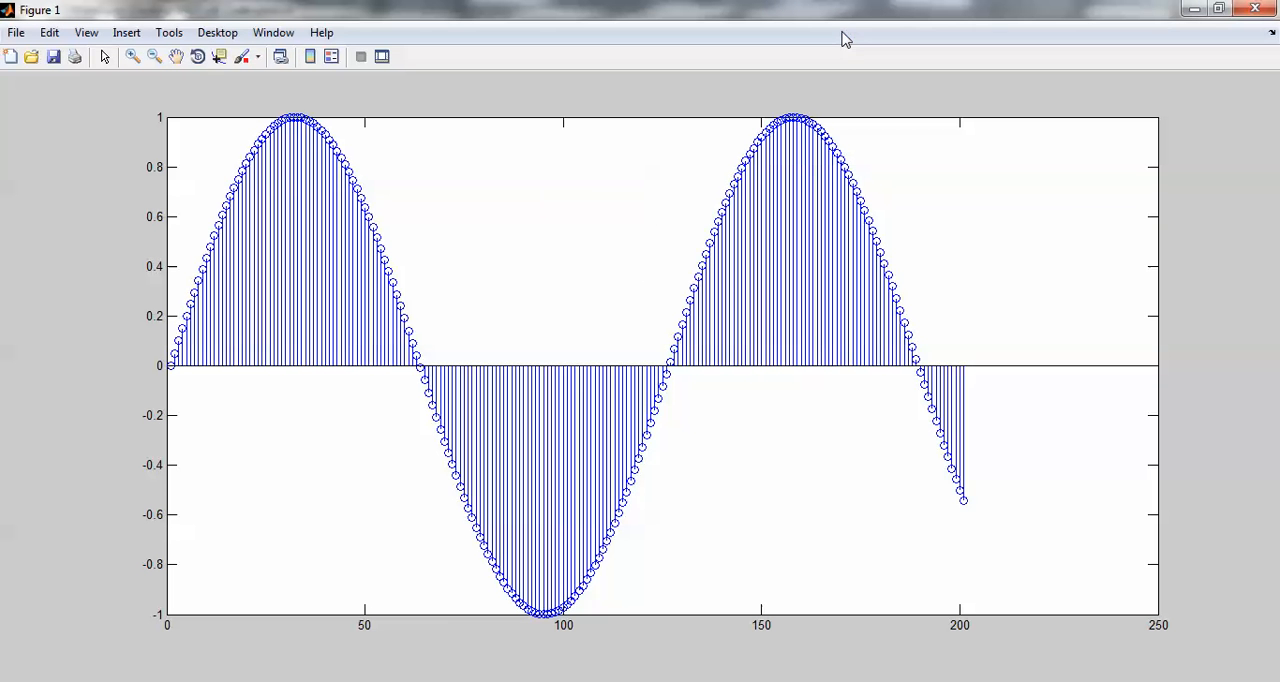
pyautogui.moveTo(174, 372)
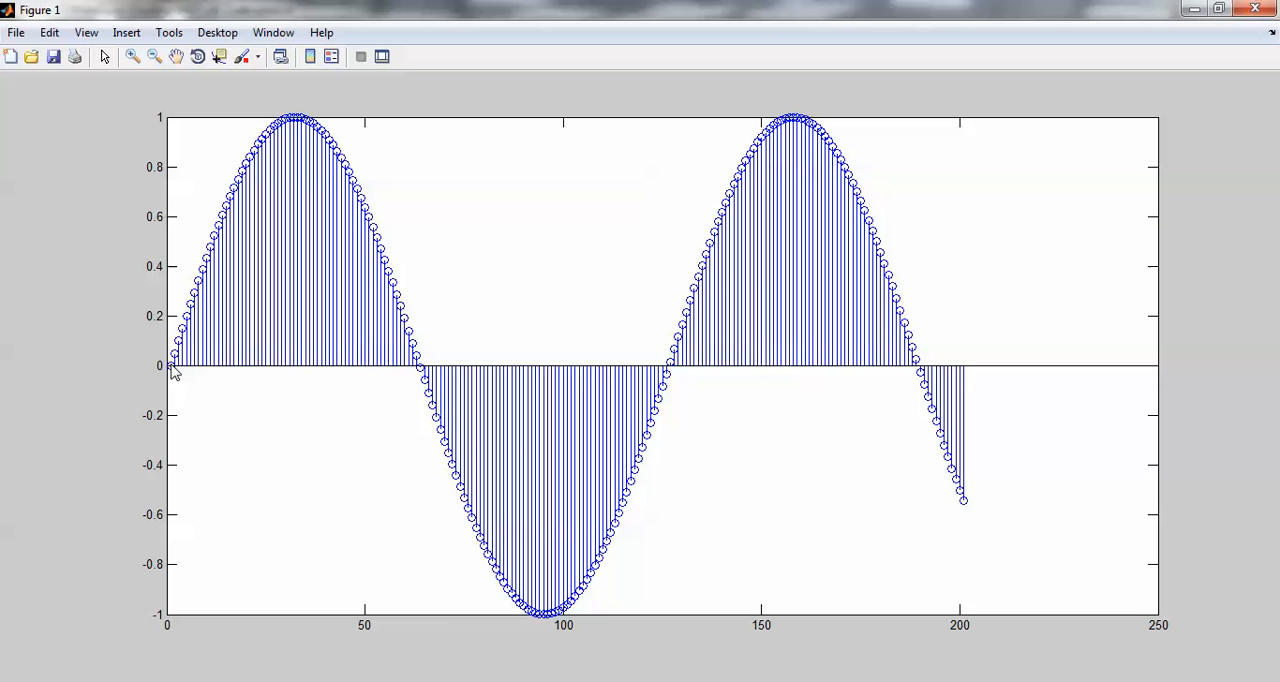
pyautogui.moveTo(965, 503)
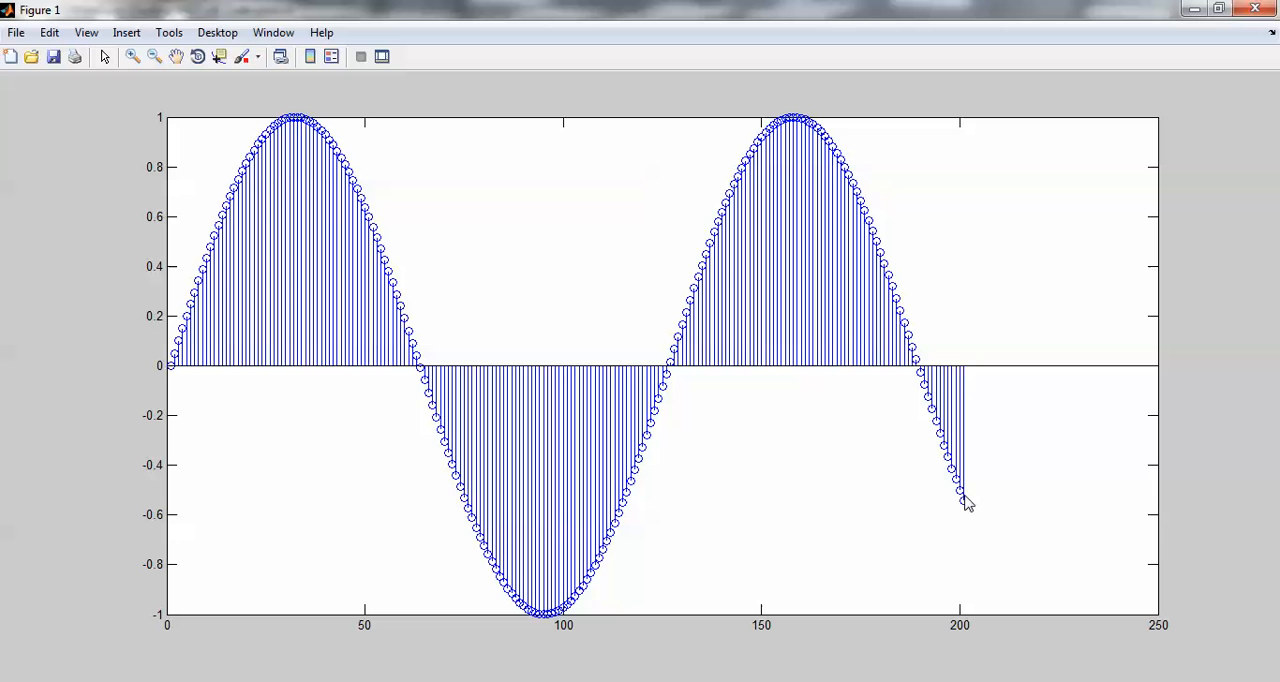
pyautogui.moveTo(1148, 118)
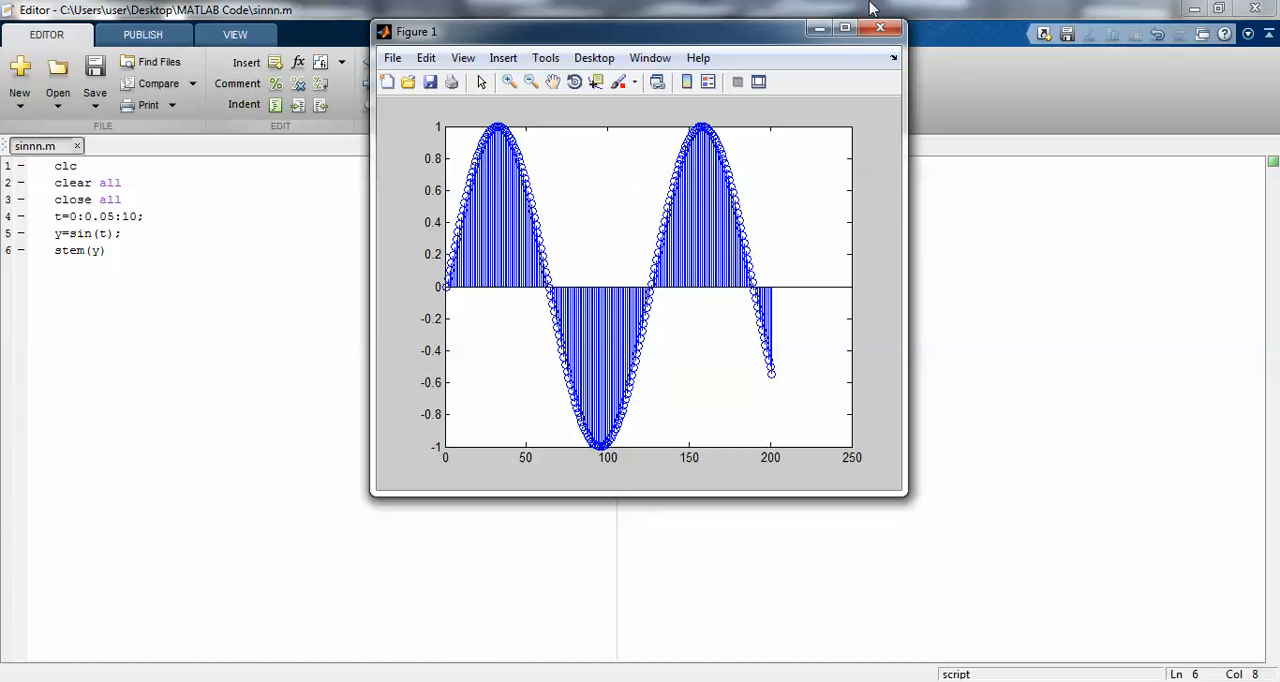
pyautogui.click(879, 27)
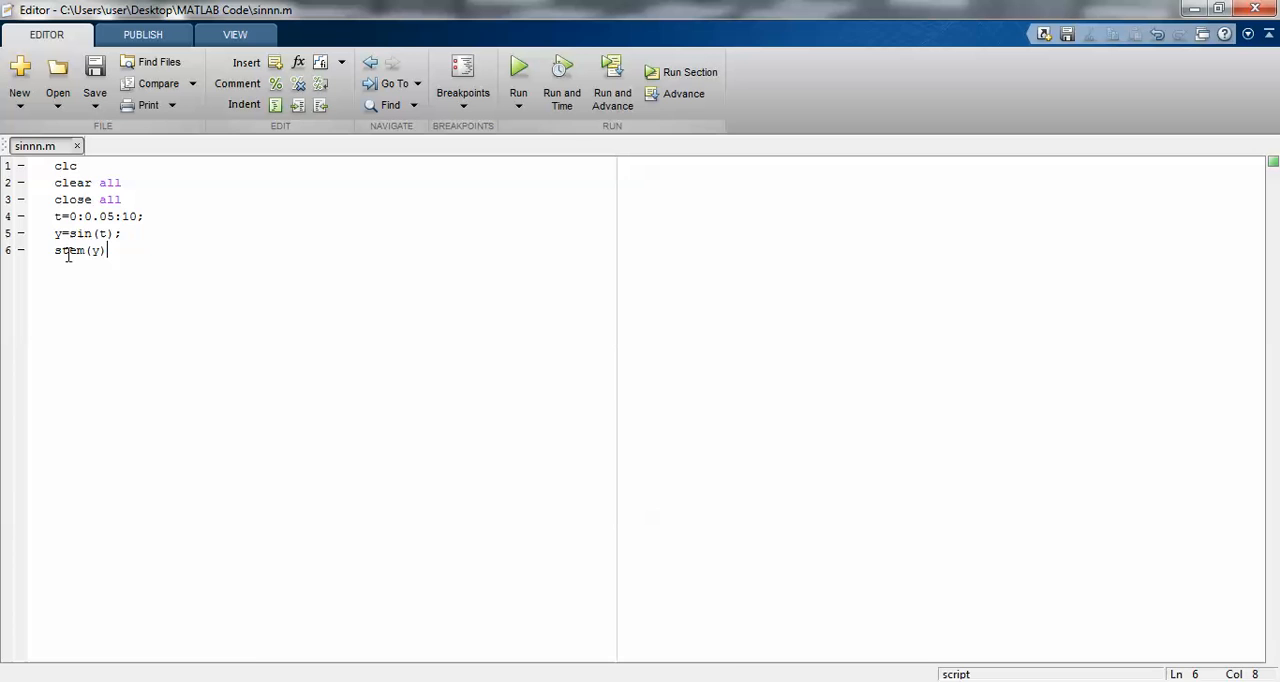
pyautogui.doubleClick(70, 250)
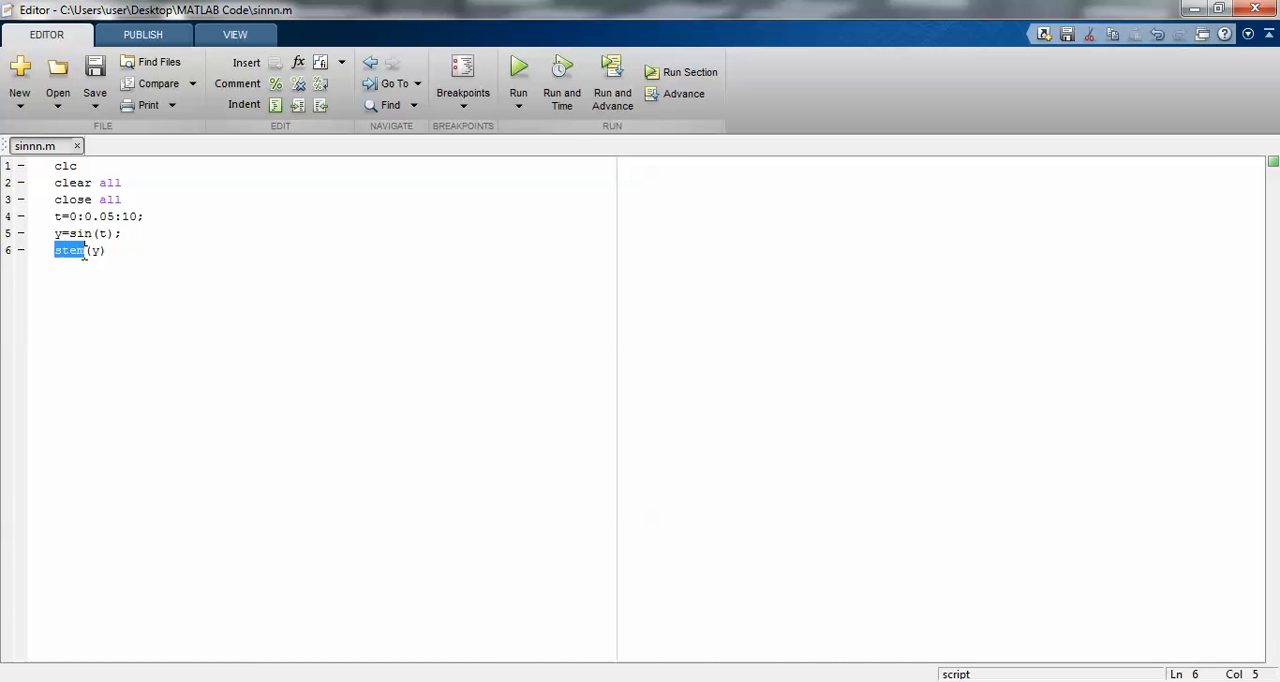
pyautogui.click(94, 250)
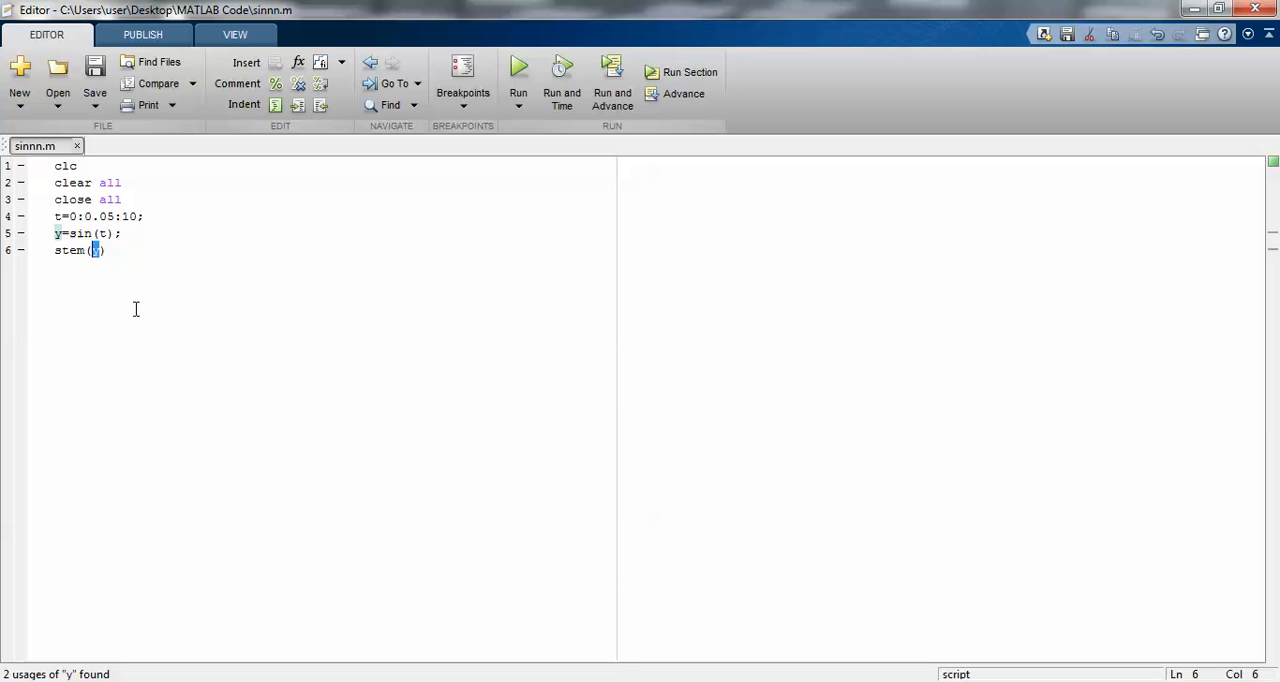
# Step: Change stem to plot on line 6, run, and close the line plot
pyautogui.write('y)')
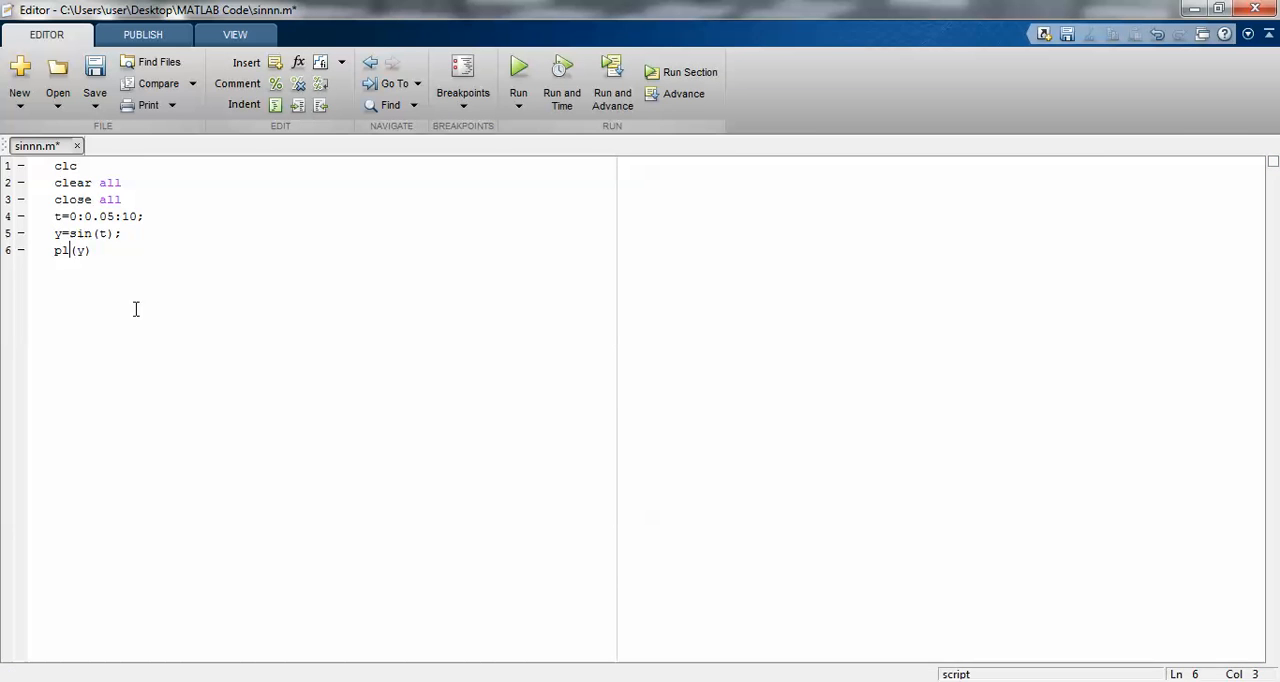
pyautogui.write('ot')
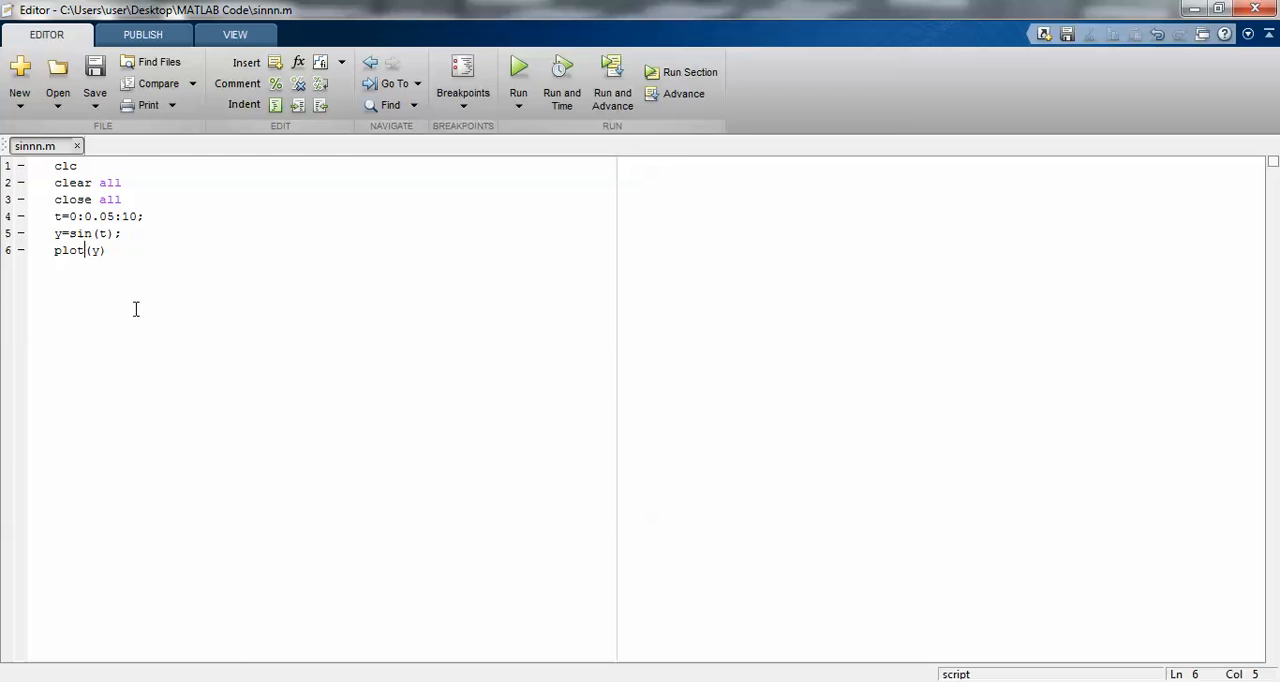
pyautogui.click(518, 66)
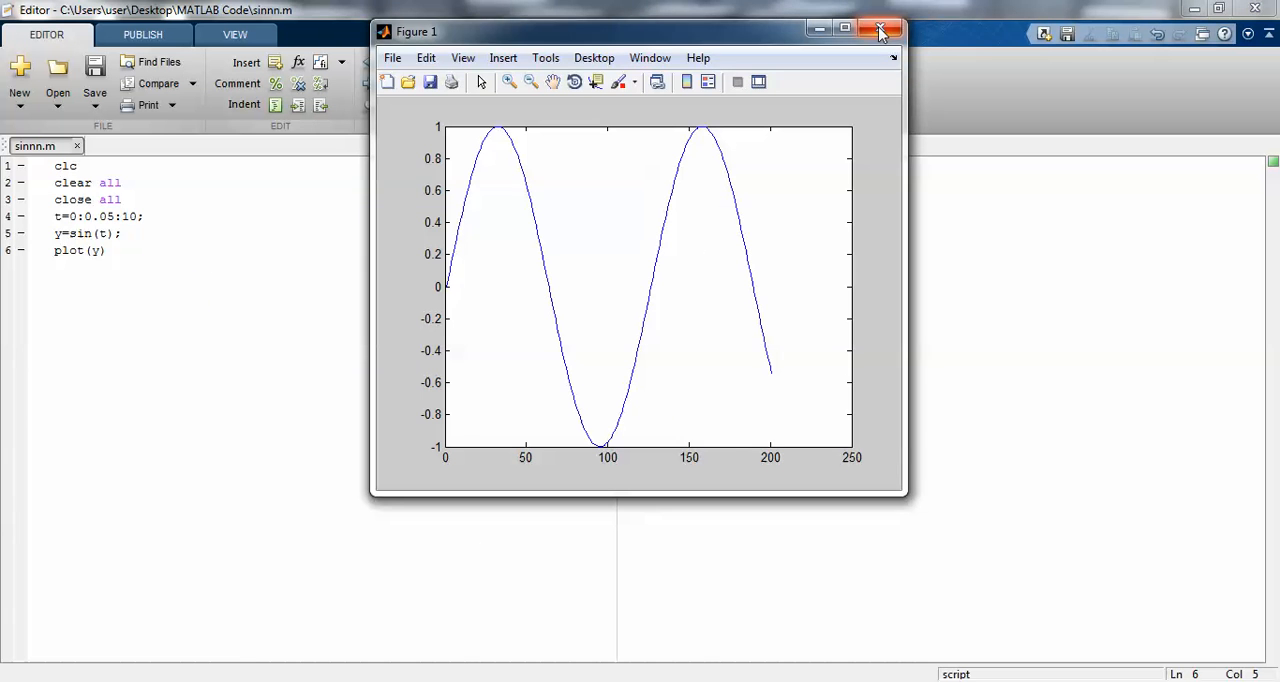
pyautogui.click(880, 30)
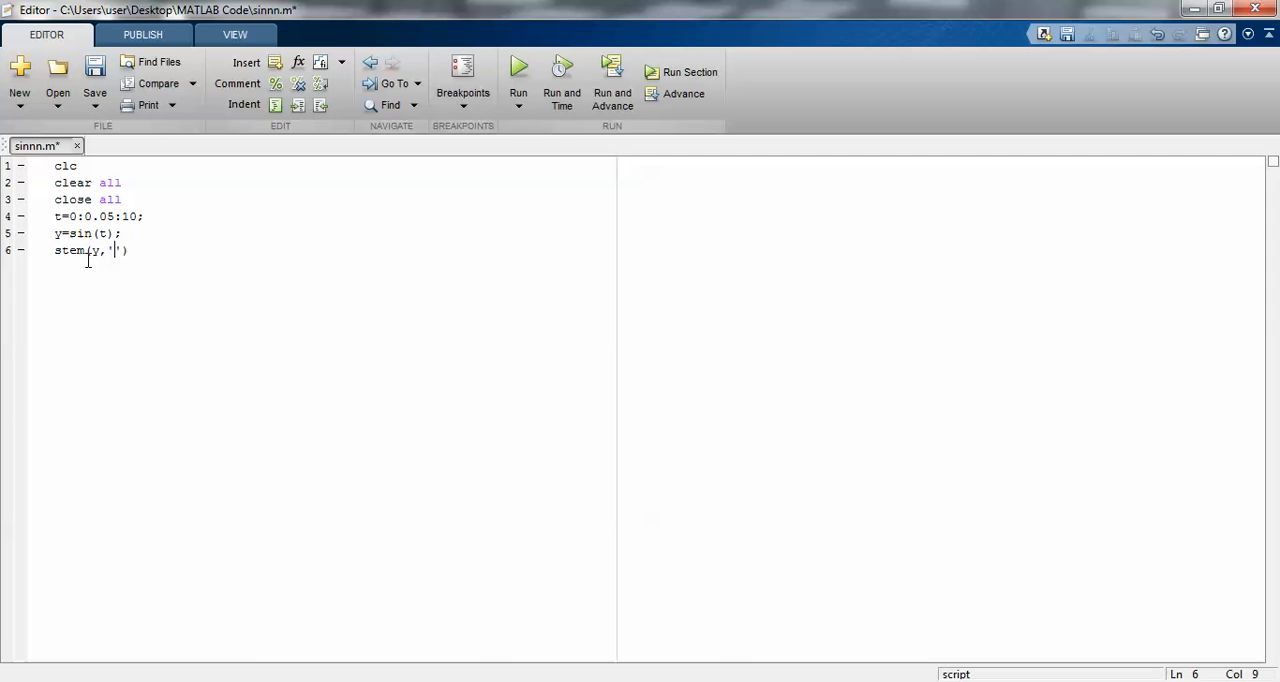
# Step: Run with red stems using stem(y,'r') and close the figure
pyautogui.write('r')
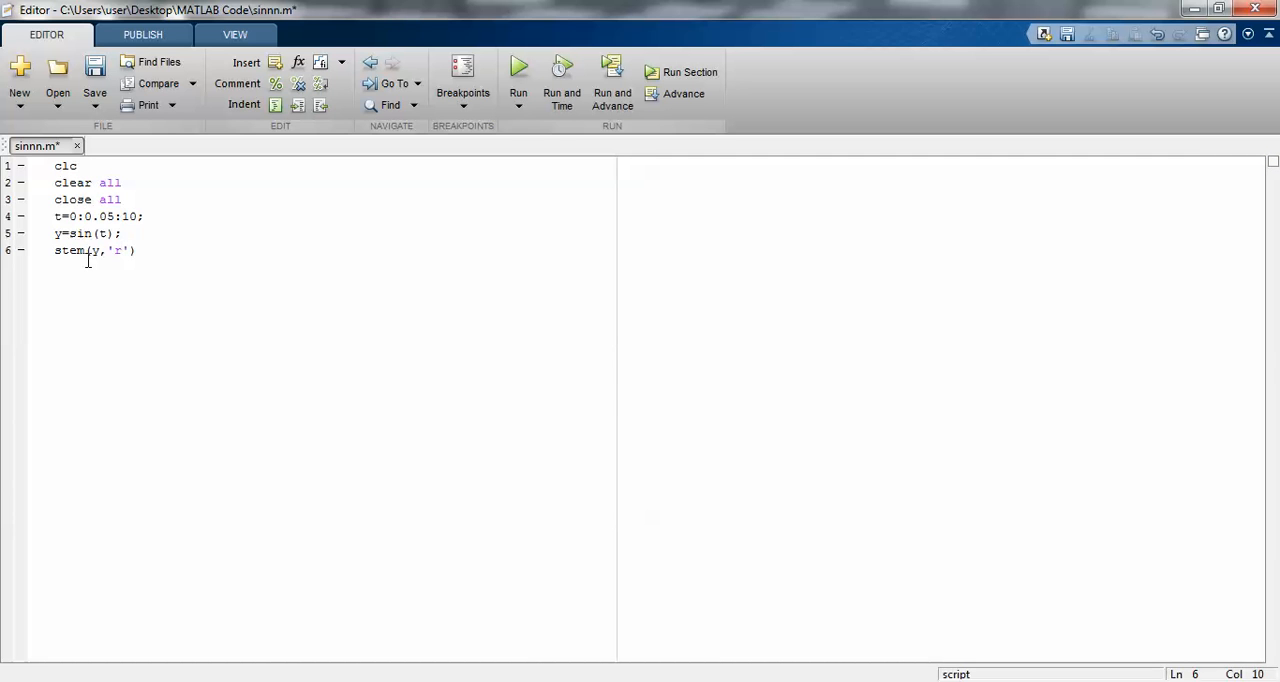
pyautogui.doubleClick(120, 250)
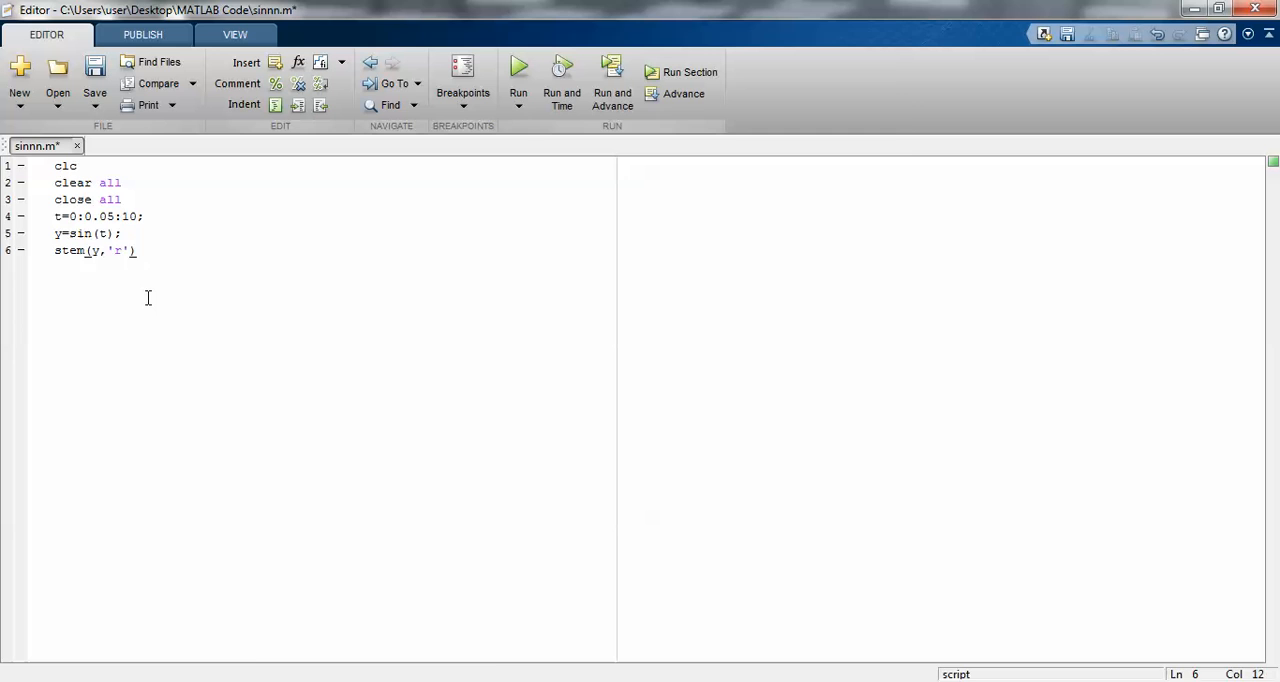
pyautogui.click(518, 71)
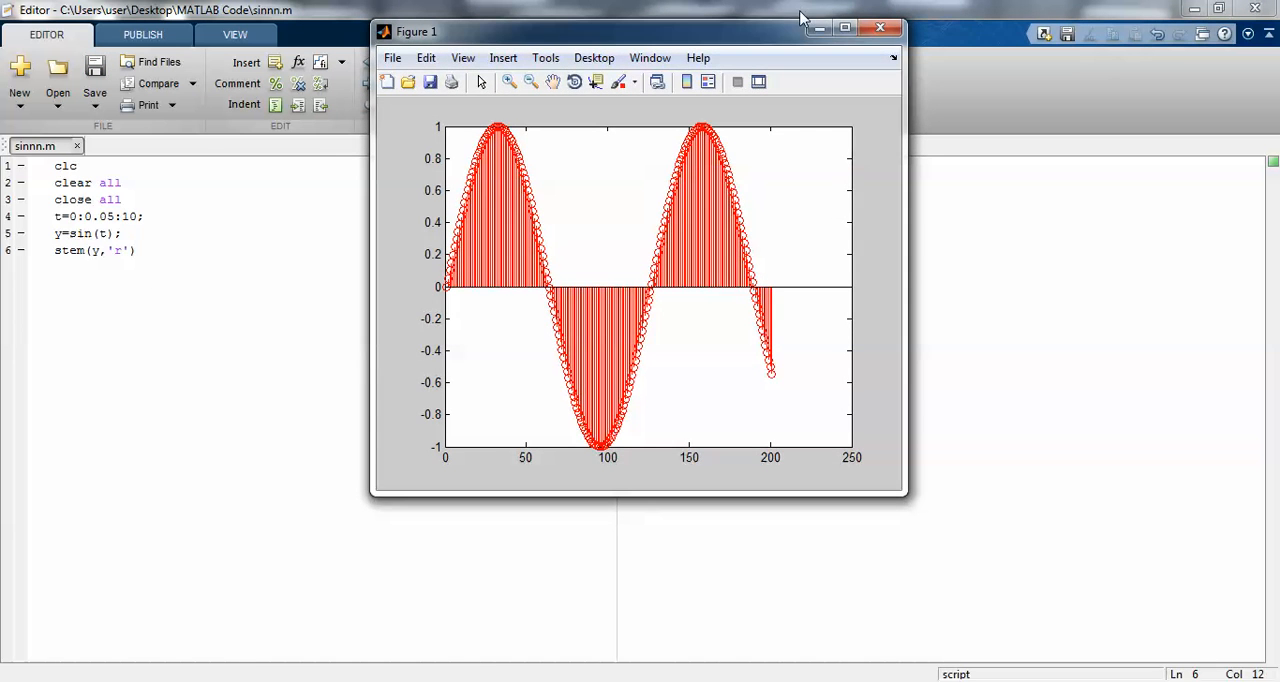
pyautogui.moveTo(840, 8)
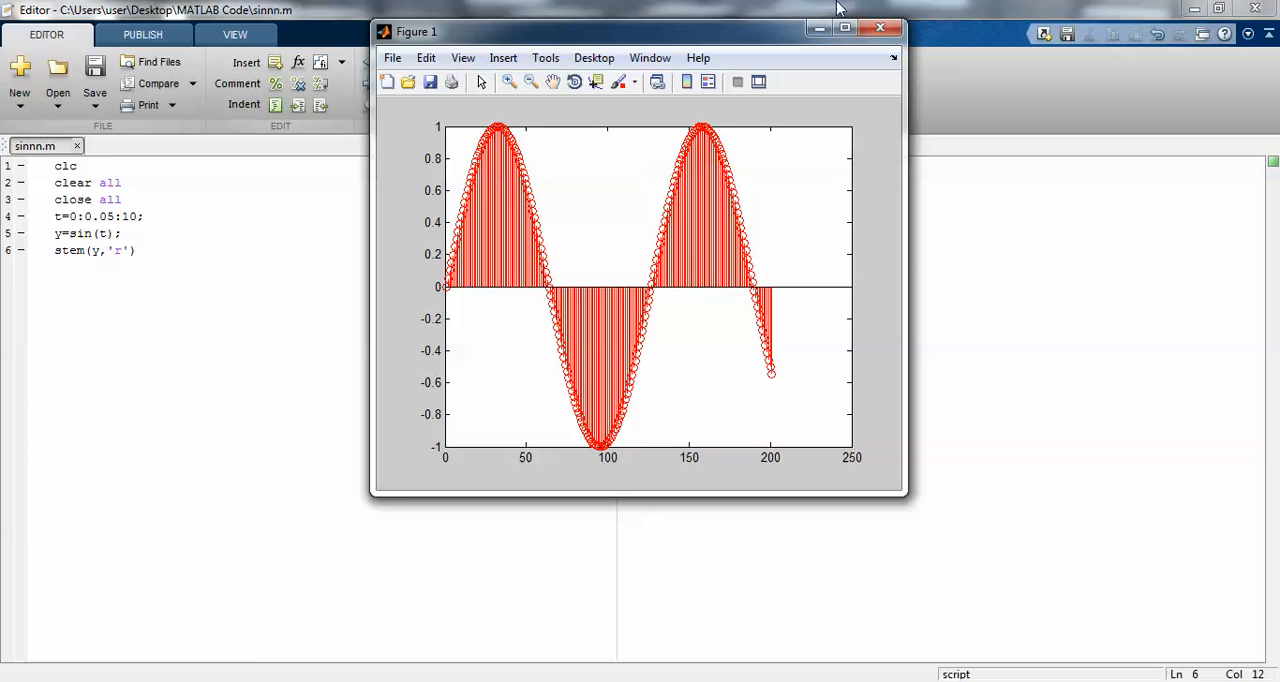
pyautogui.click(880, 27)
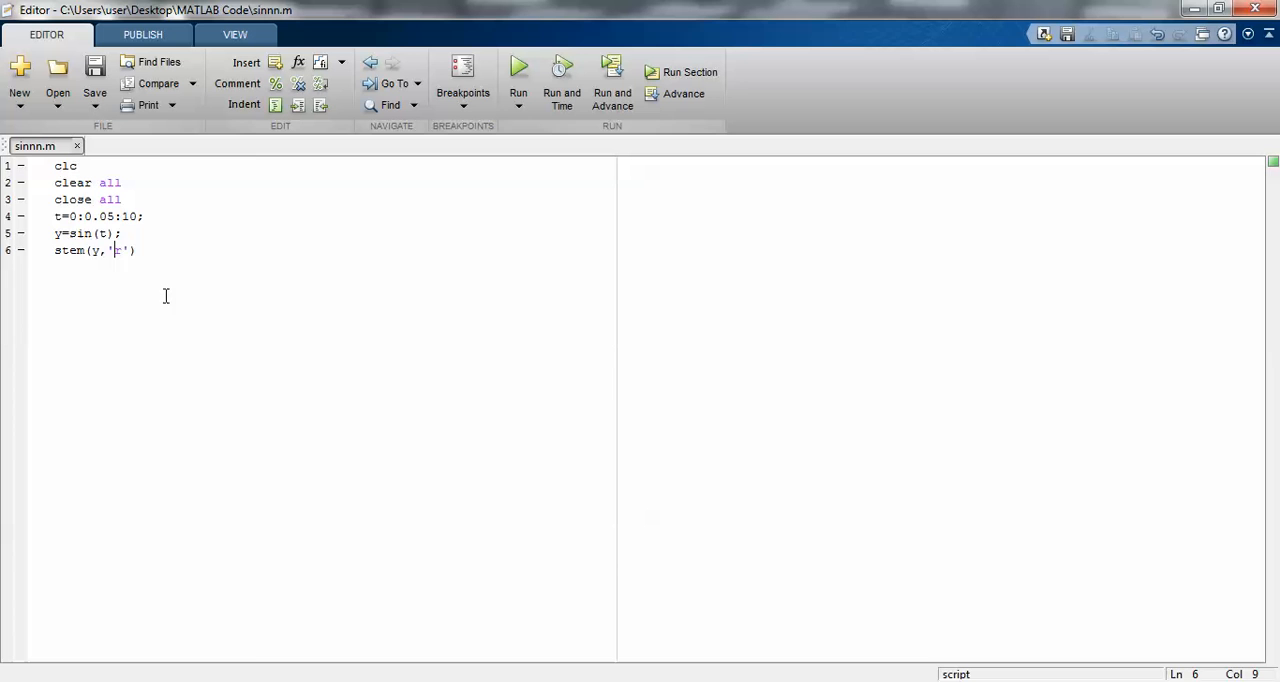
# Step: Run with cyan 'c' then magenta 'm' stems, closing each figure
pyautogui.write('c')
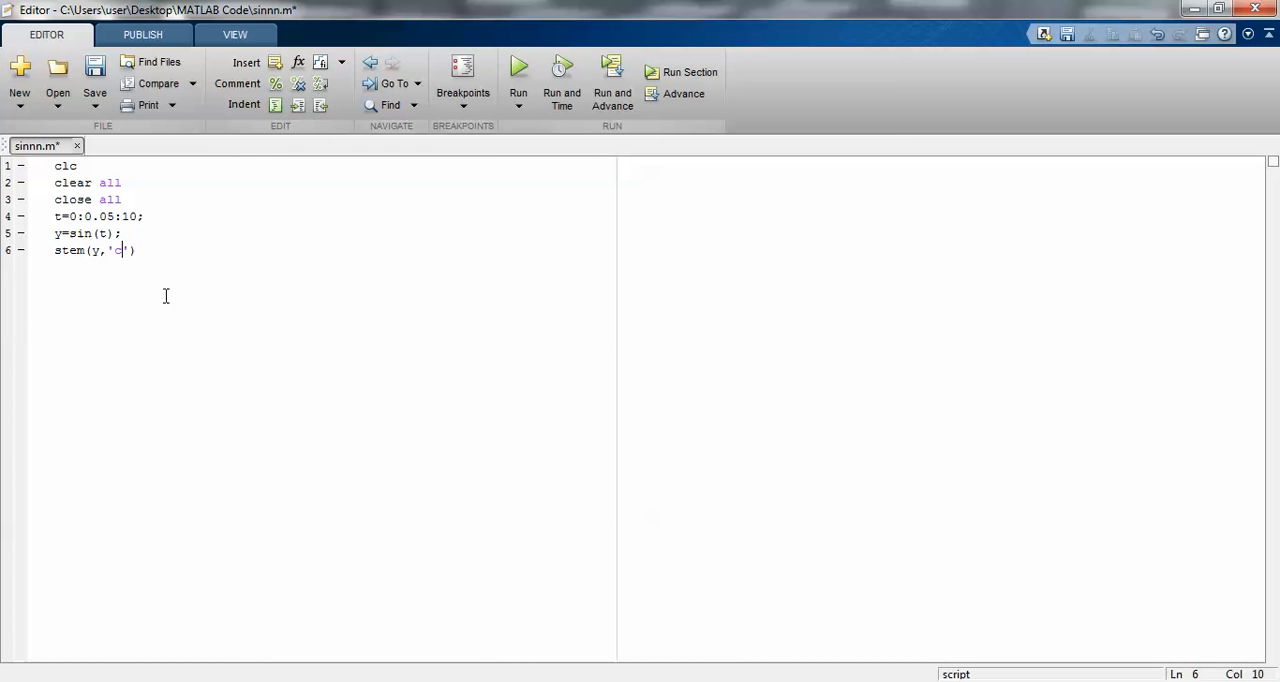
pyautogui.click(518, 71)
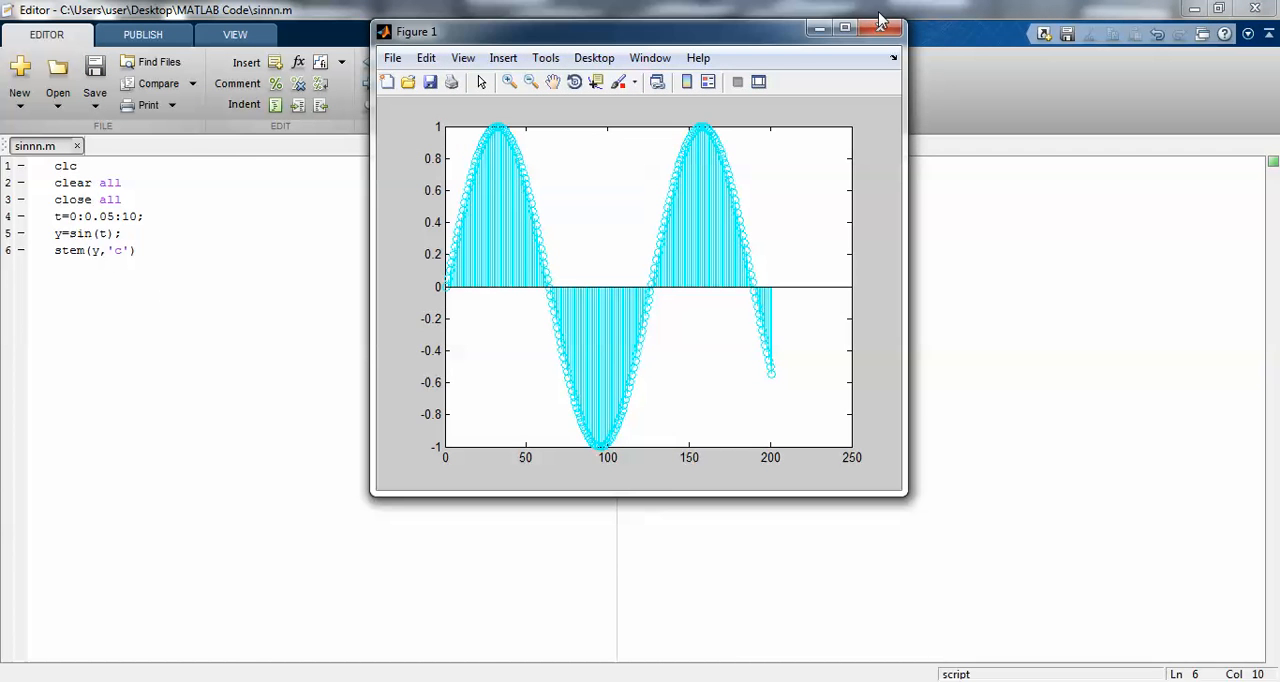
pyautogui.click(893, 31)
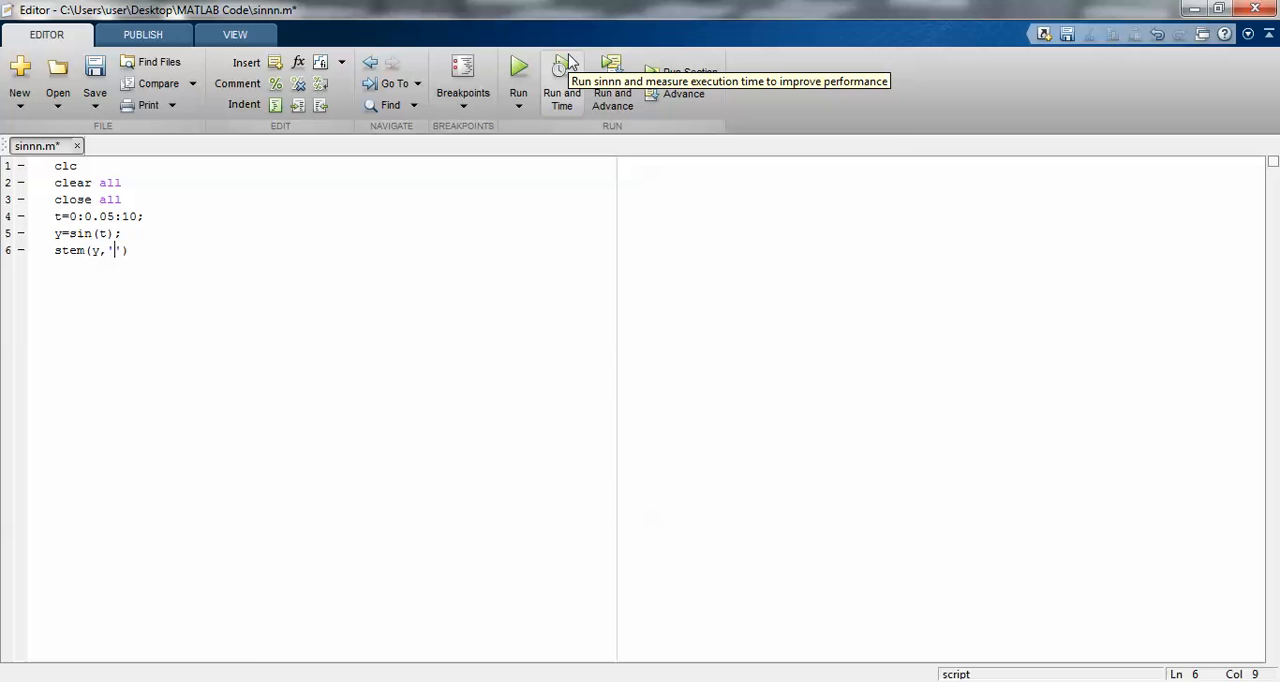
pyautogui.click(518, 65)
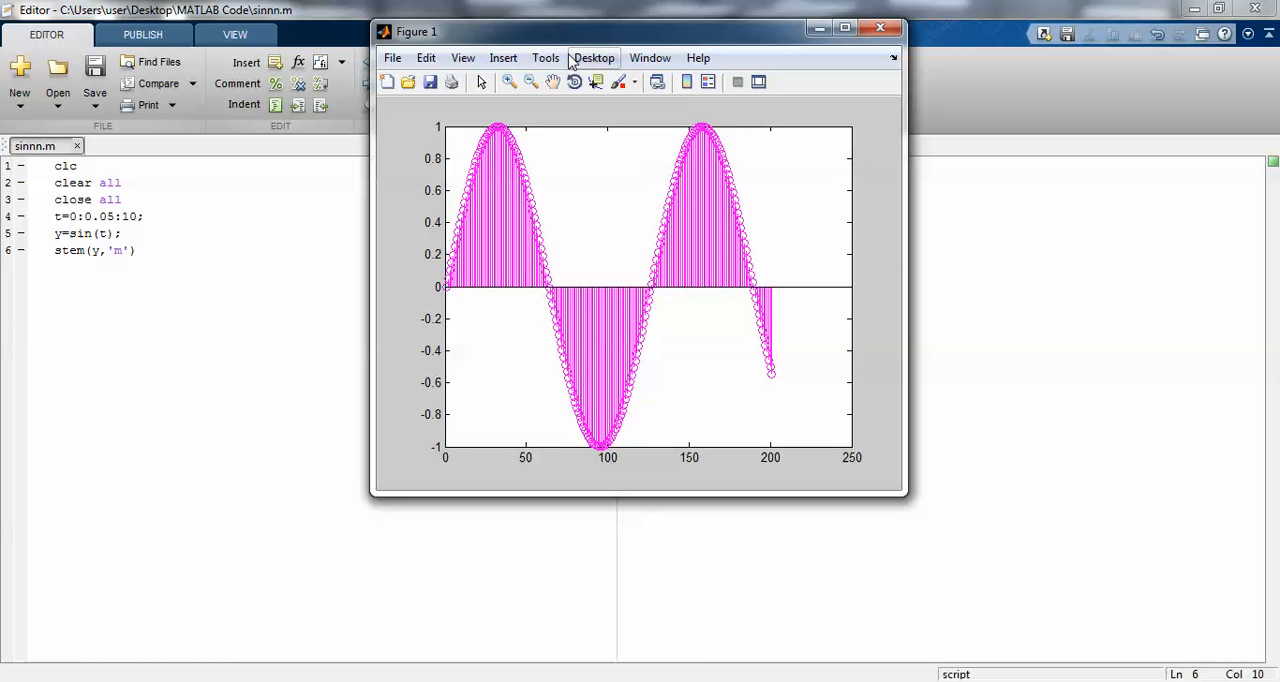
pyautogui.click(844, 27)
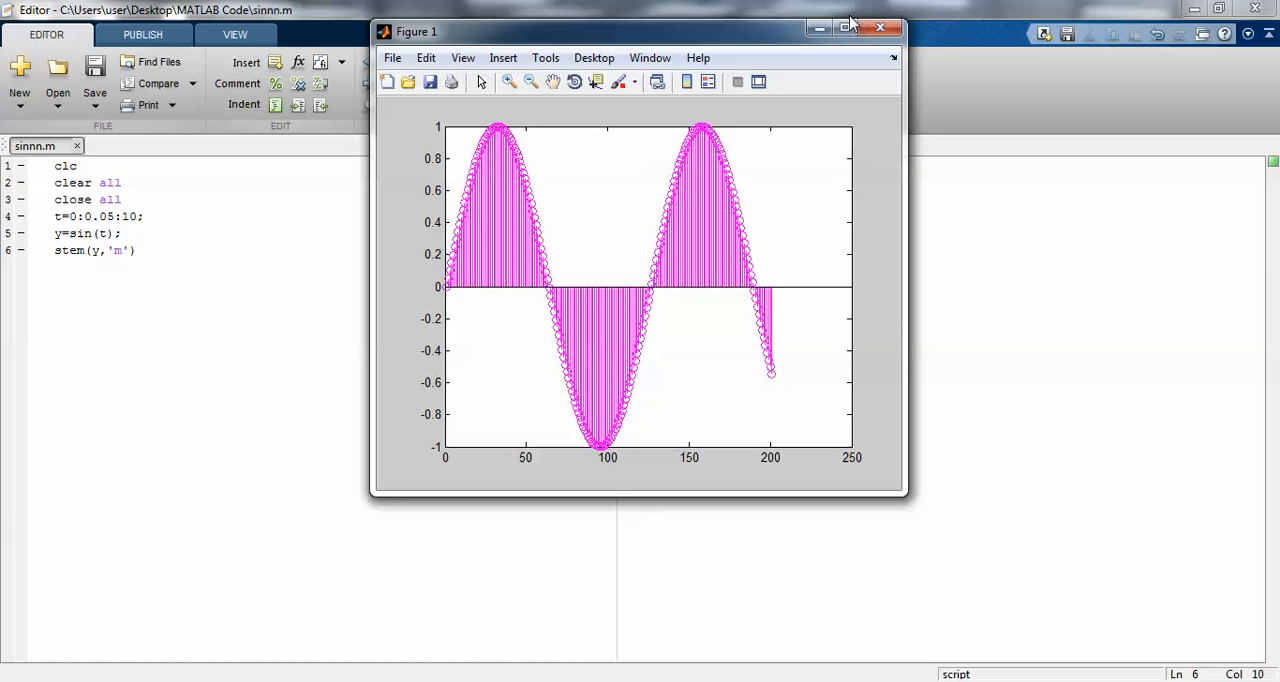
pyautogui.moveTo(880, 28)
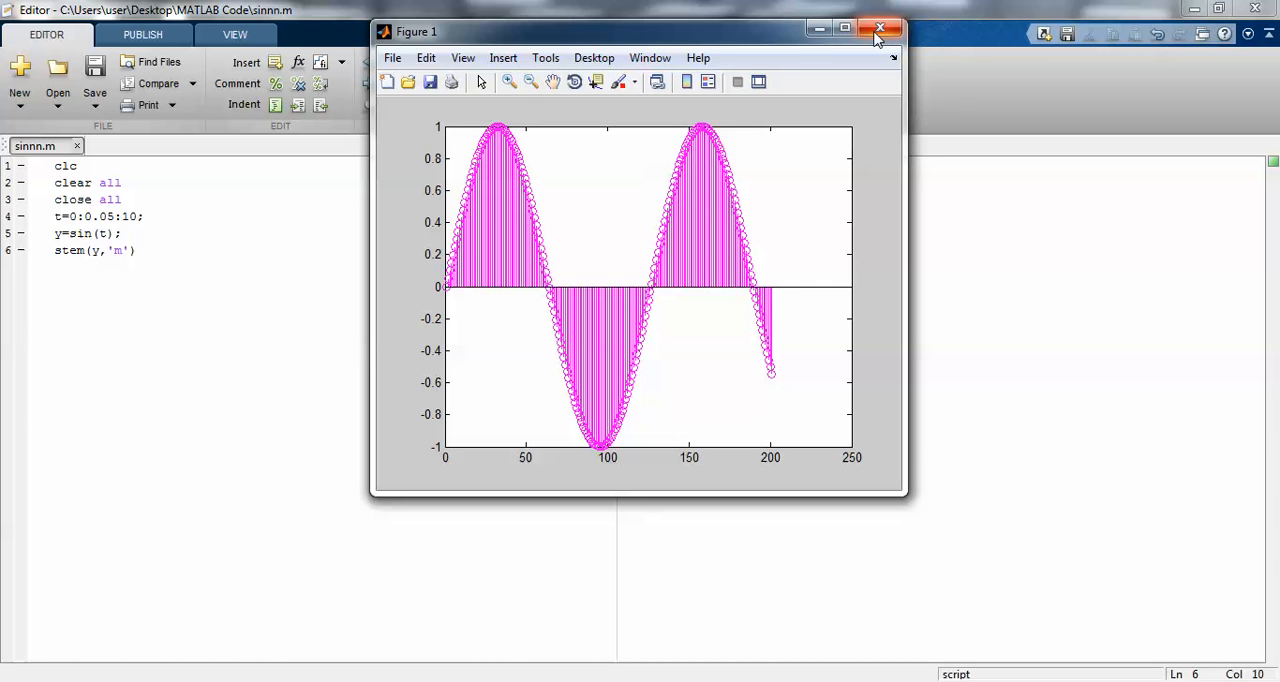
pyautogui.click(879, 27)
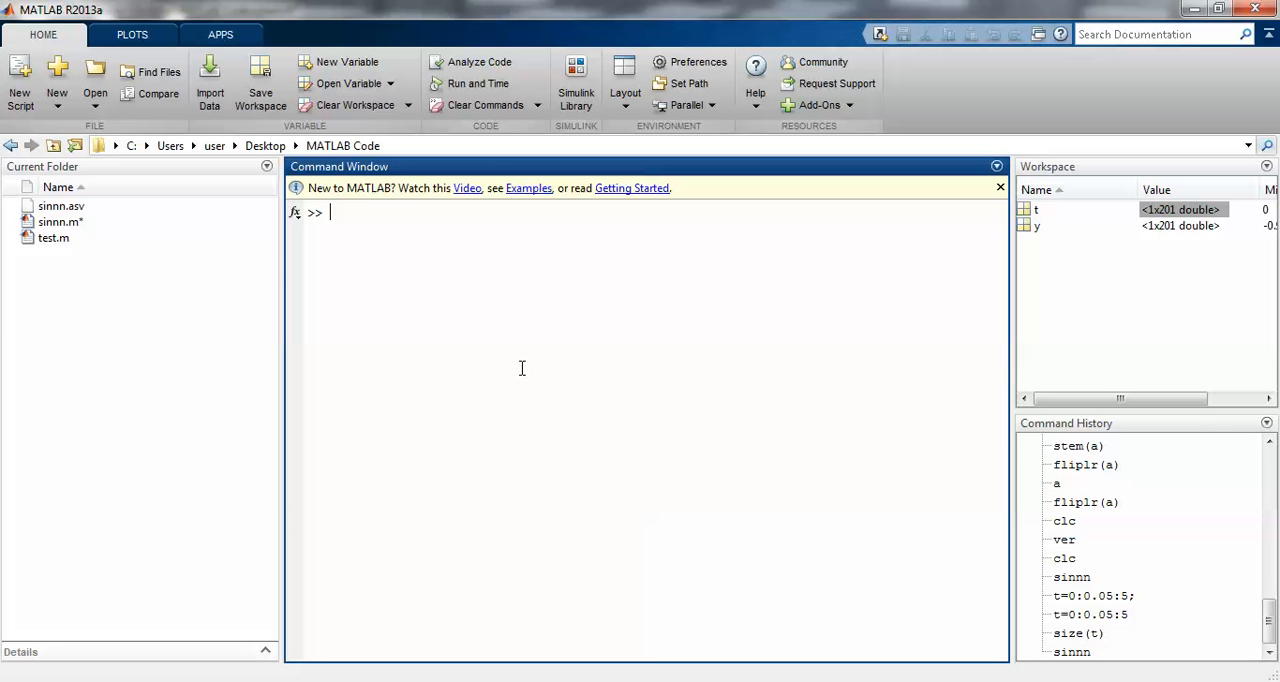
# Step: Enter a=49; in the Command Window
pyautogui.write('sinn')
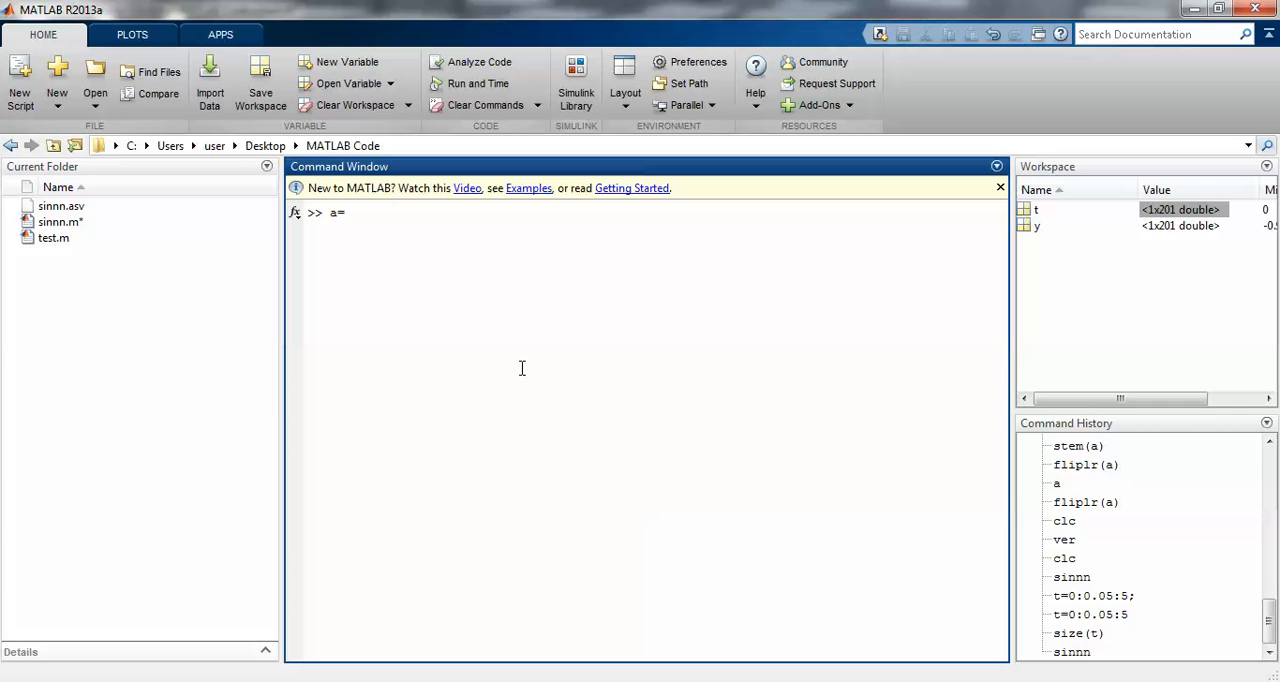
pyautogui.write('49')
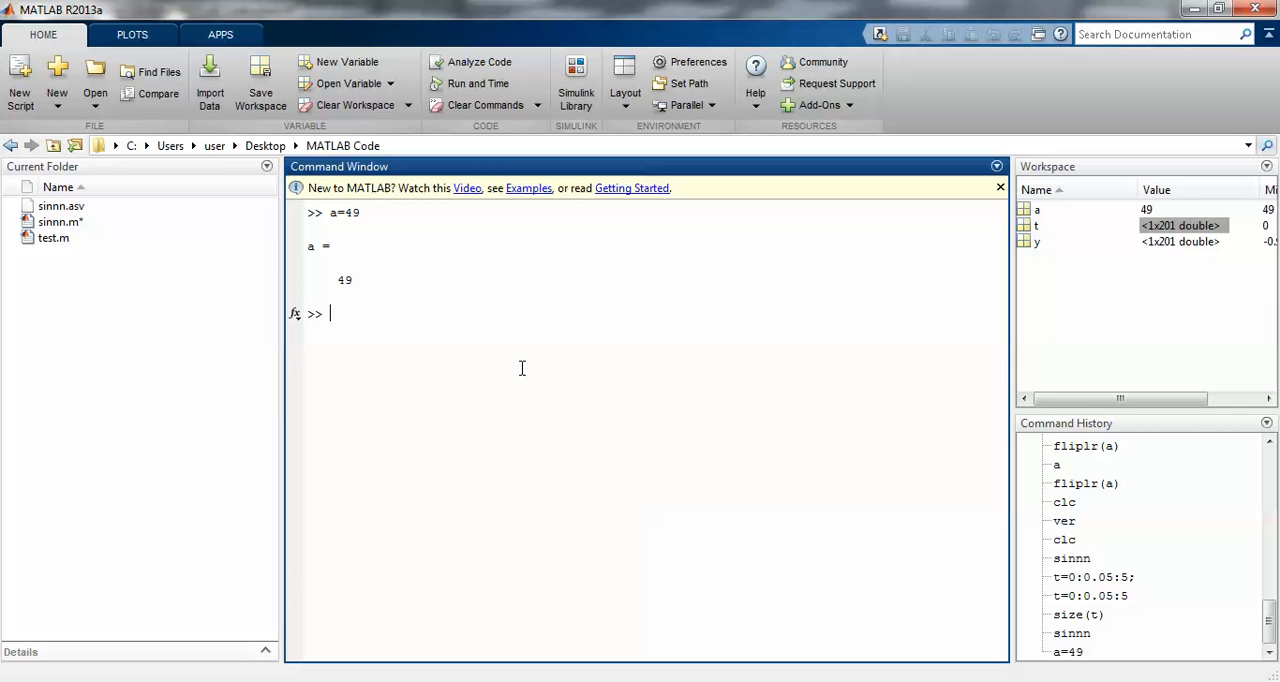
pyautogui.write('a=49;')
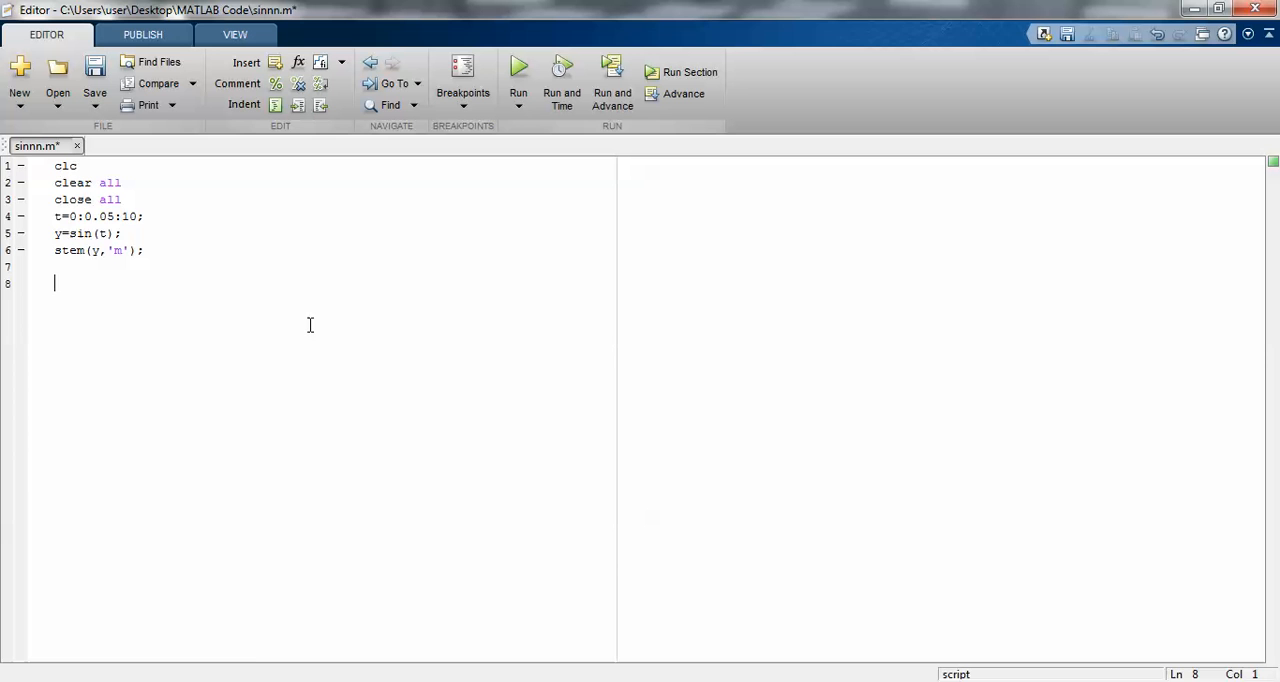
# Step: Rerun the script and add xlabel('Time Period')
pyautogui.press('backspace')
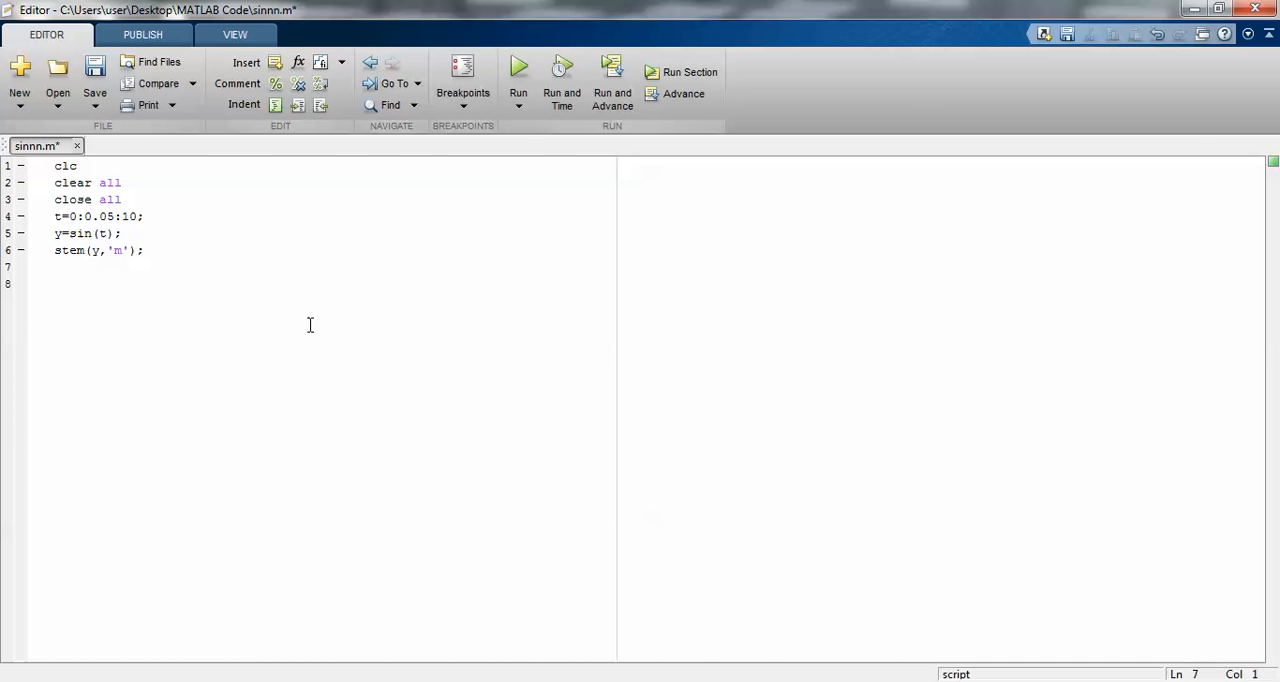
pyautogui.click(518, 65)
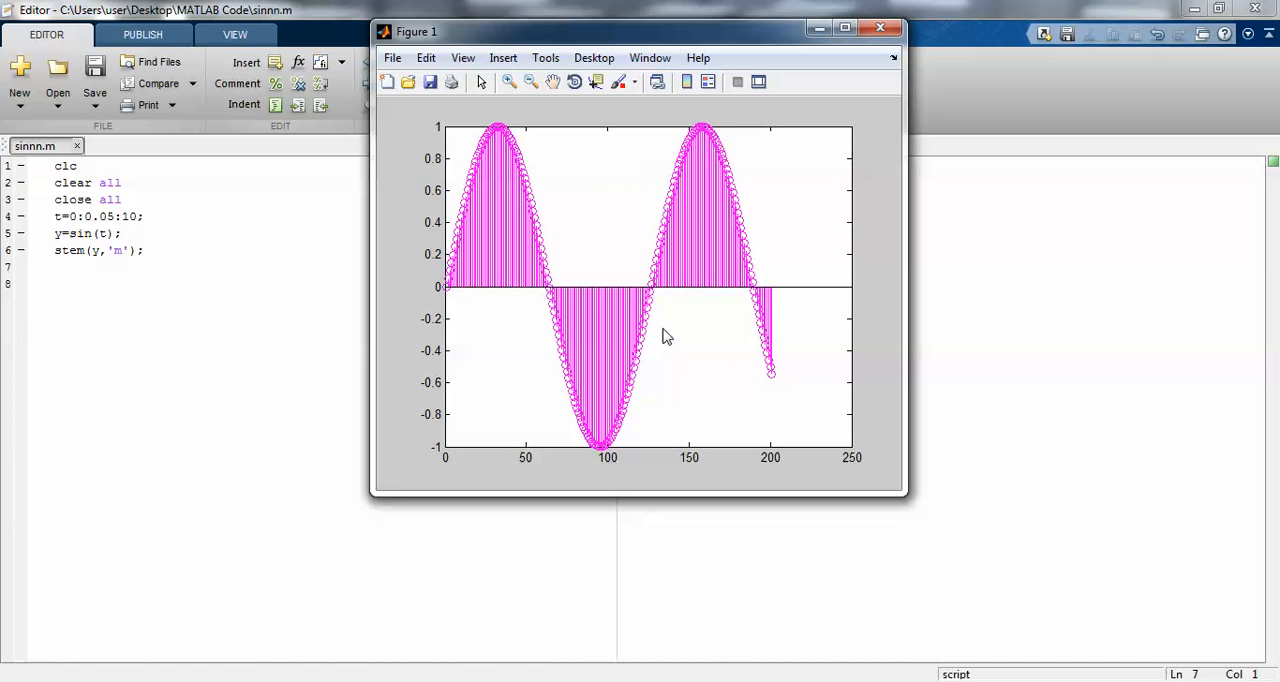
pyautogui.moveTo(648, 487)
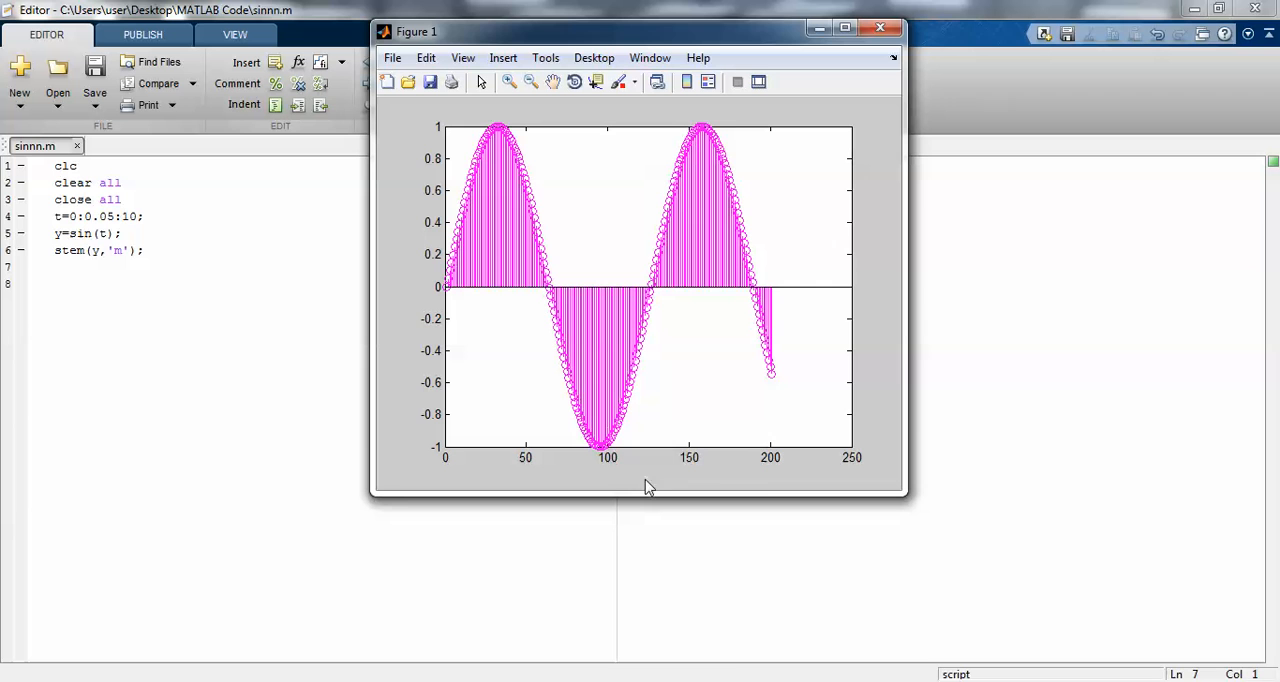
pyautogui.moveTo(400, 190)
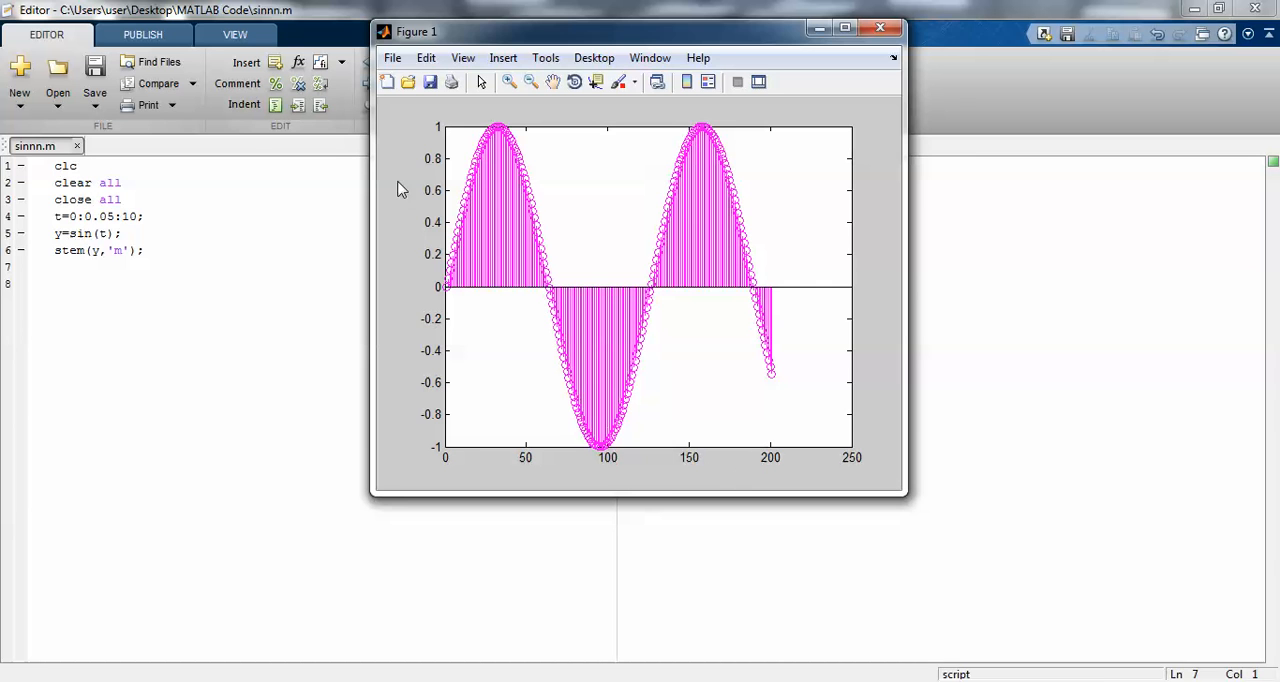
pyautogui.moveTo(658, 120)
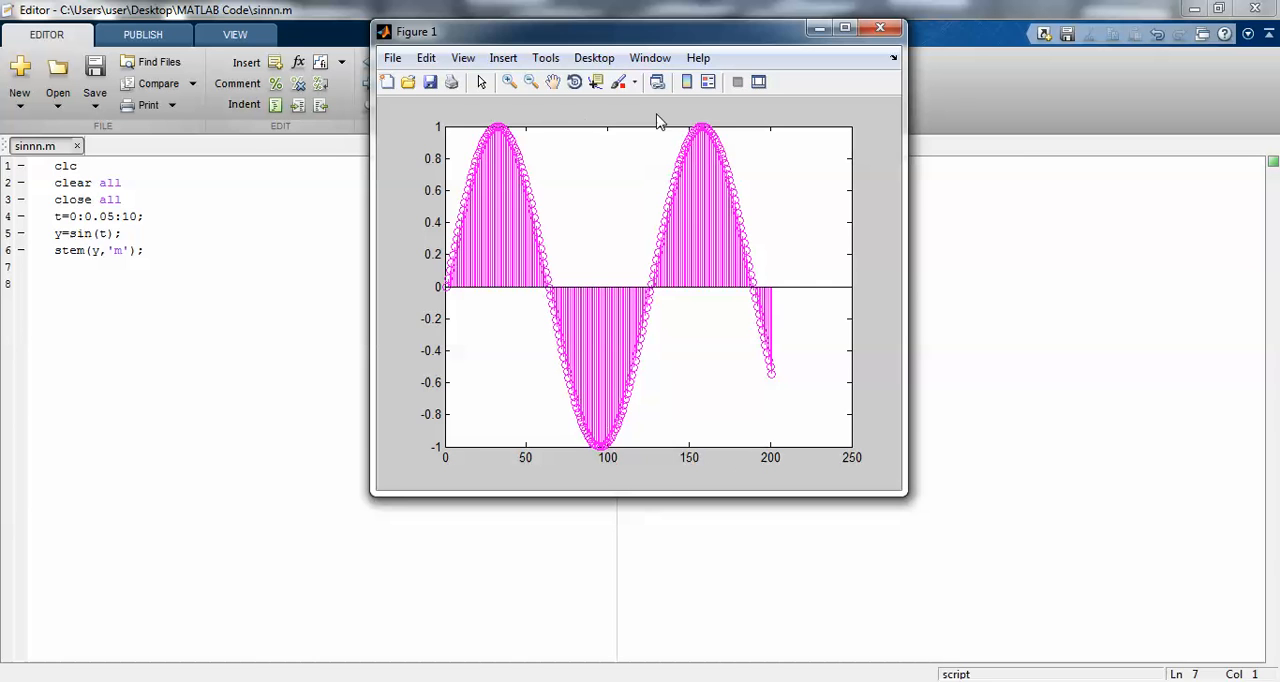
pyautogui.write('x')
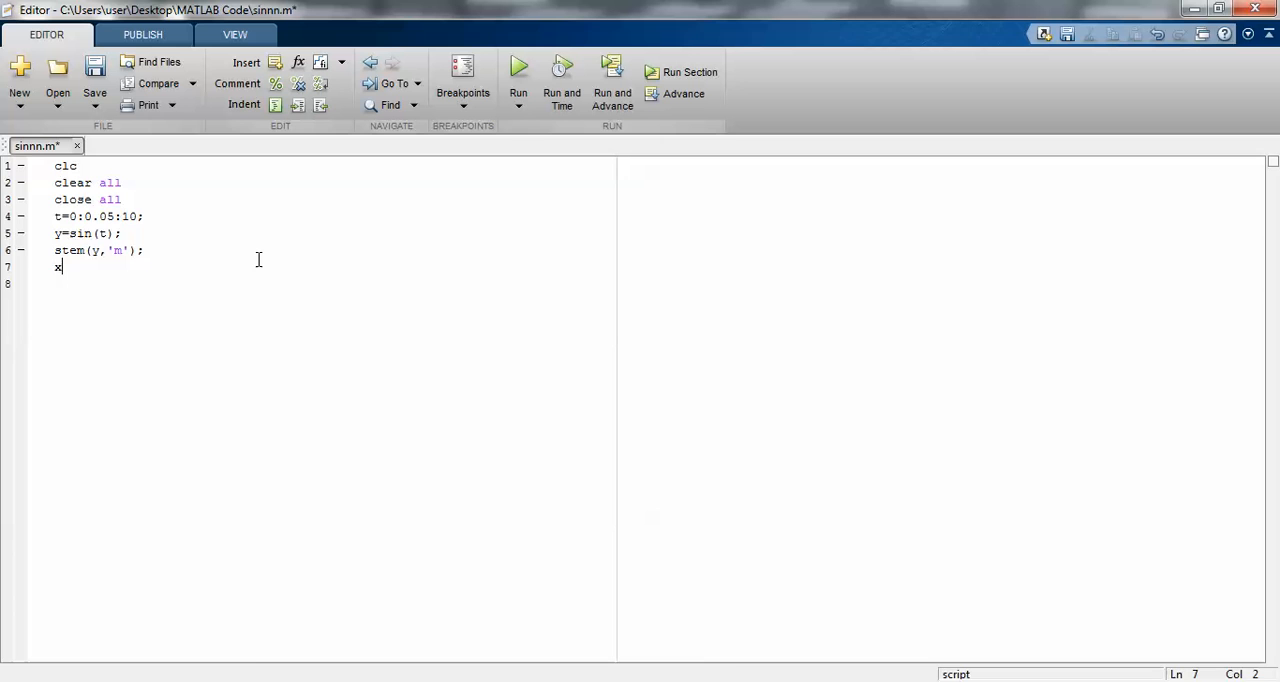
pyautogui.write('label')
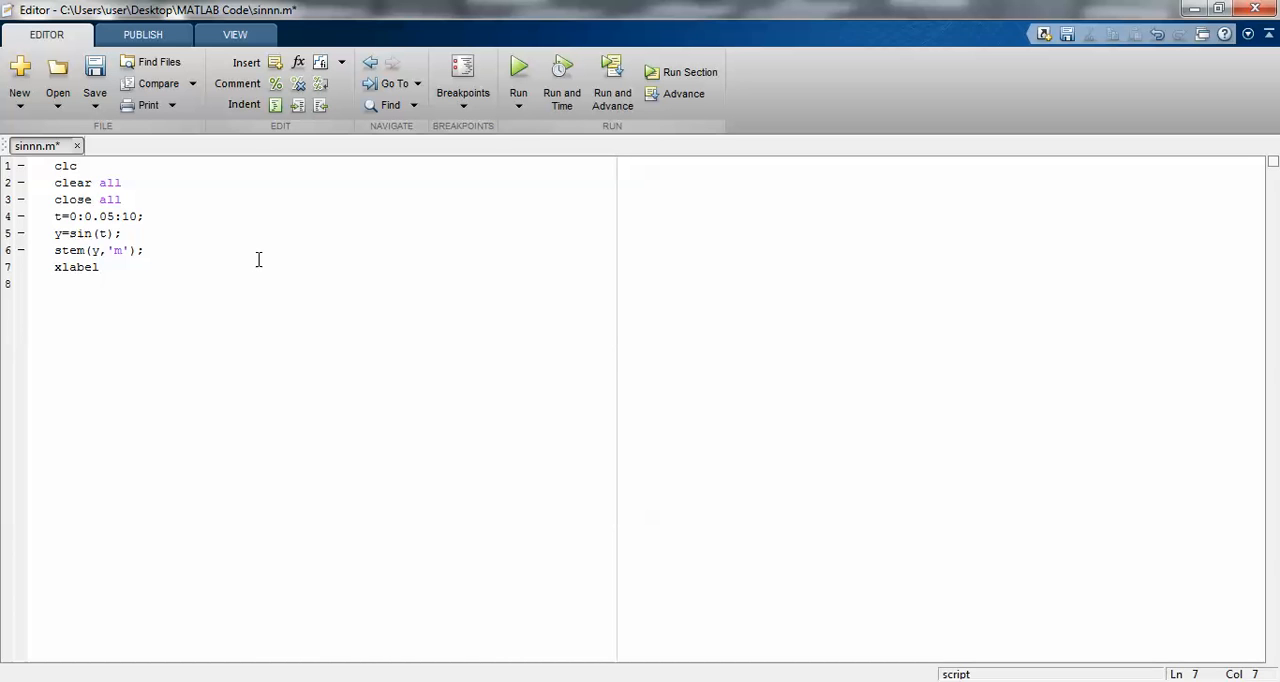
pyautogui.write("('');")
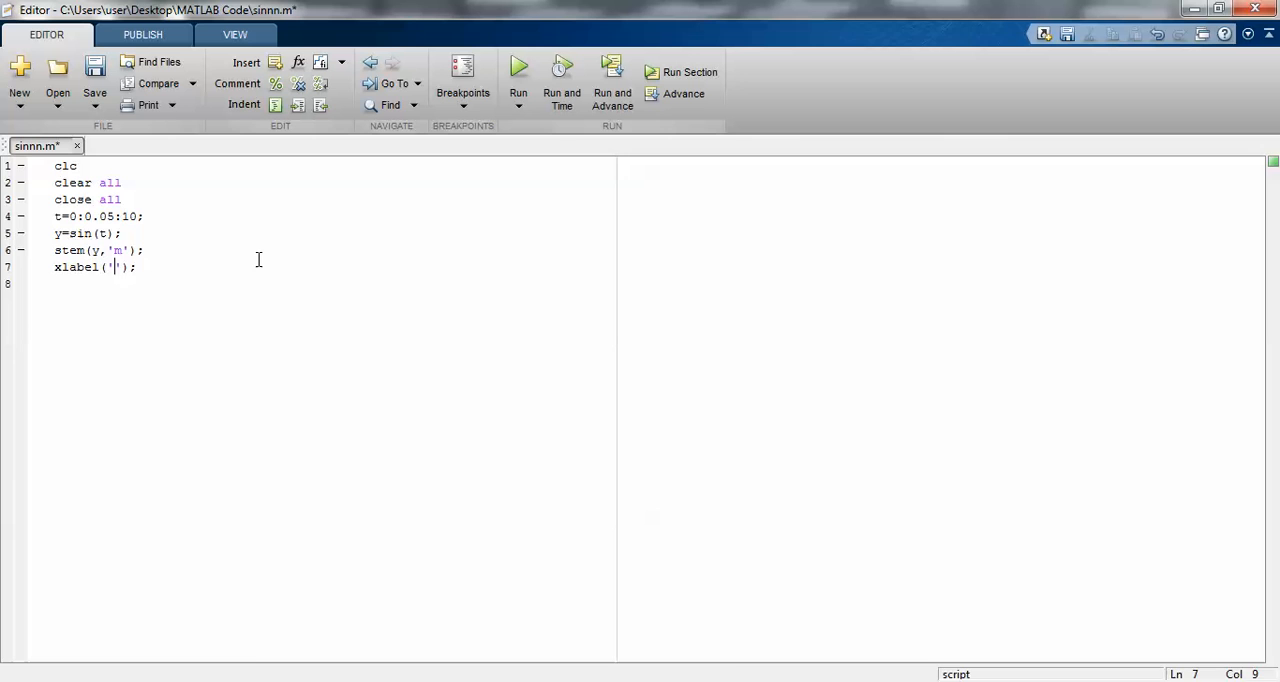
pyautogui.write('Time Period')
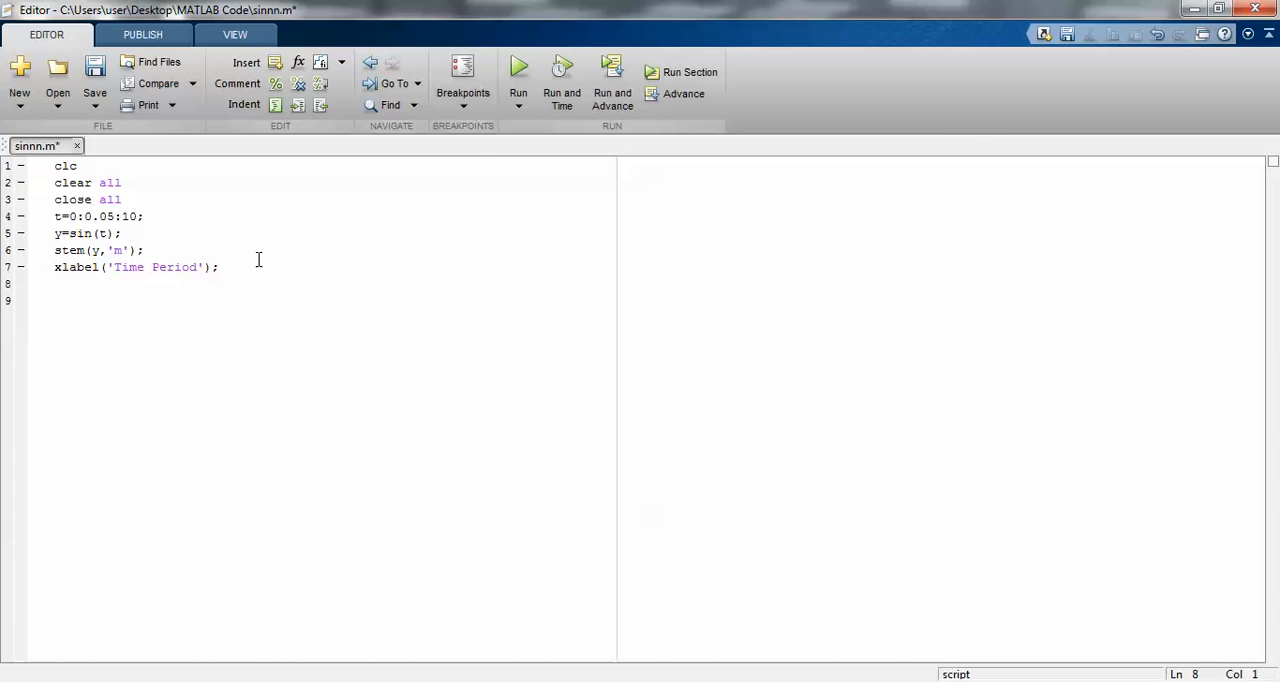
# Step: Add ylabel('Amplitude') and title('Sine wave generation')
pyautogui.write('ylabel(')
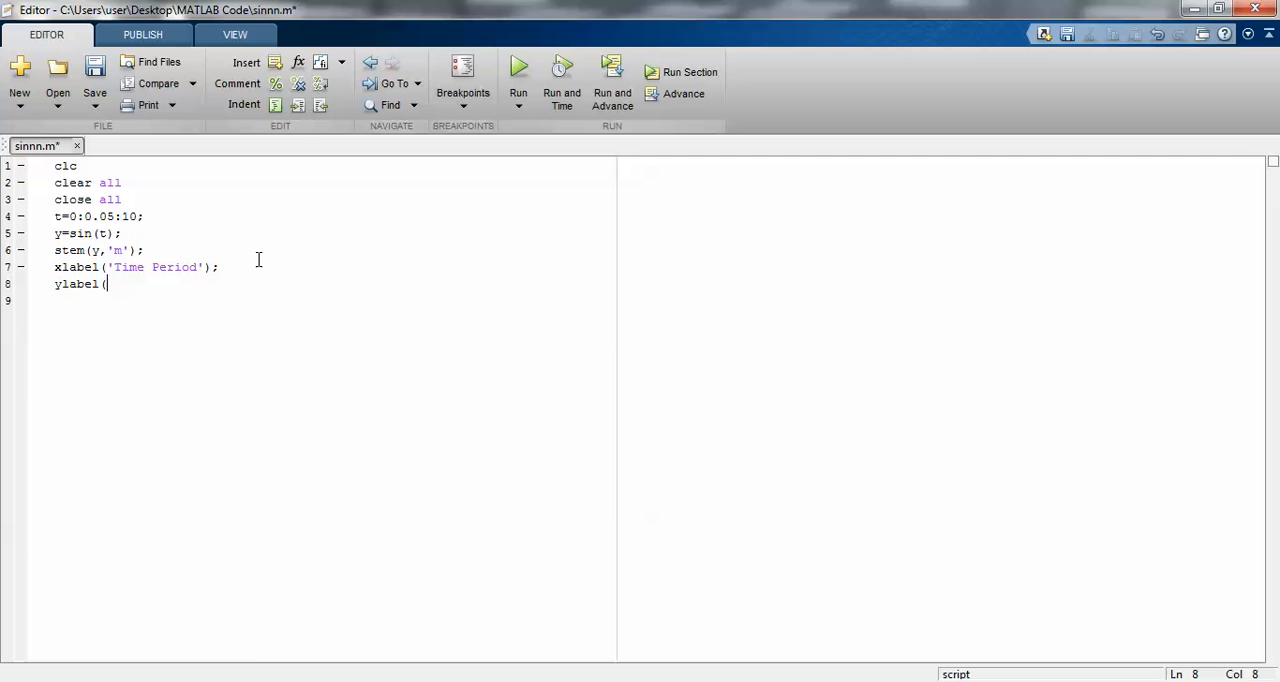
pyautogui.write("'")
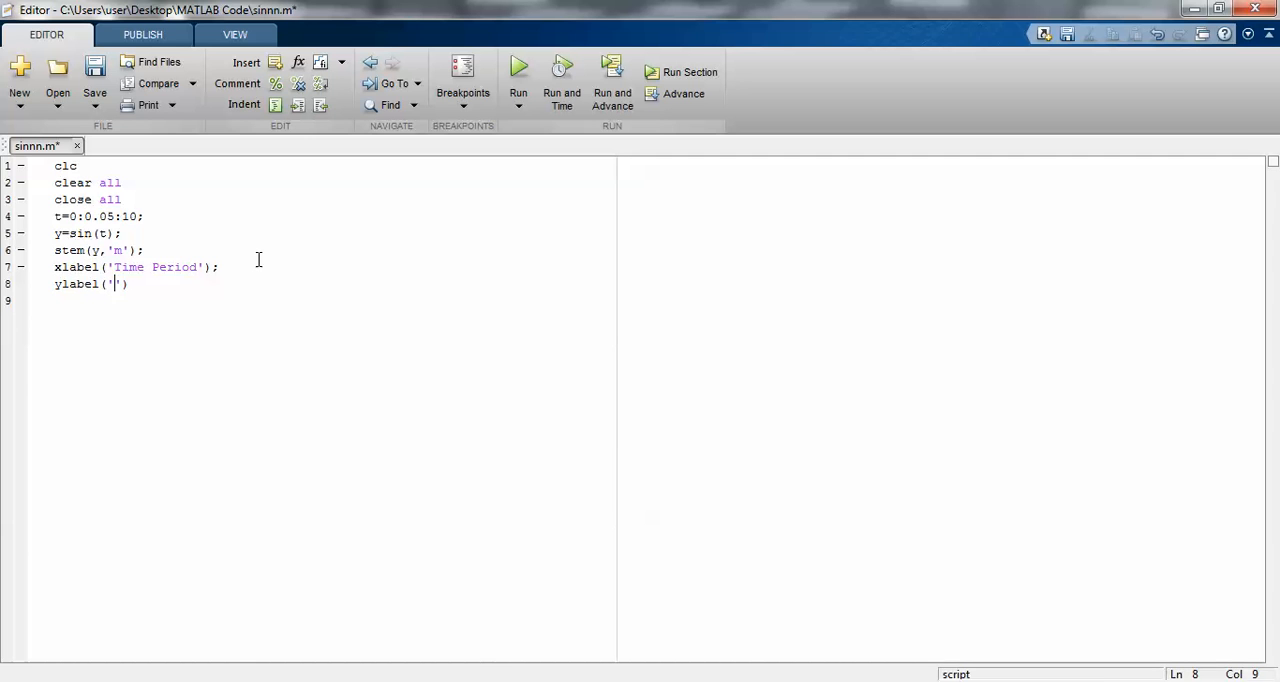
pyautogui.write('Amplitude')
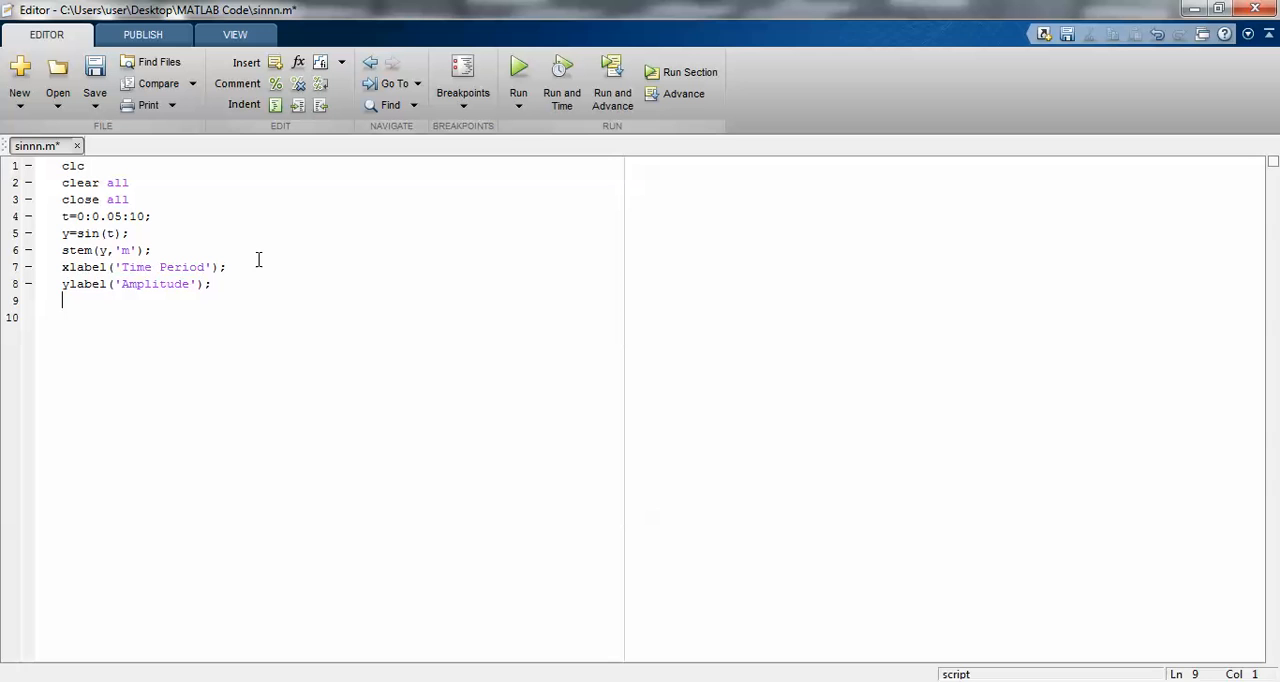
pyautogui.write('titl')
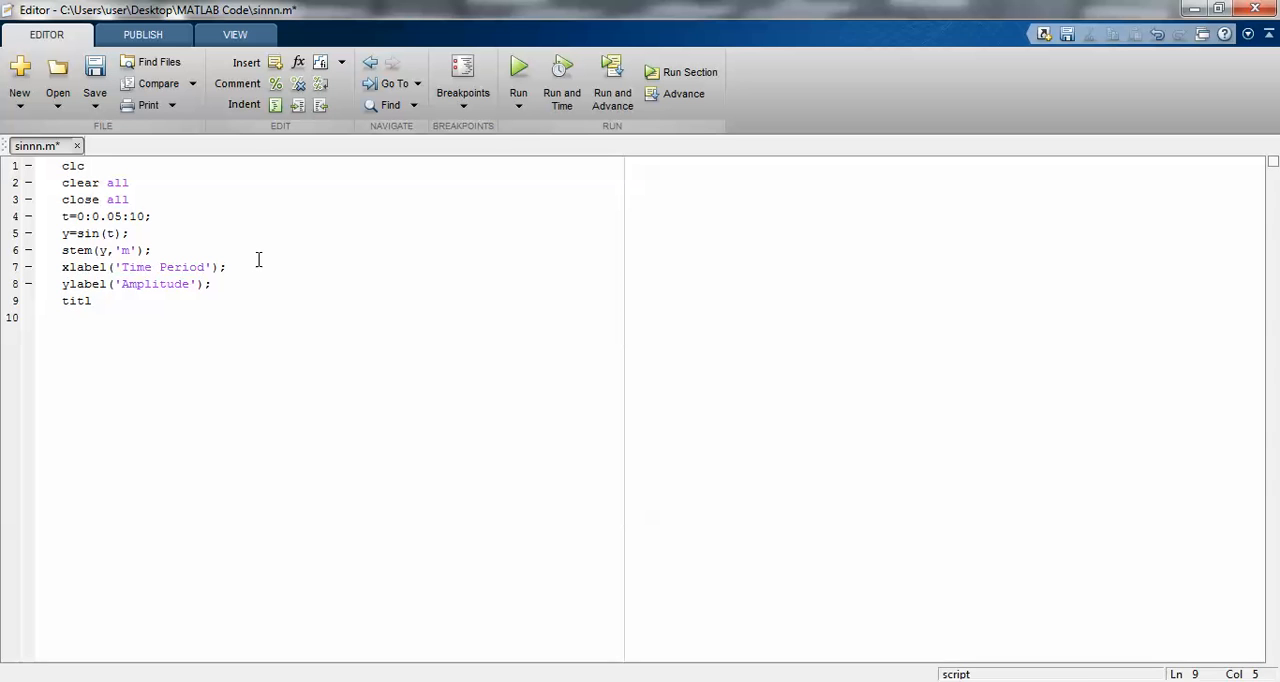
pyautogui.write('e()')
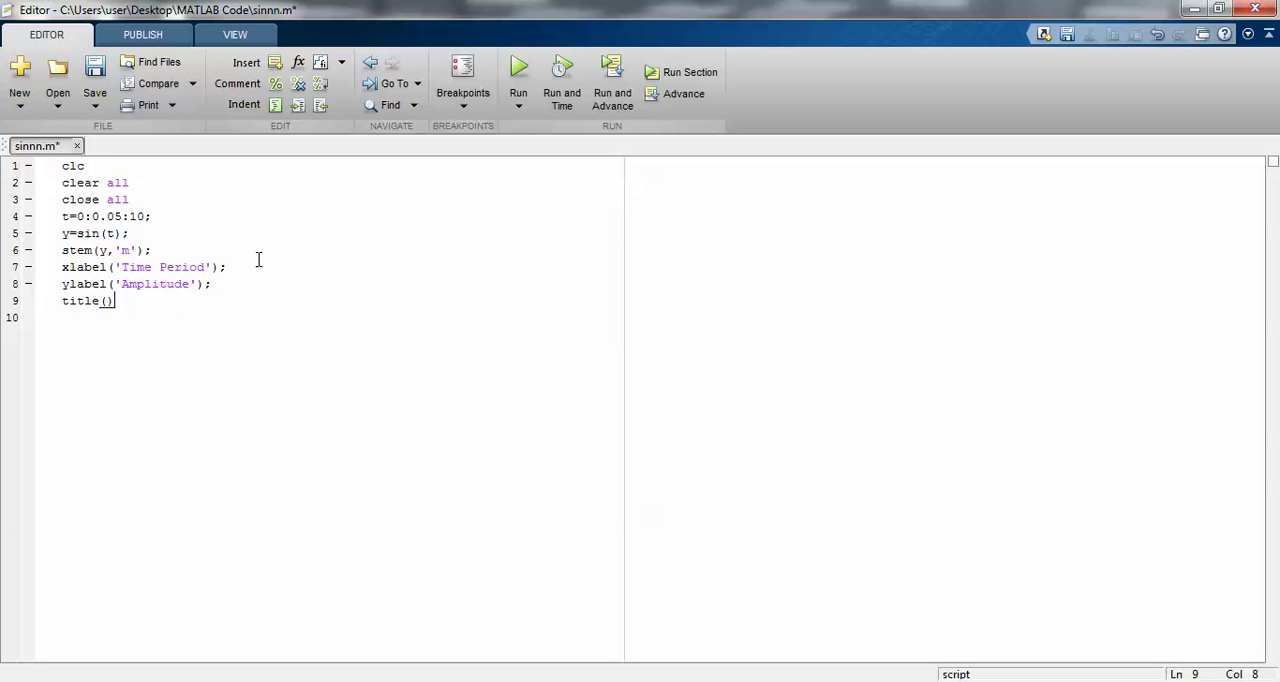
pyautogui.write("'');")
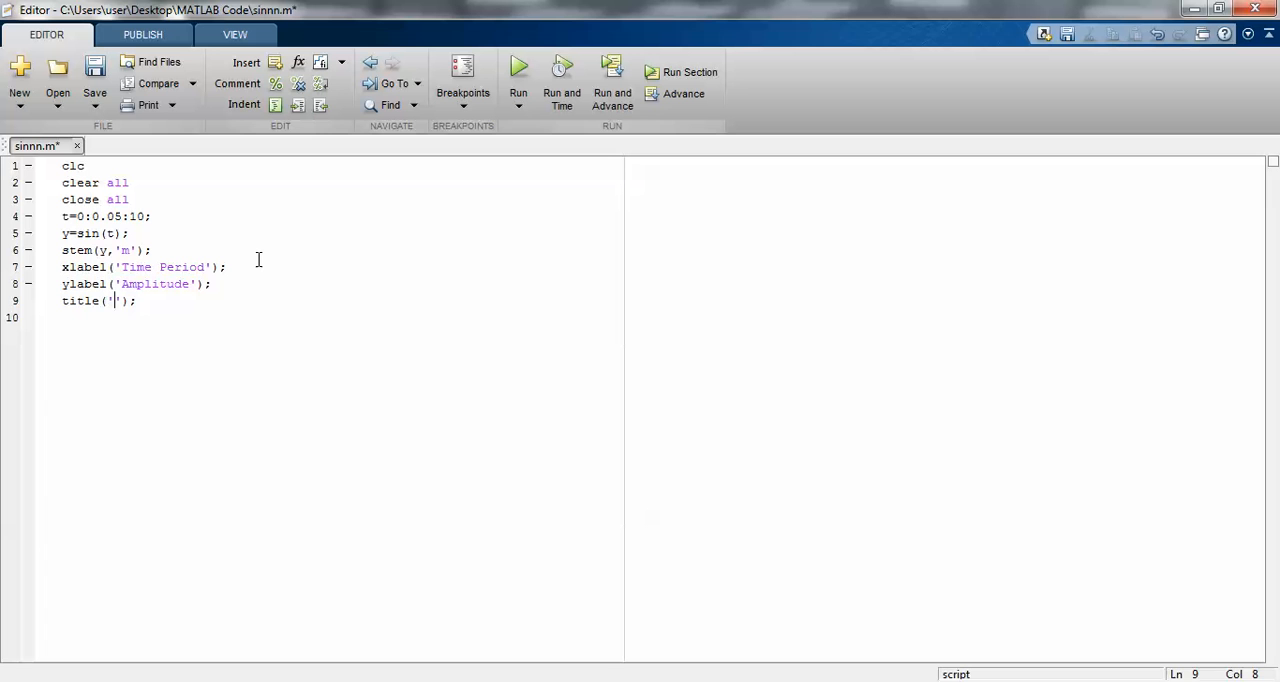
pyautogui.write('Sine wave generation')
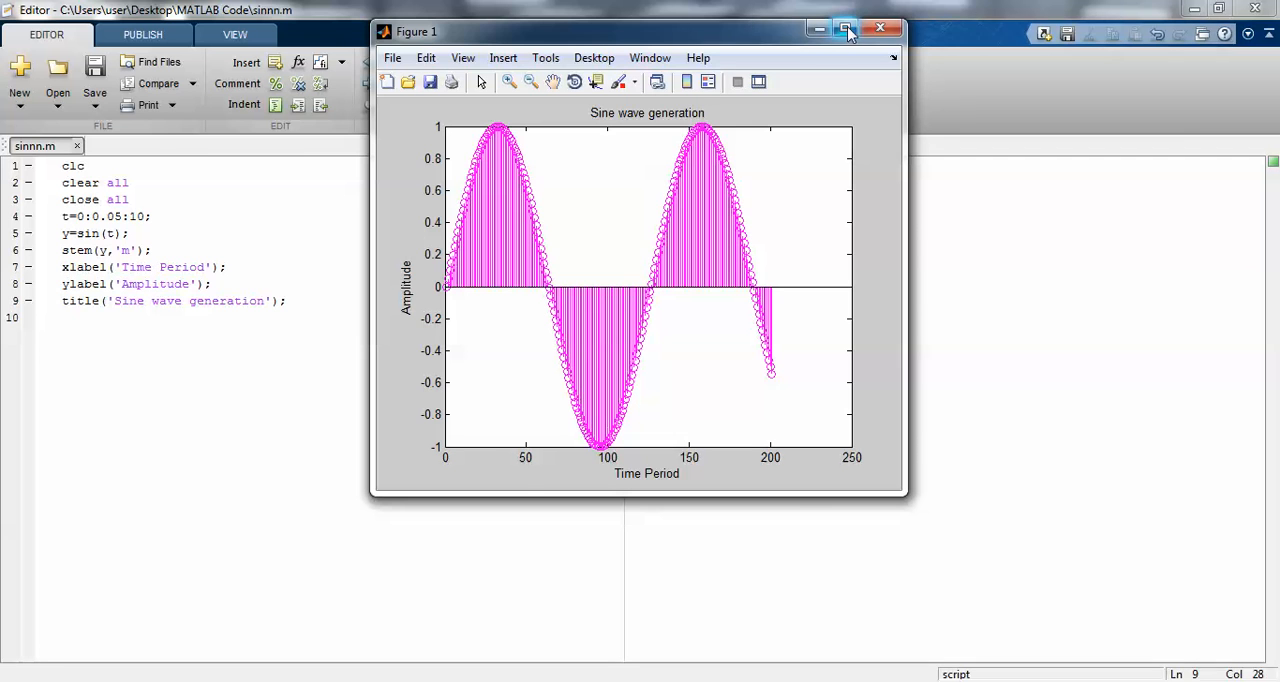
# Step: Maximize the labelled sine wave Figure 1 to view it, then close it
pyautogui.click(846, 27)
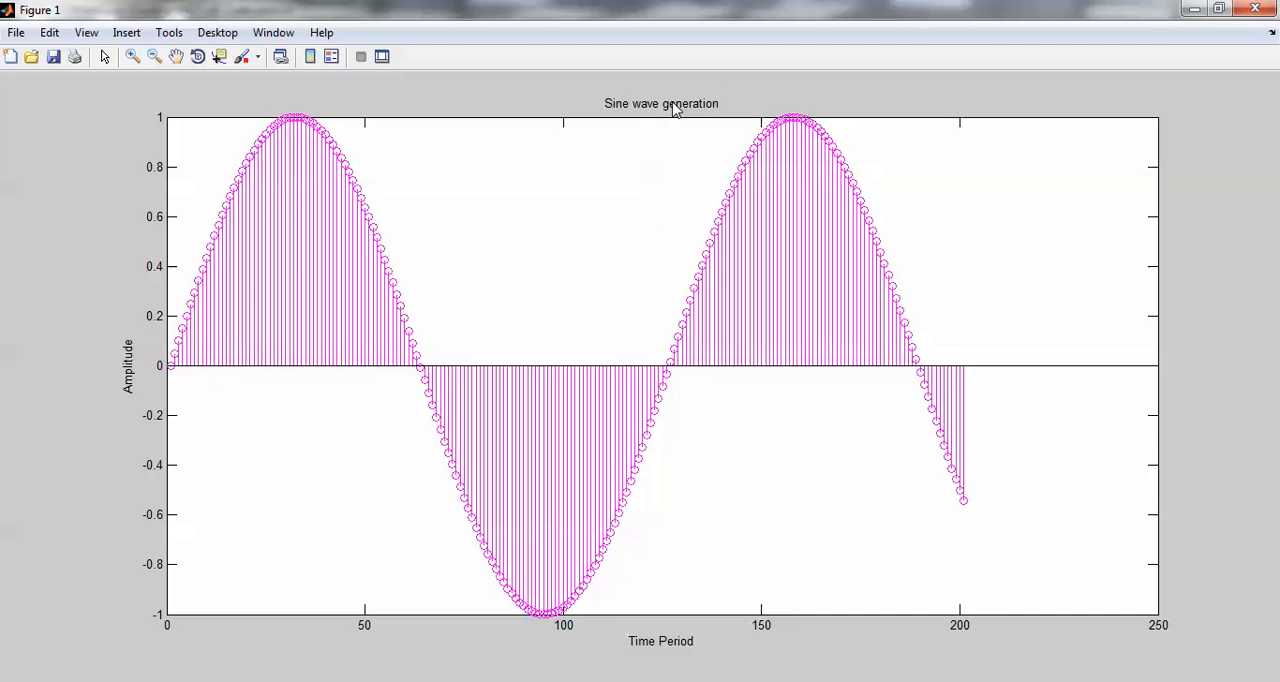
pyautogui.moveTo(476, 540)
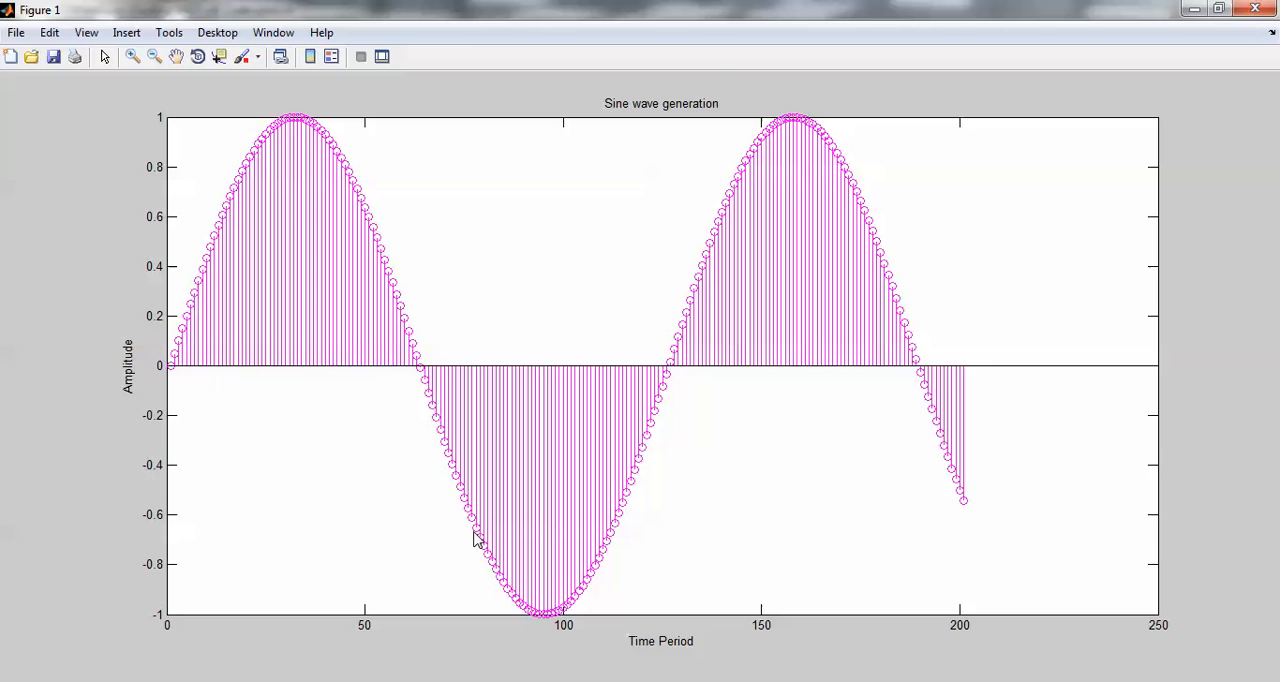
pyautogui.moveTo(155, 393)
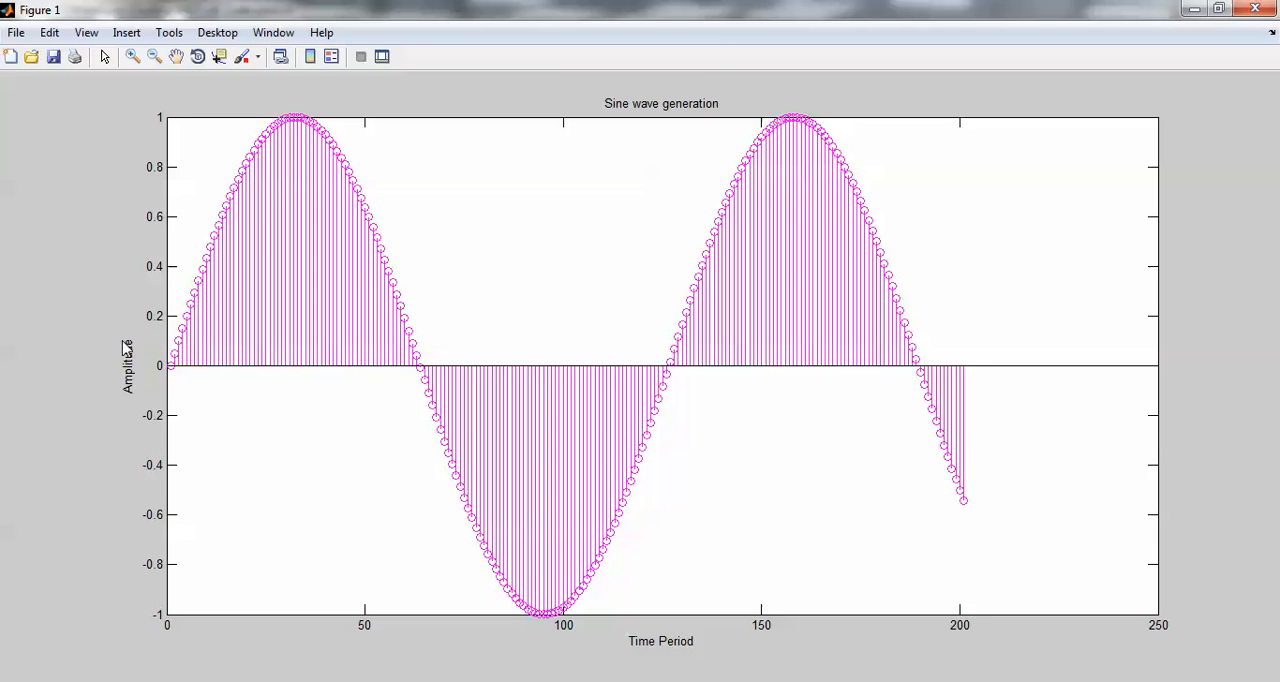
pyautogui.moveTo(850, 337)
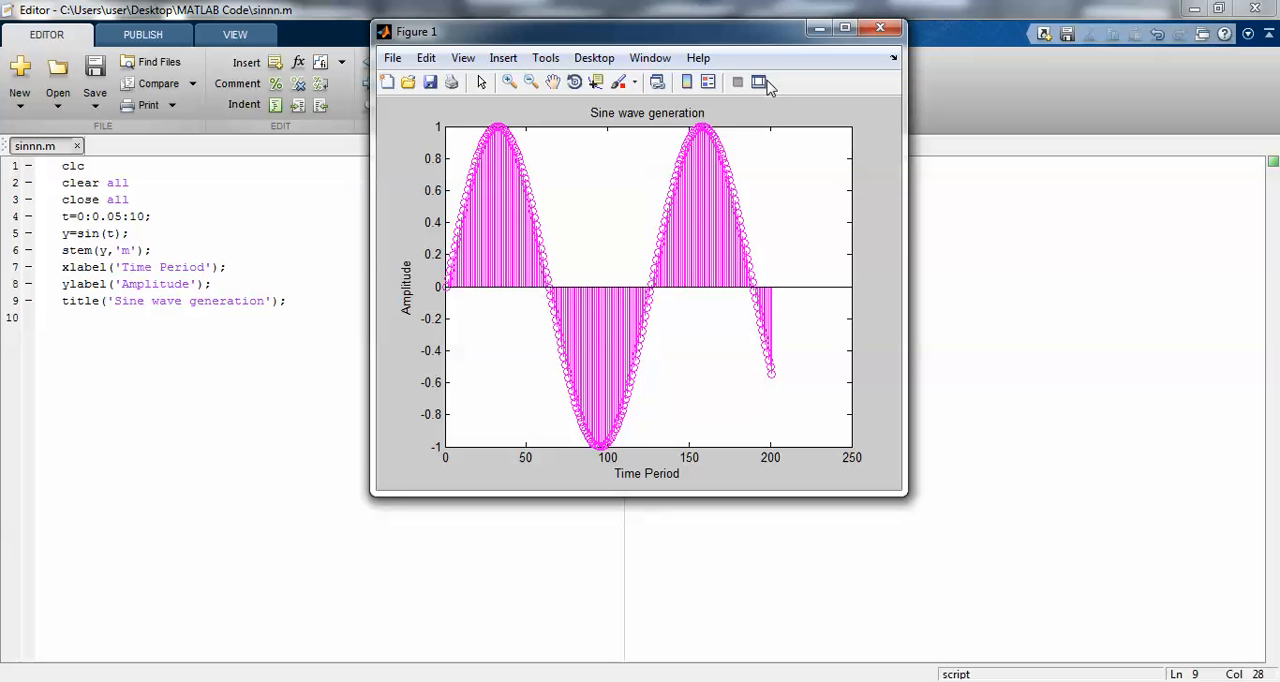
pyautogui.click(879, 26)
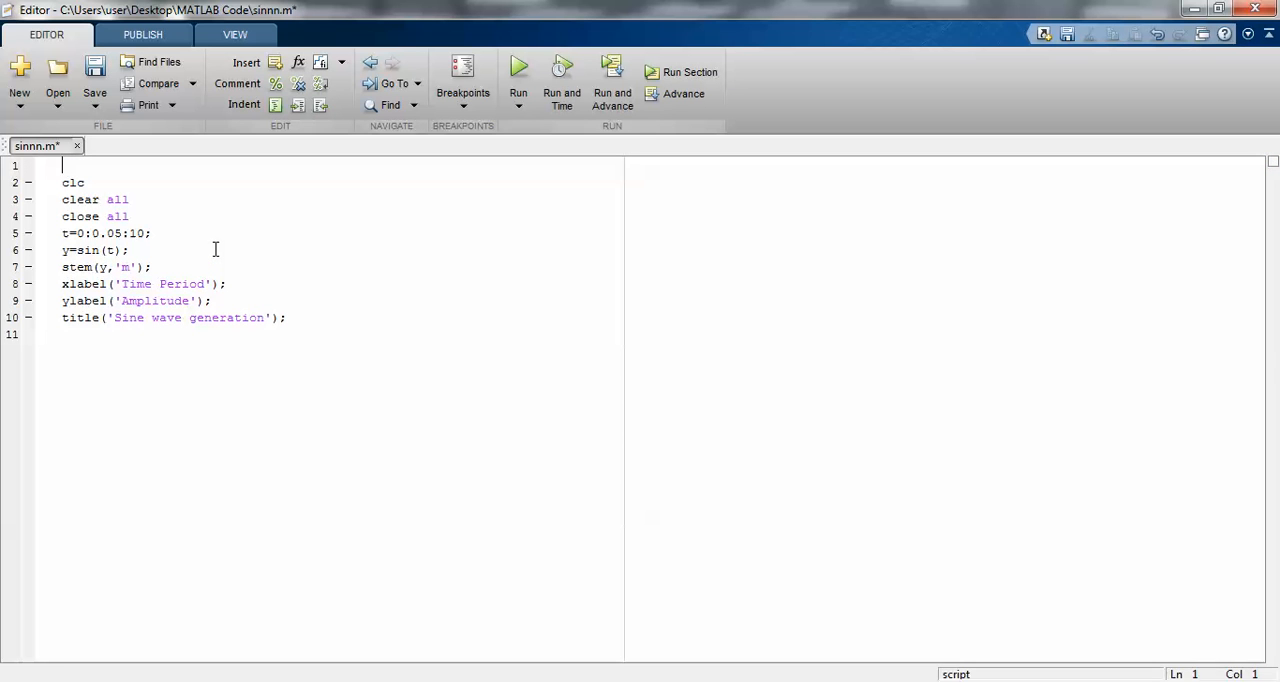
# Step: Write the line 1 header comment '% Sine Wave Generation in Discrete Mode'
pyautogui.write('%')
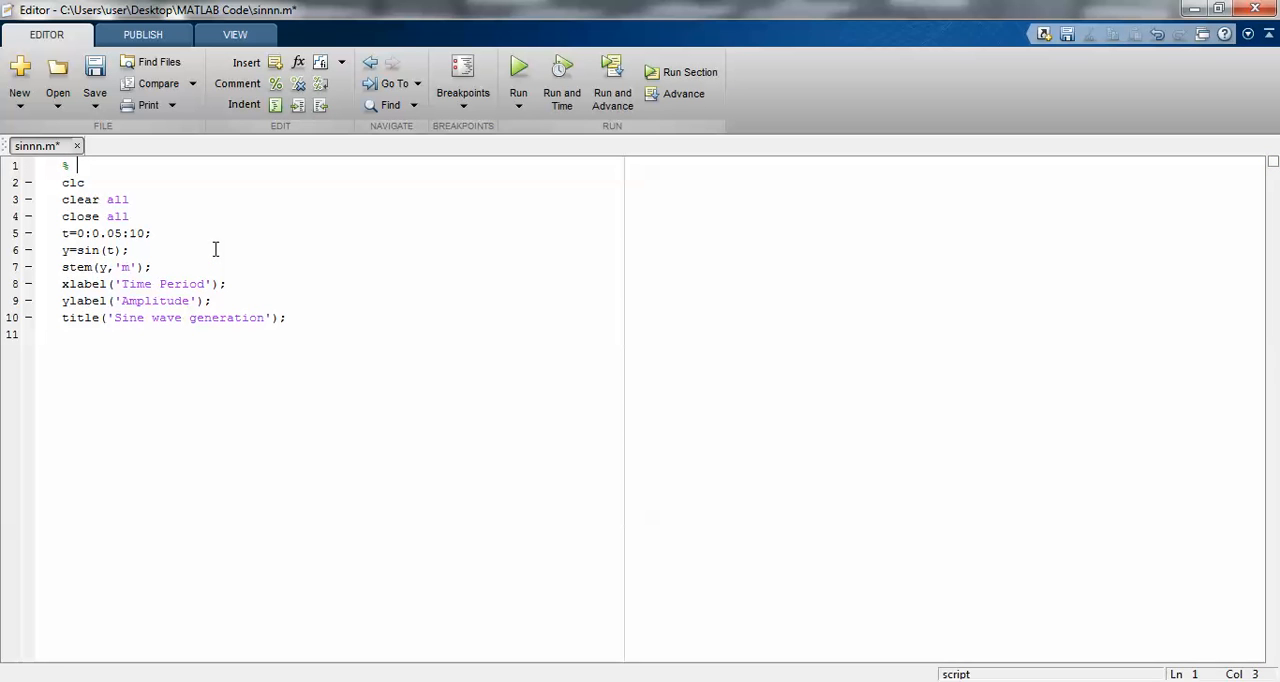
pyautogui.write('Sine W')
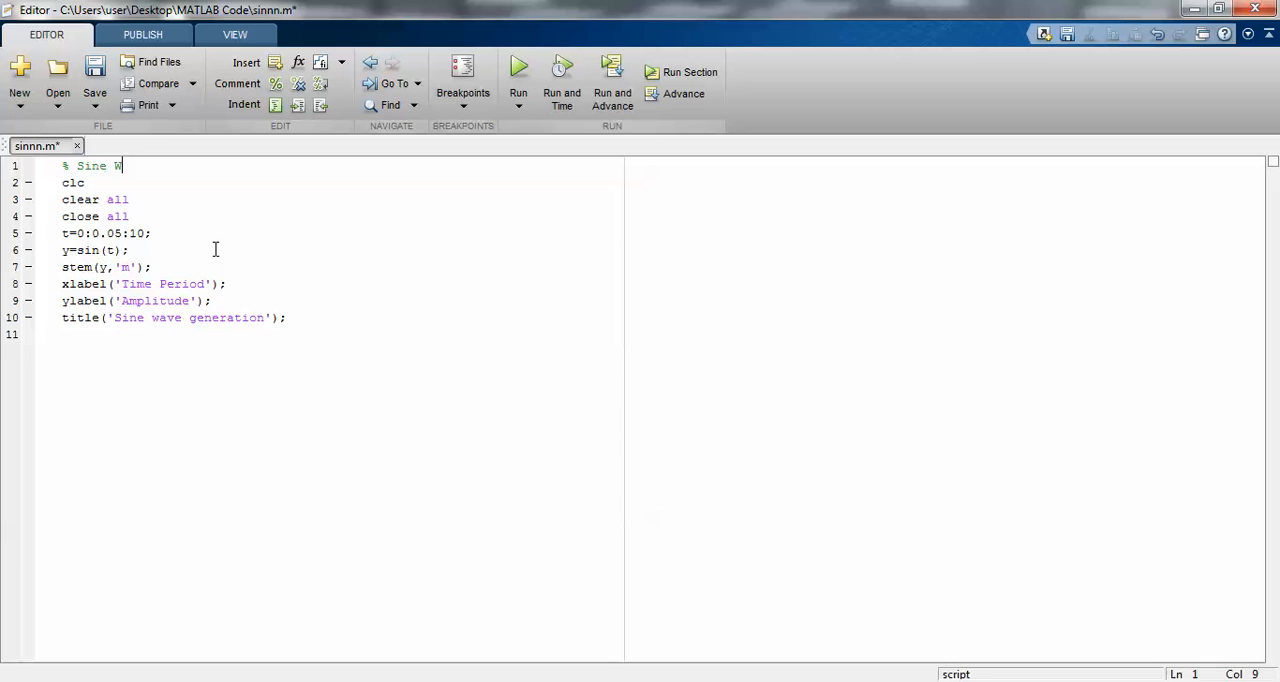
pyautogui.write('ave Genera')
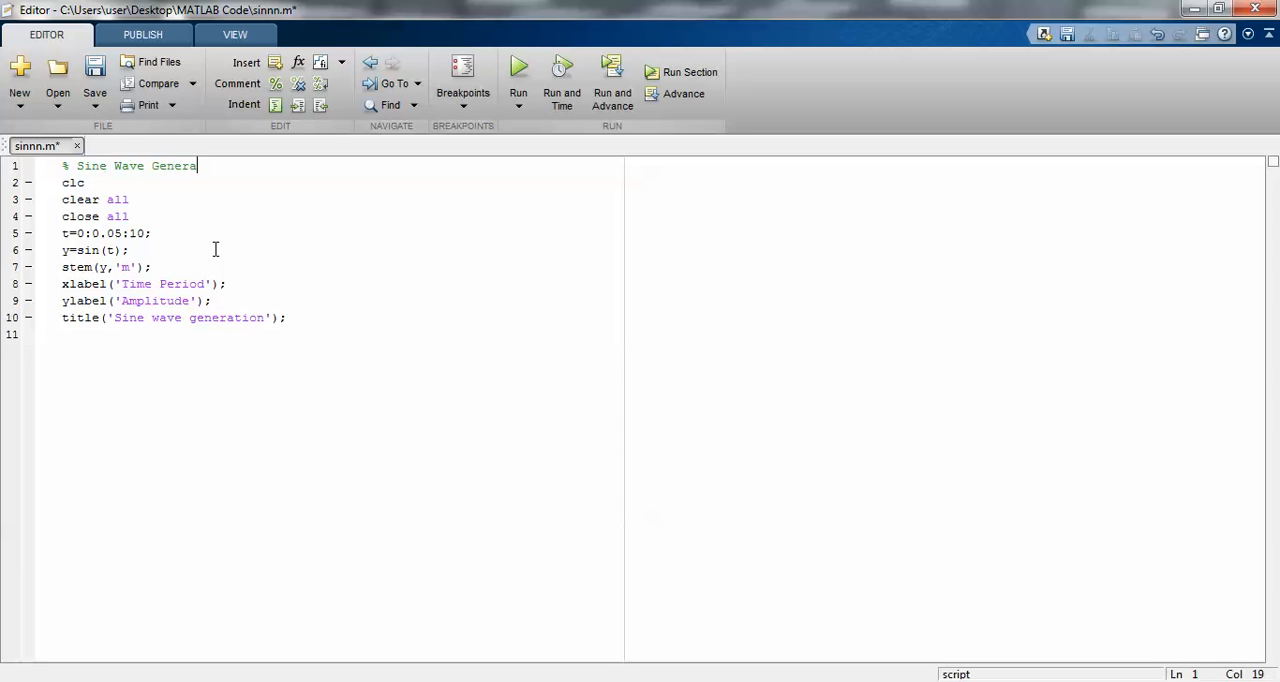
pyautogui.write('tion')
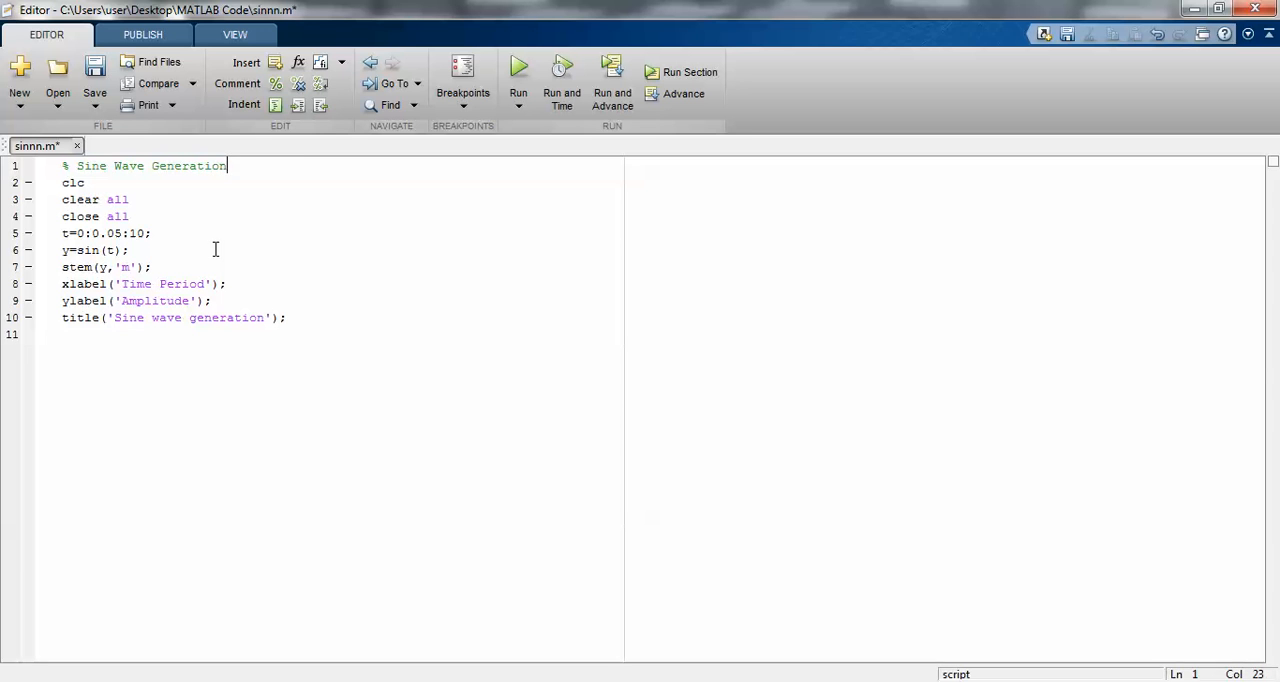
pyautogui.write('i')
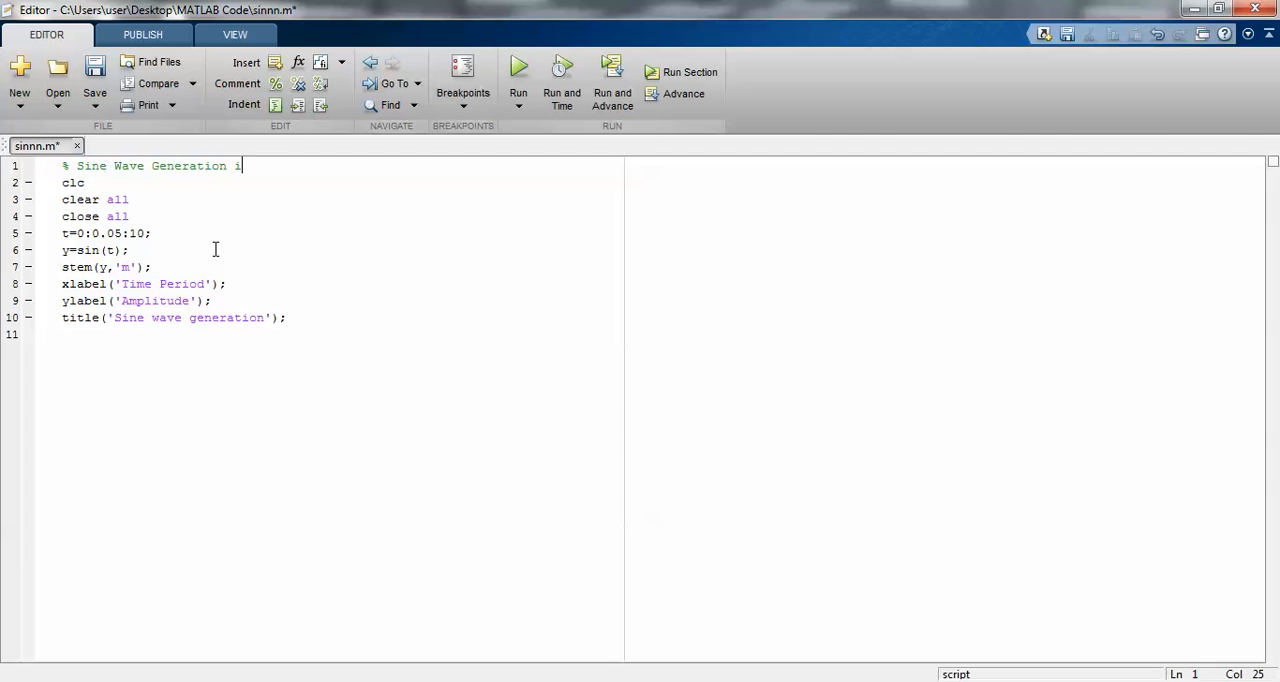
pyautogui.write('n Discr')
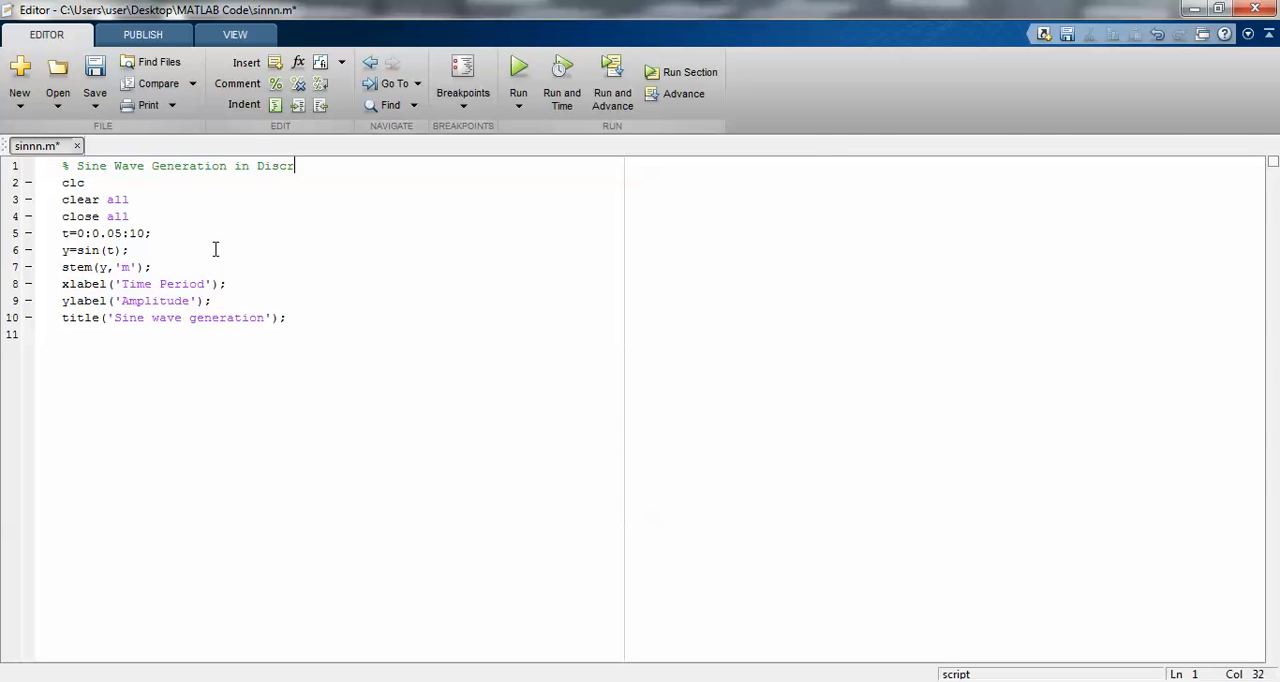
pyautogui.write('ete')
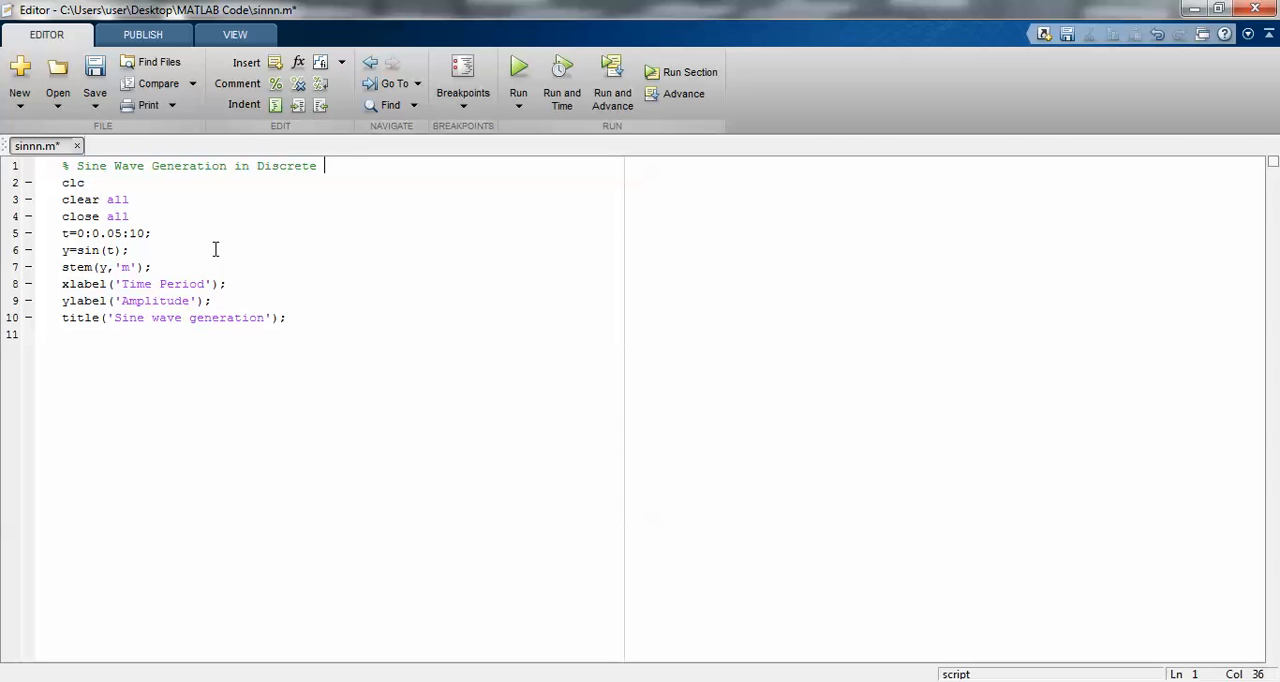
pyautogui.write('Mode')
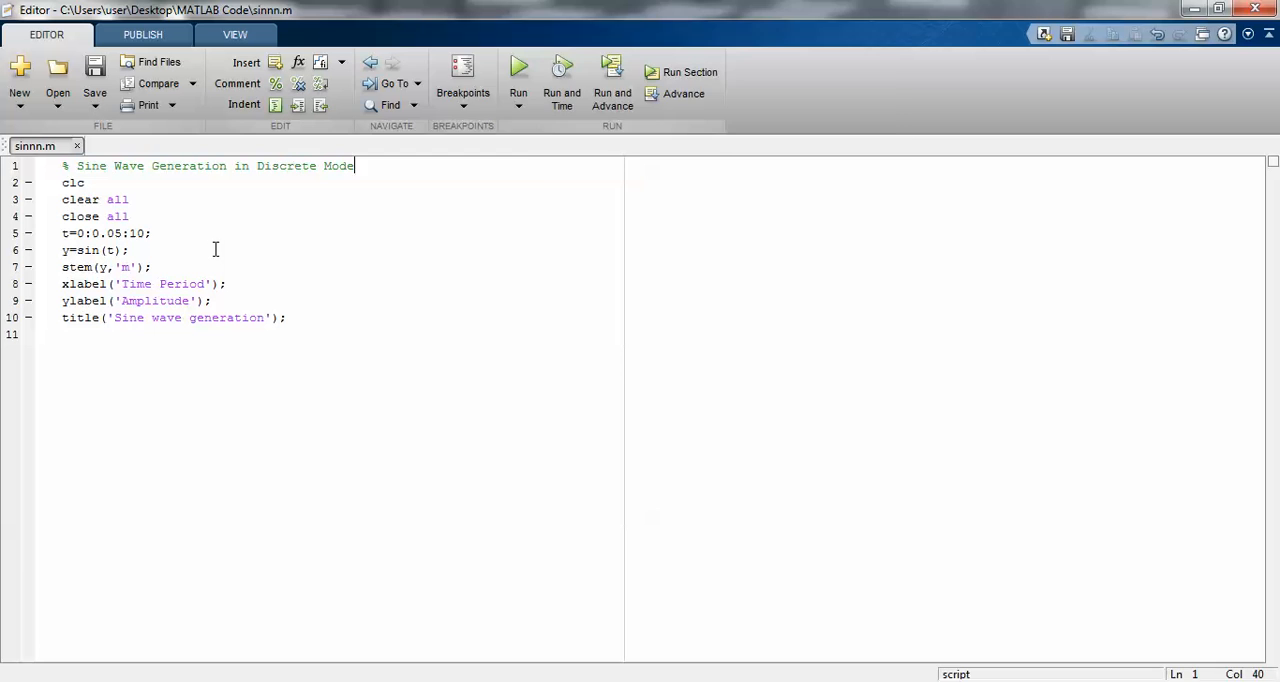
pyautogui.click(518, 67)
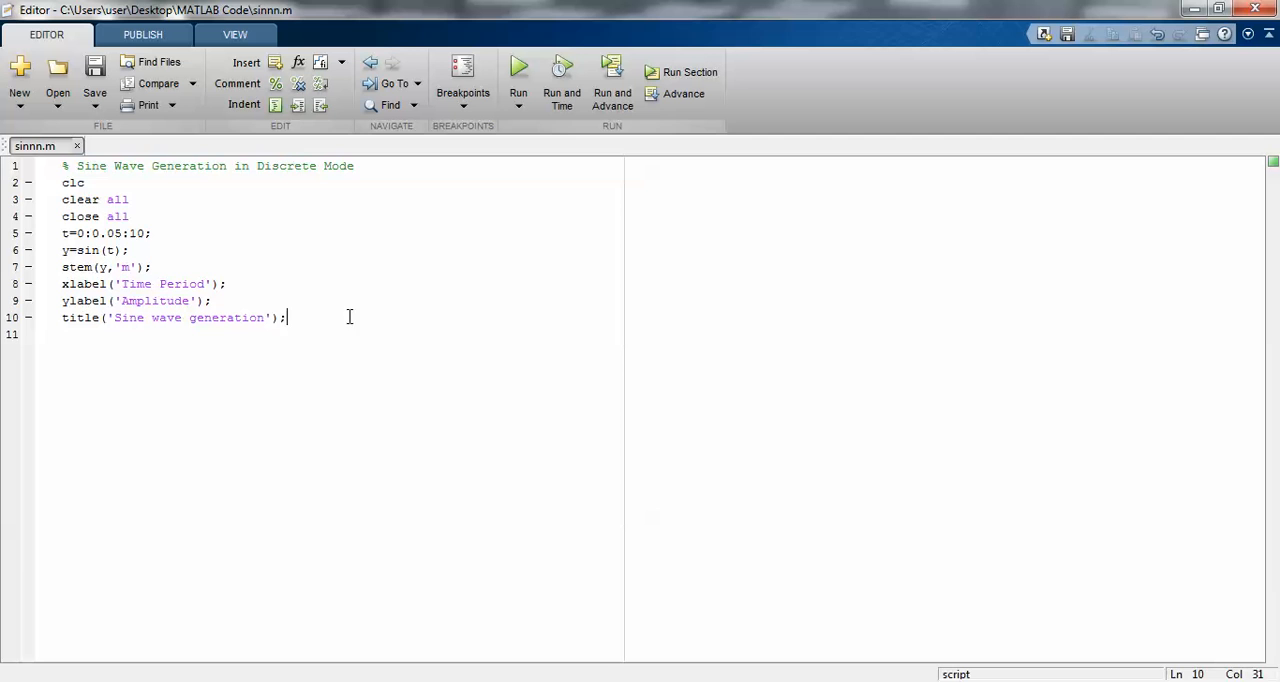
# Step: Annotate the time vector line with the comment '% Time period Assign'
pyautogui.moveTo(62, 199); pyautogui.dragTo(129, 216)
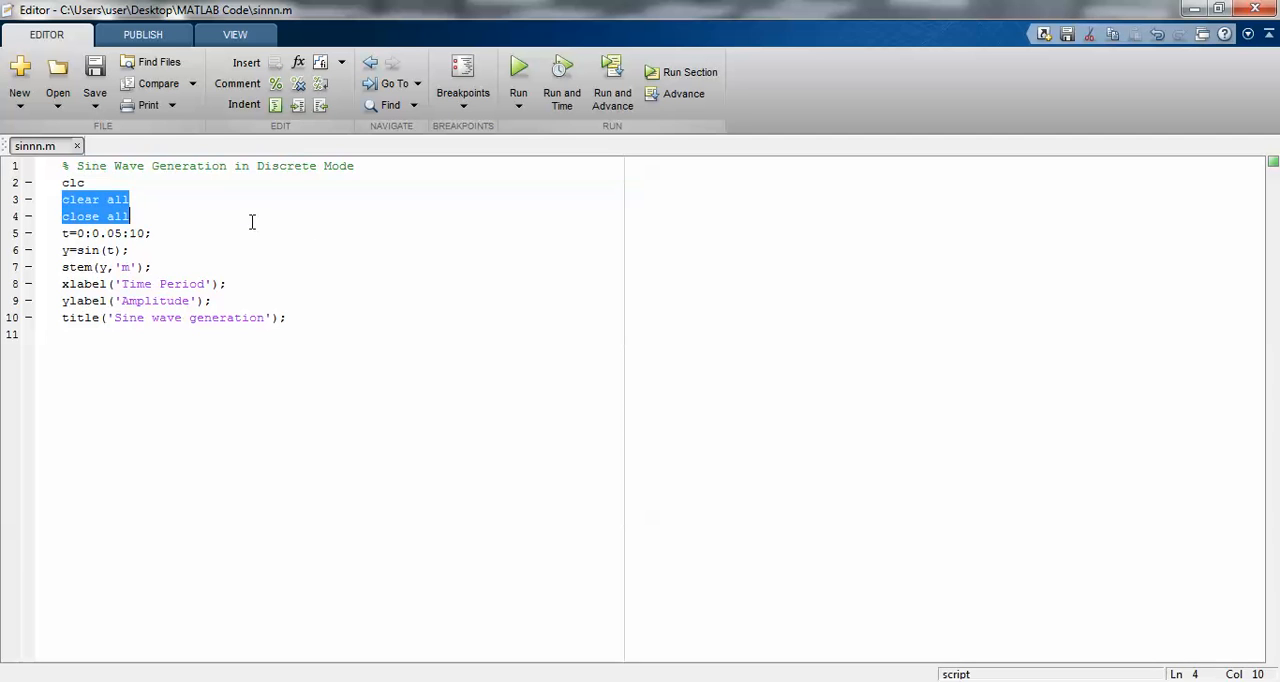
pyautogui.write('%')
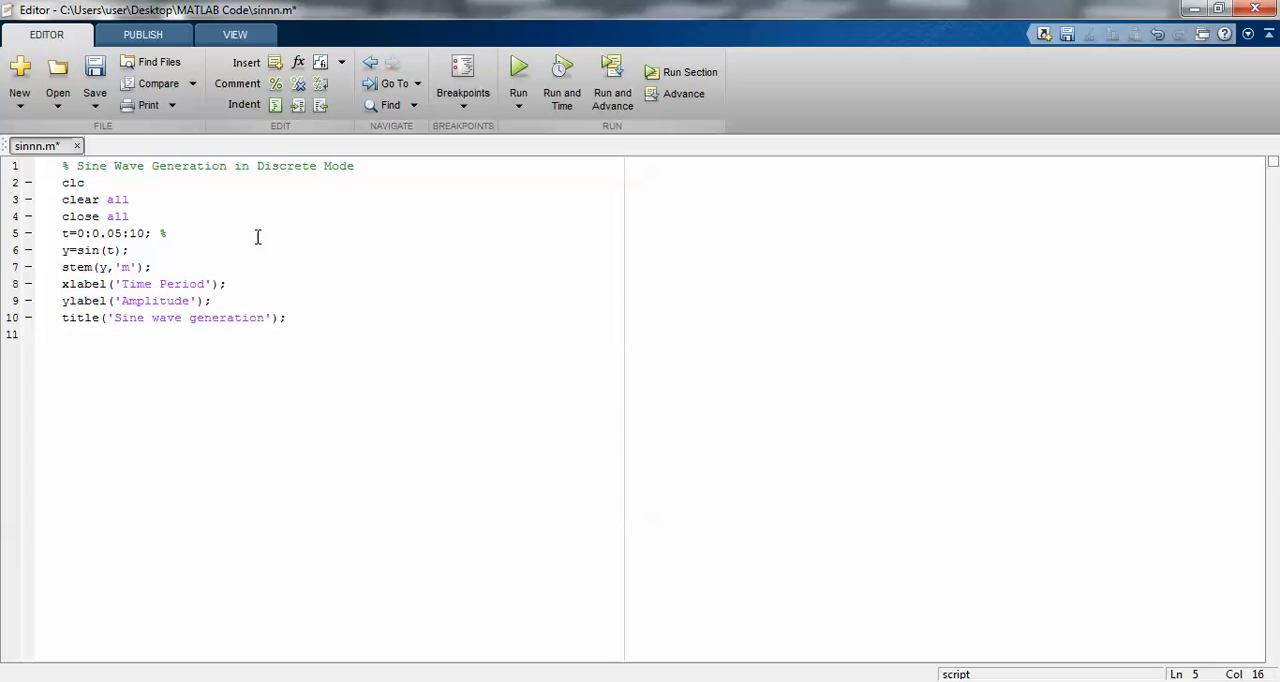
pyautogui.write('Time perio')
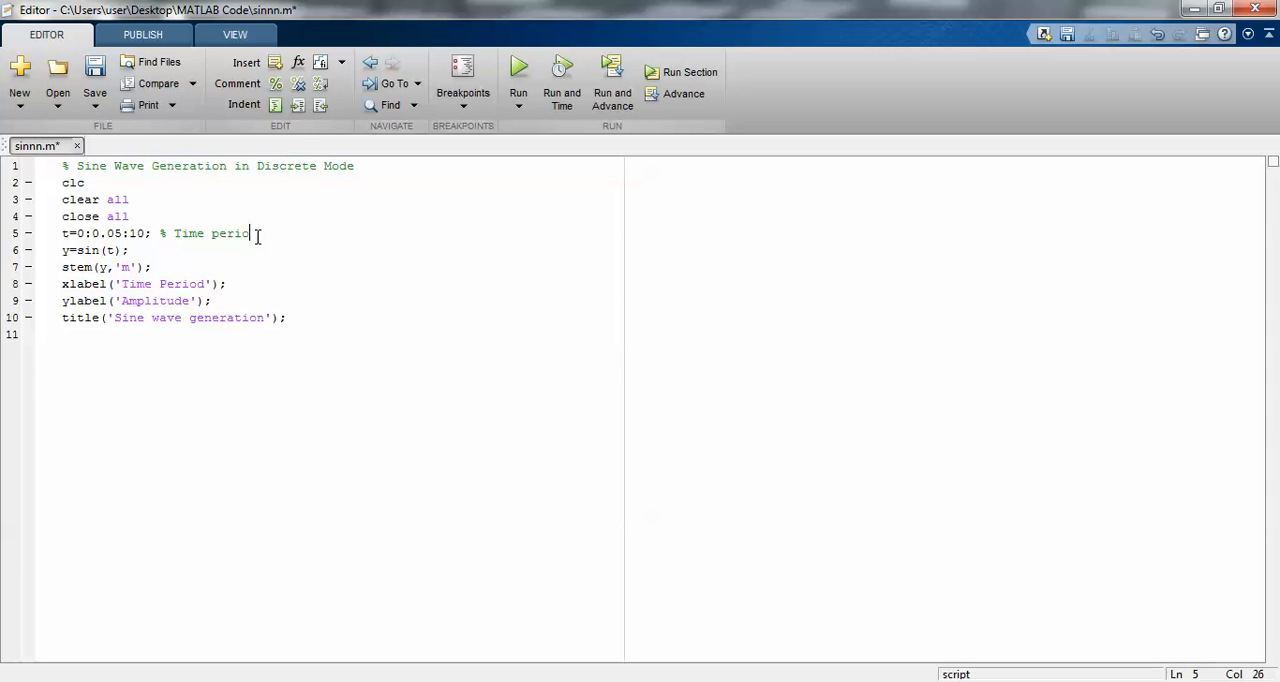
pyautogui.write('Assign')
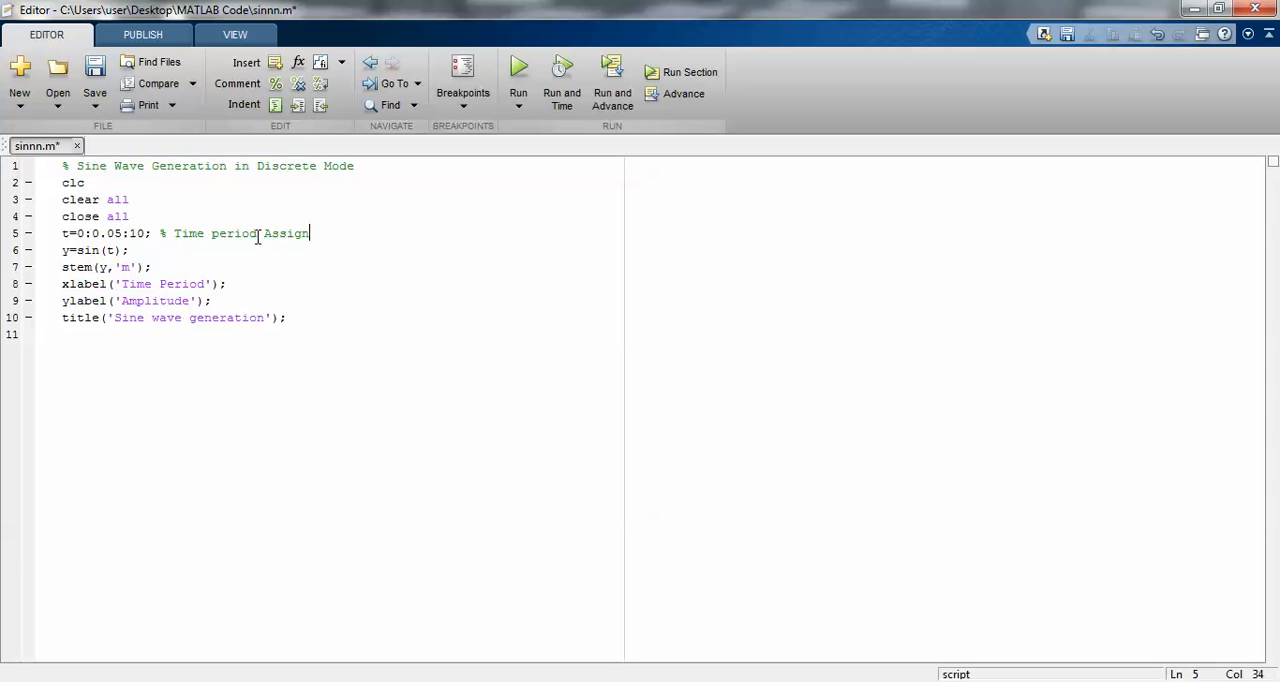
# Step: Add the comment 'Trigonometric Function' to the y=sin(t) line
pyautogui.click(260, 267)
pyautogui.write('   %')
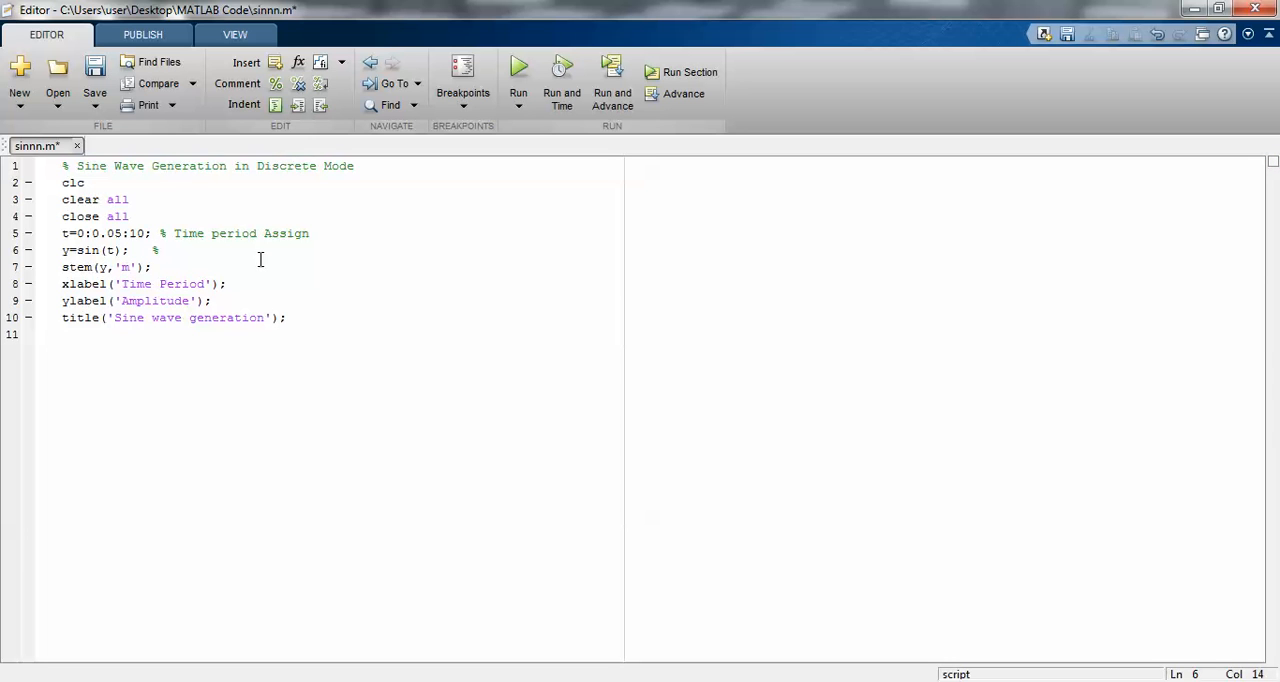
pyautogui.write('T')
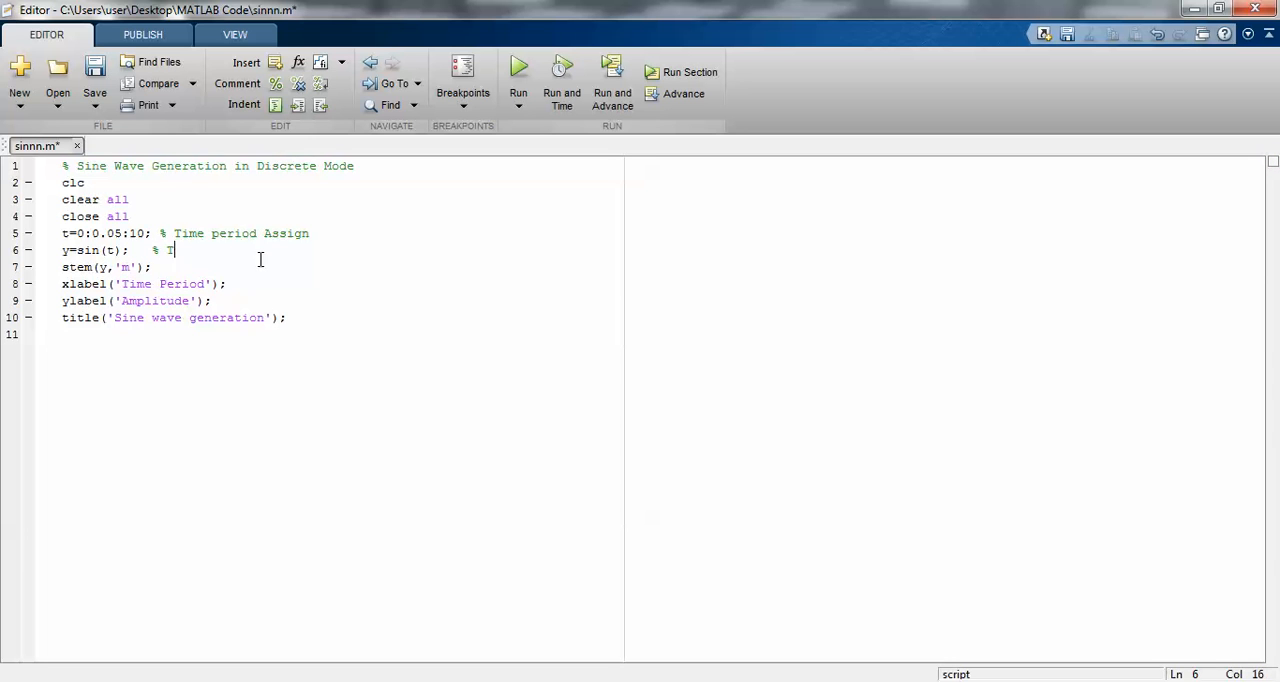
pyautogui.write('Trigono')
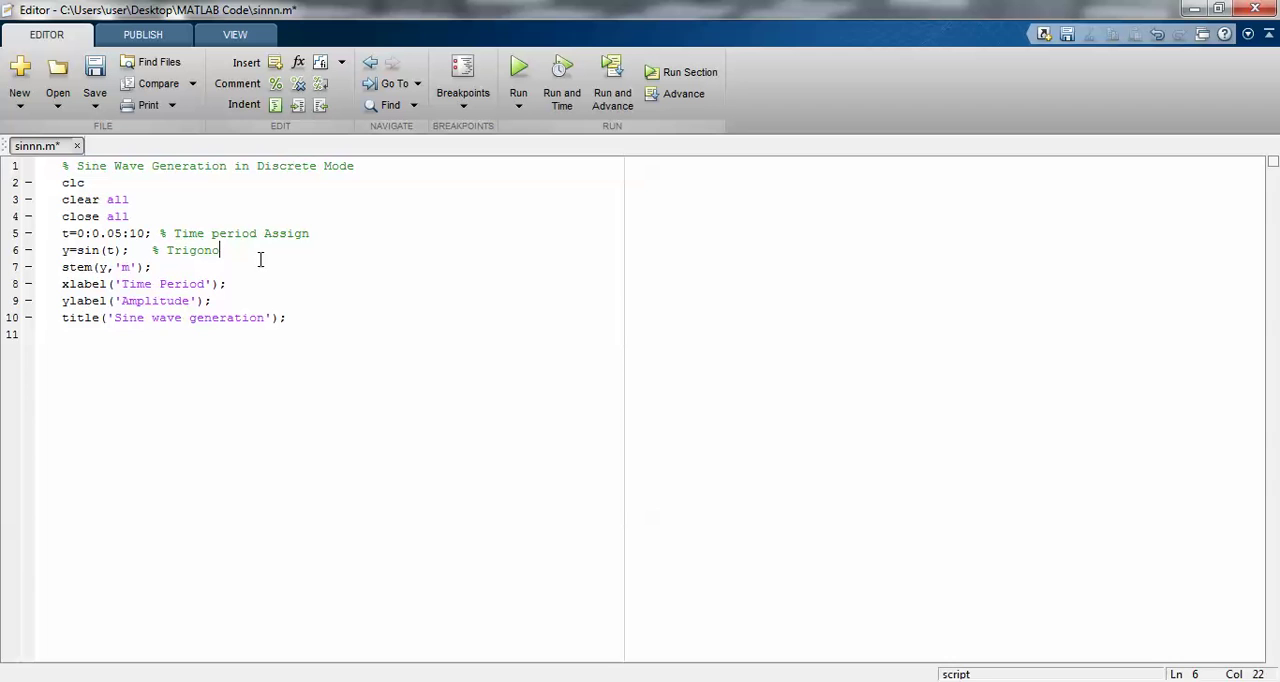
pyautogui.write('metric')
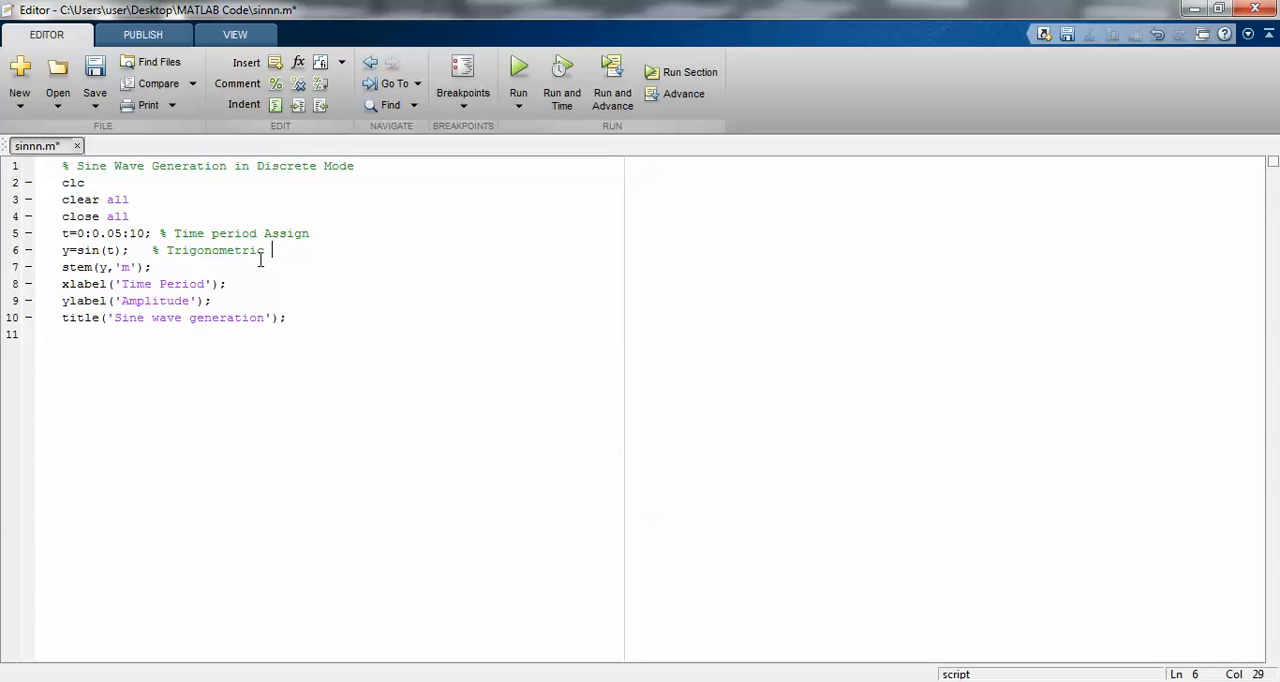
pyautogui.write('Function')
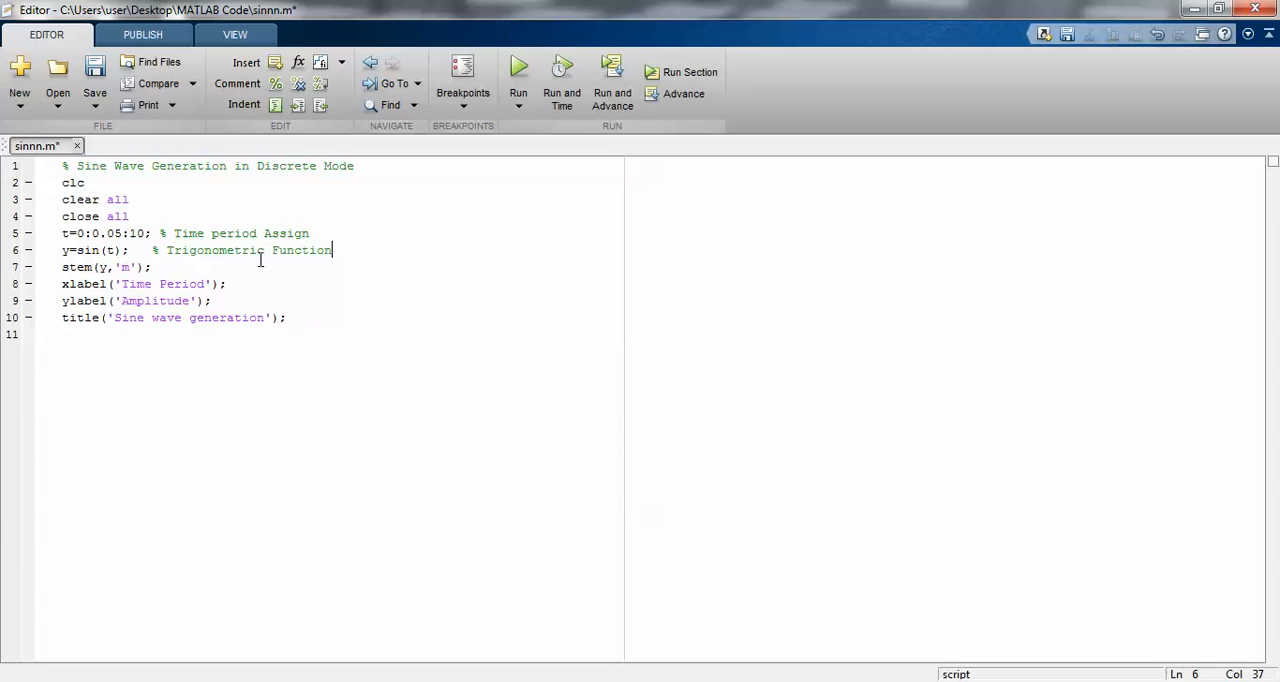
# Step: Comment the stem line with 'Discrete Function for Plotting purpose.'
pyautogui.click(145, 267)
pyautogui.write(' % Di')
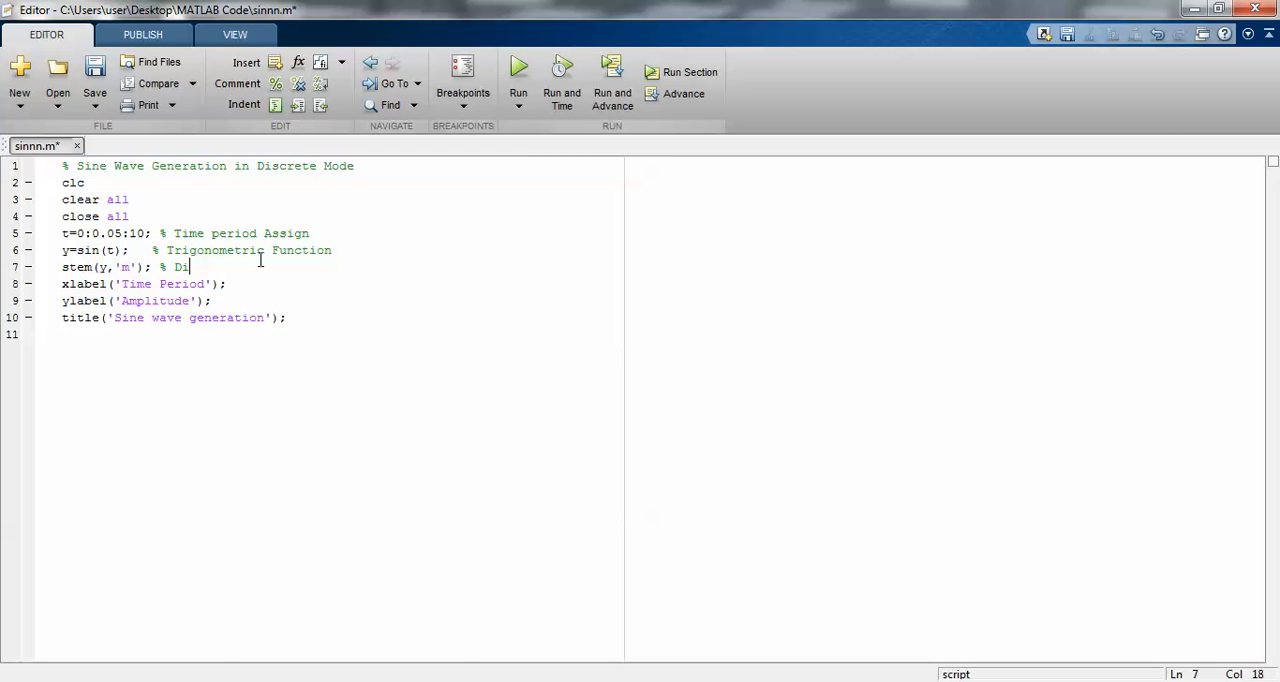
pyautogui.write('screte F')
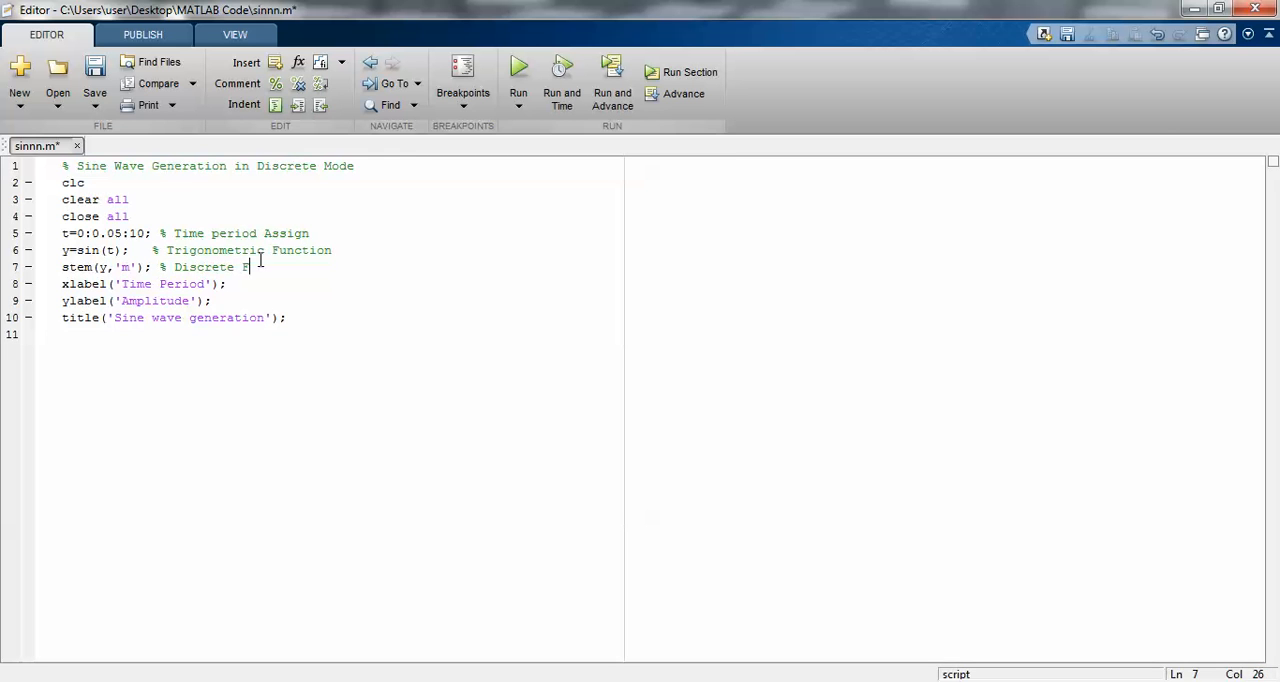
pyautogui.write('unction')
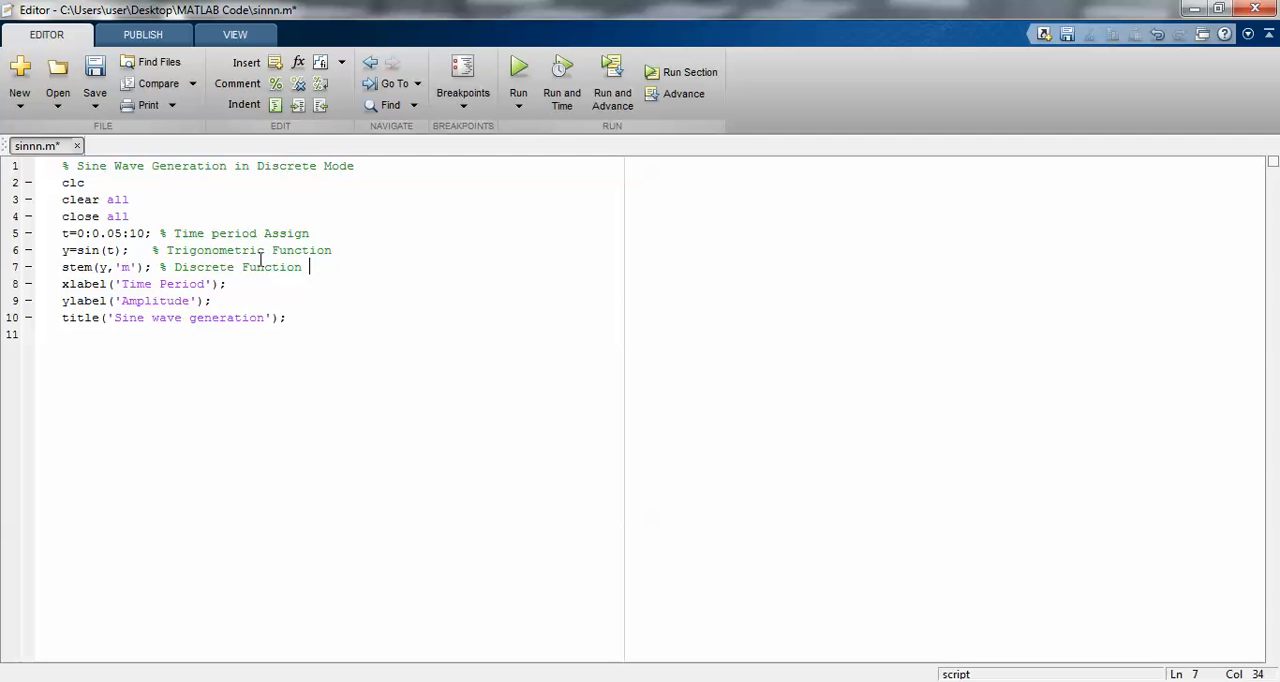
pyautogui.write('for Pl')
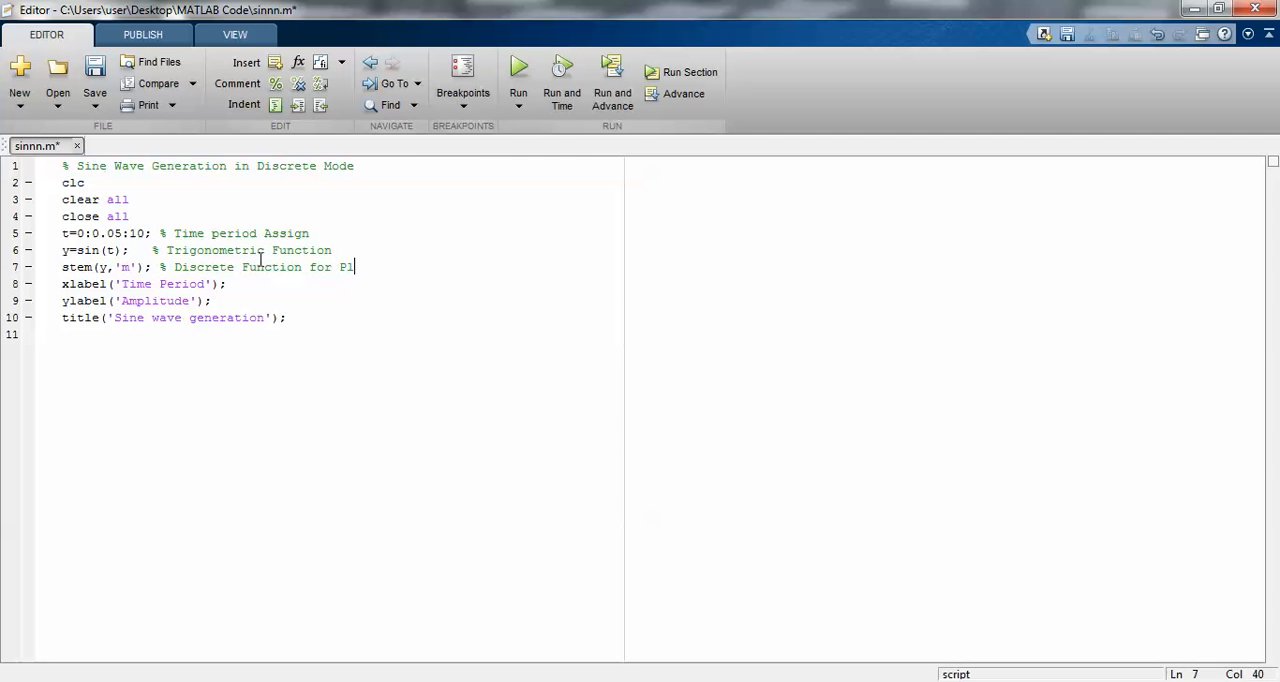
pyautogui.press('backspace')
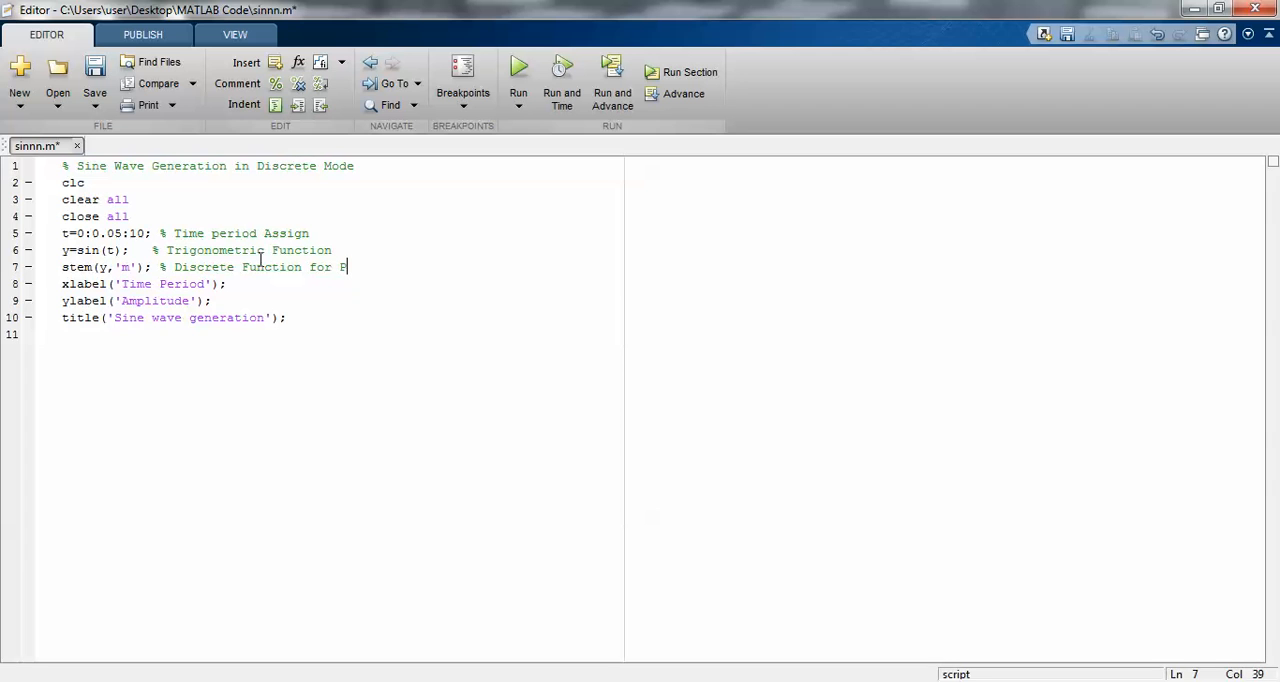
pyautogui.write('lotting')
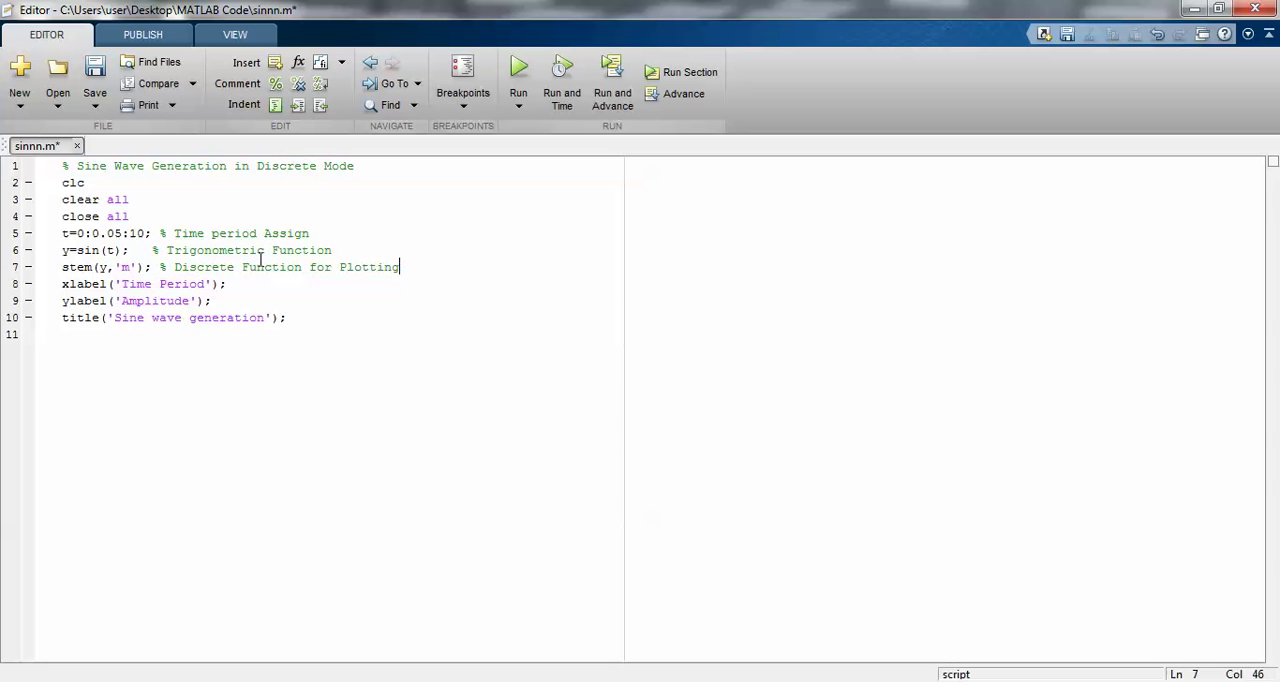
pyautogui.write('purp')
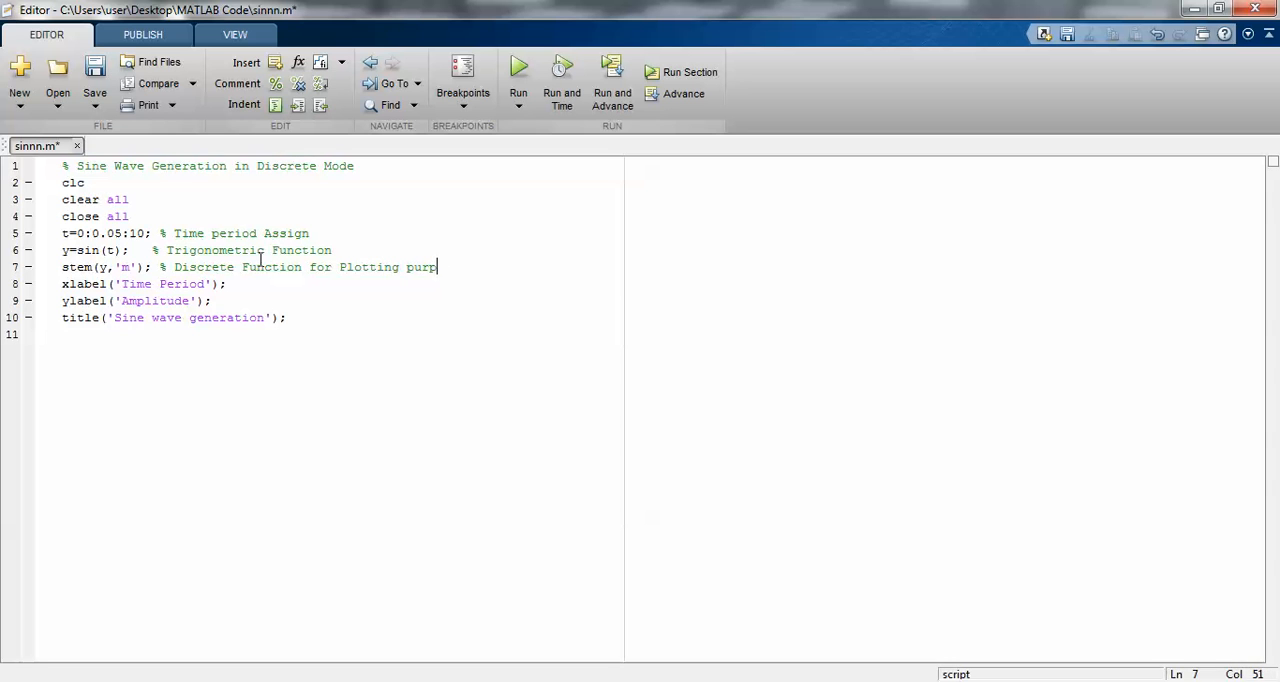
pyautogui.write('ose.')
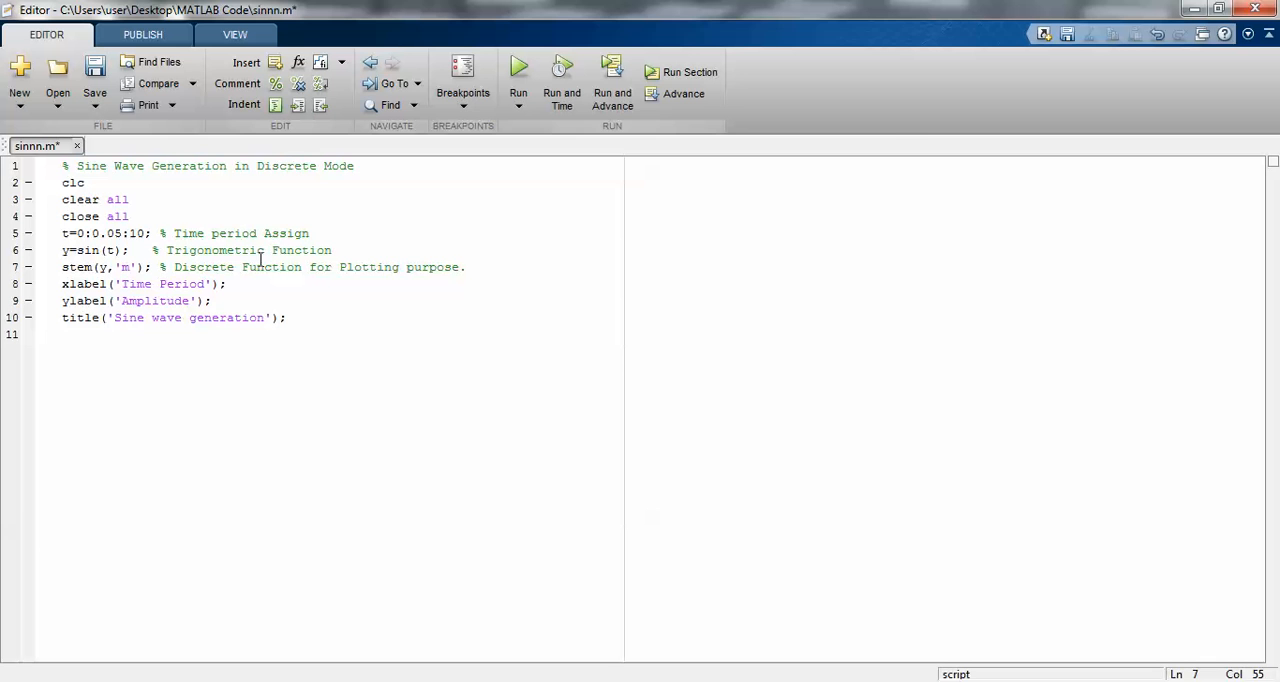
# Step: Save and rerun sinnn.m, close the magenta stem plot, and return to the label lines
pyautogui.click(518, 71)
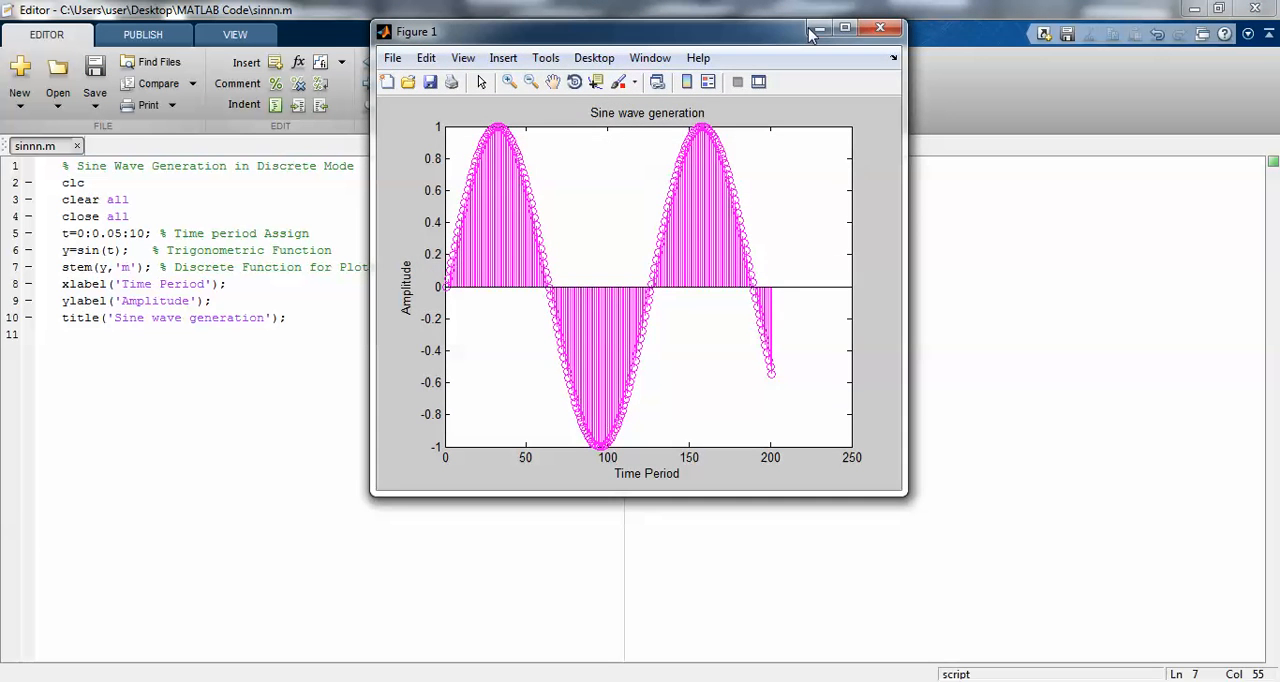
pyautogui.click(880, 27)
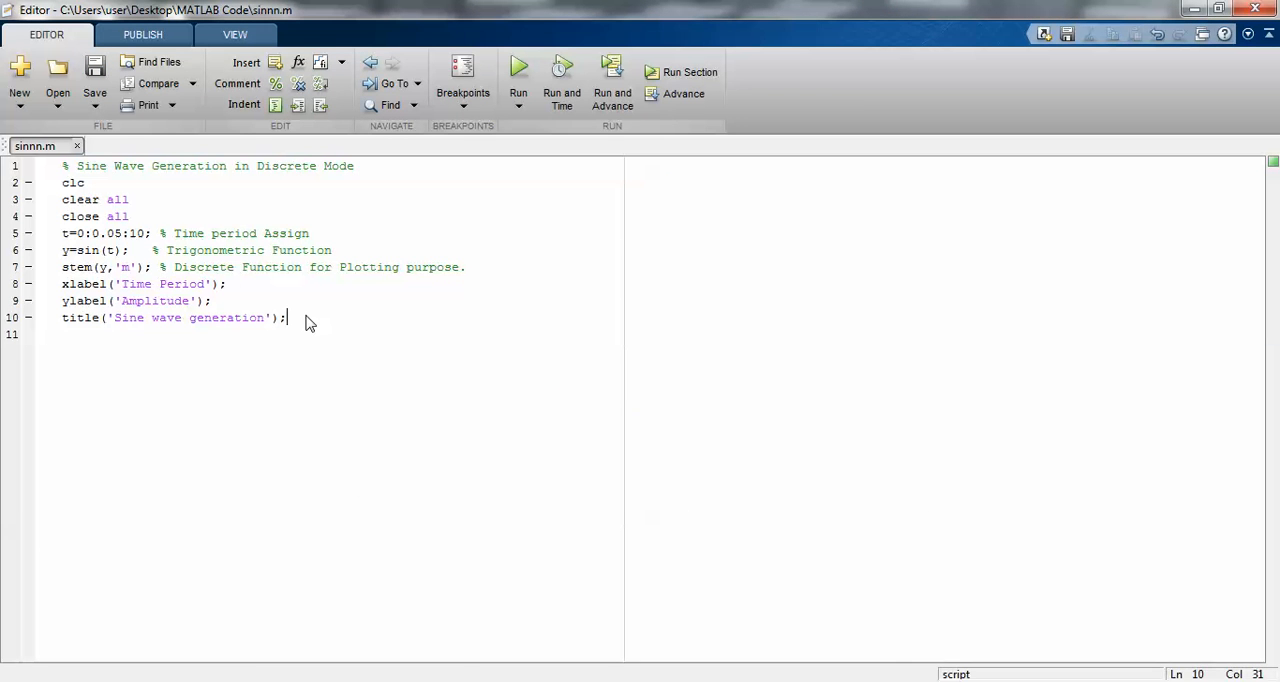
pyautogui.click(259, 301)
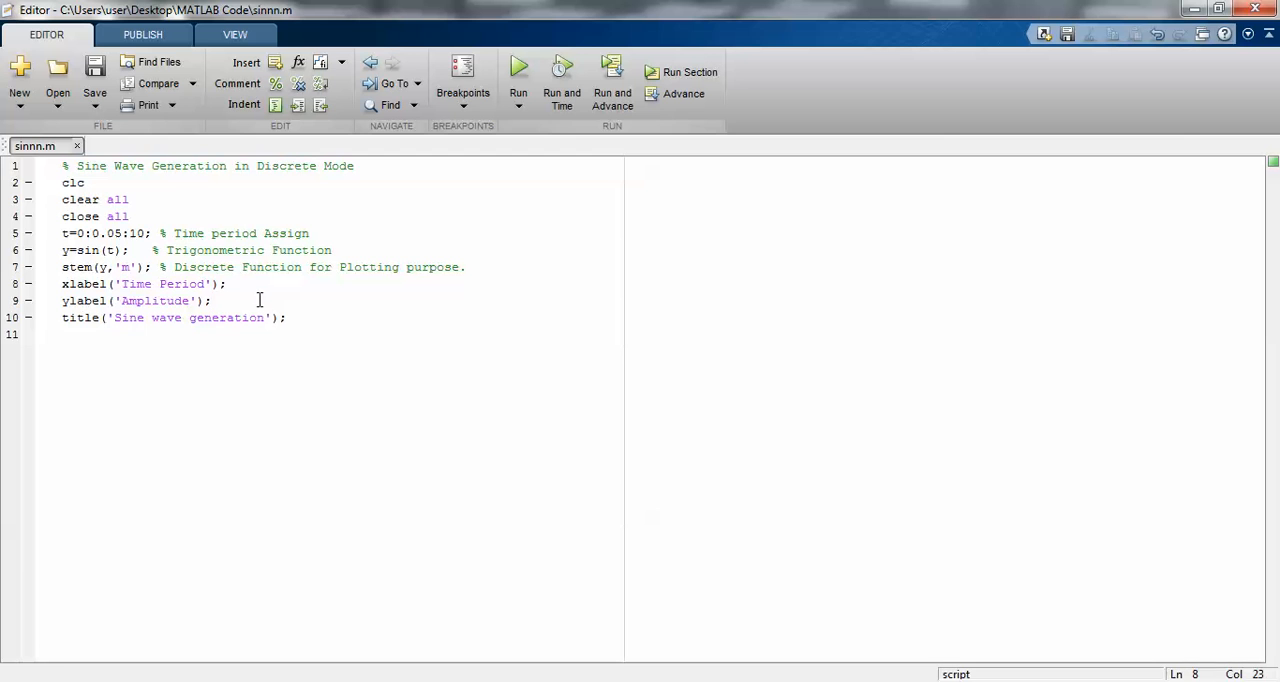
pyautogui.doubleClick(89, 300)
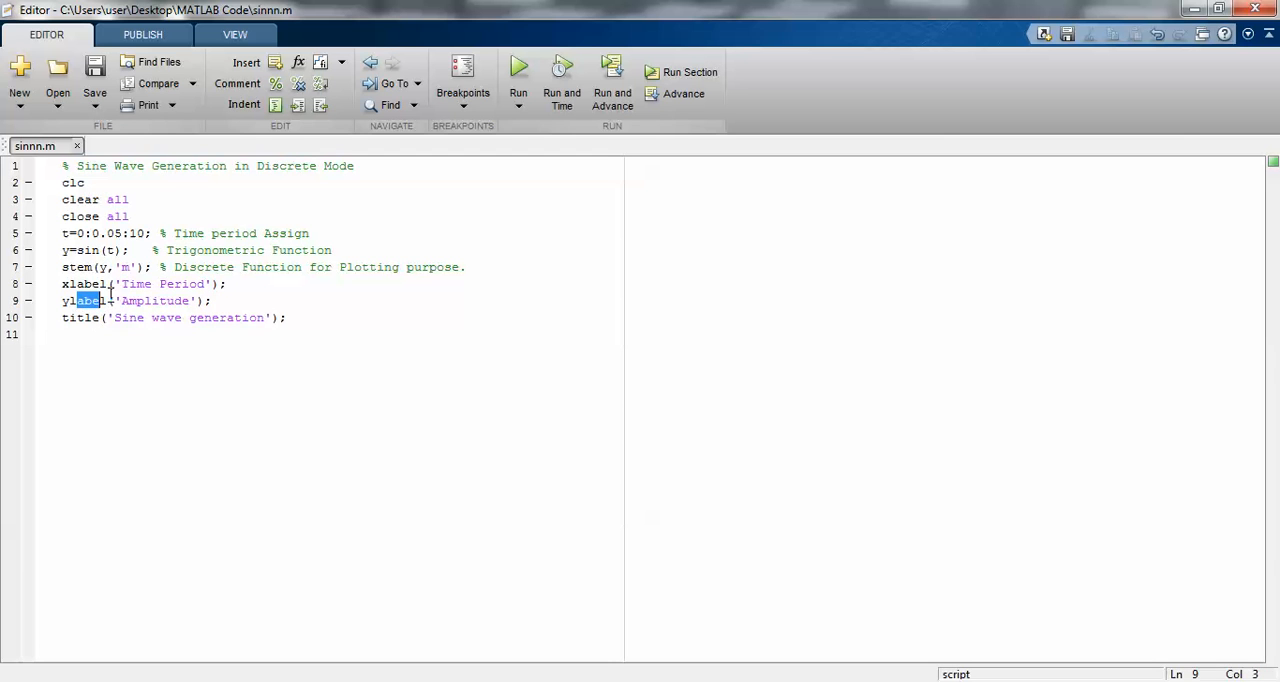